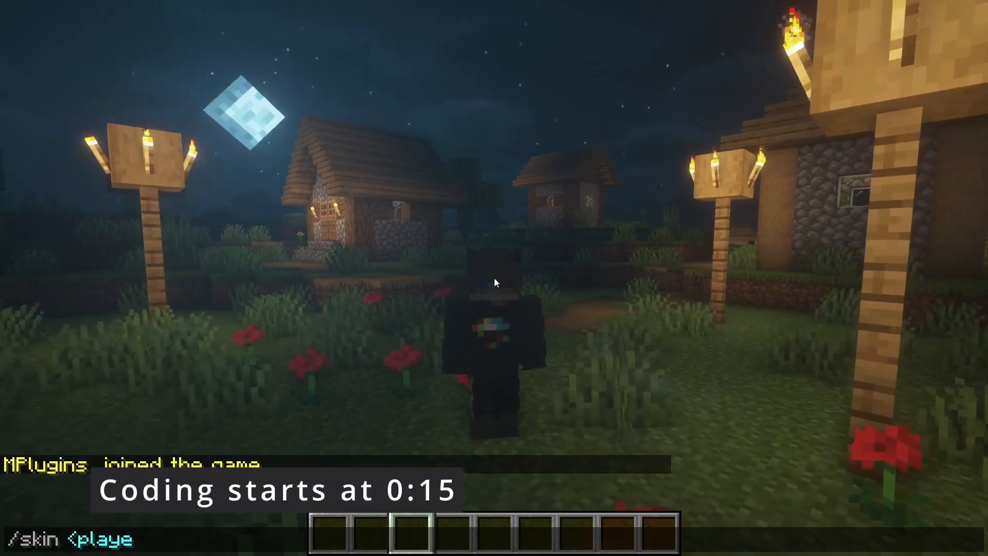
Step: Run /skin techno in Minecraft chat to switch the player's skin to techno's
text(rname>)
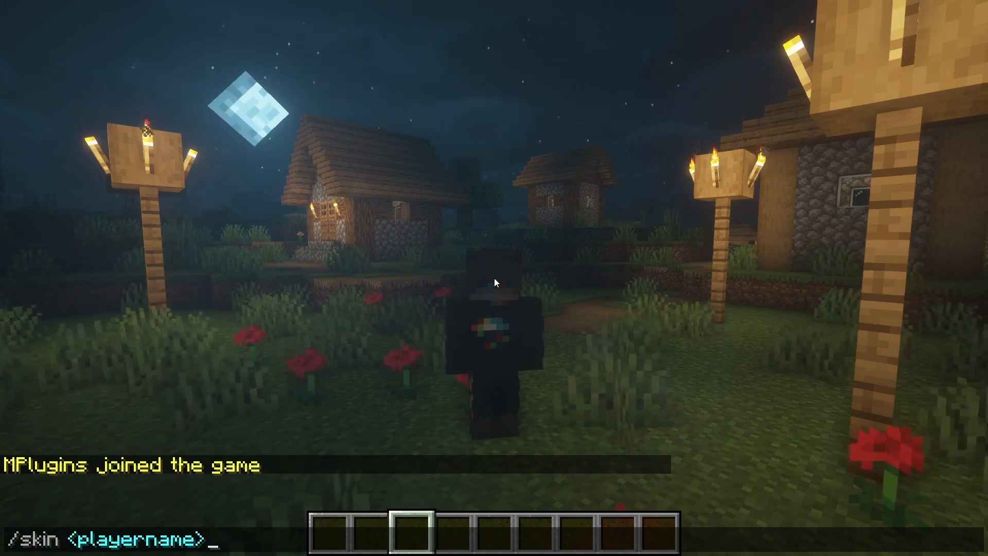
text(techno)
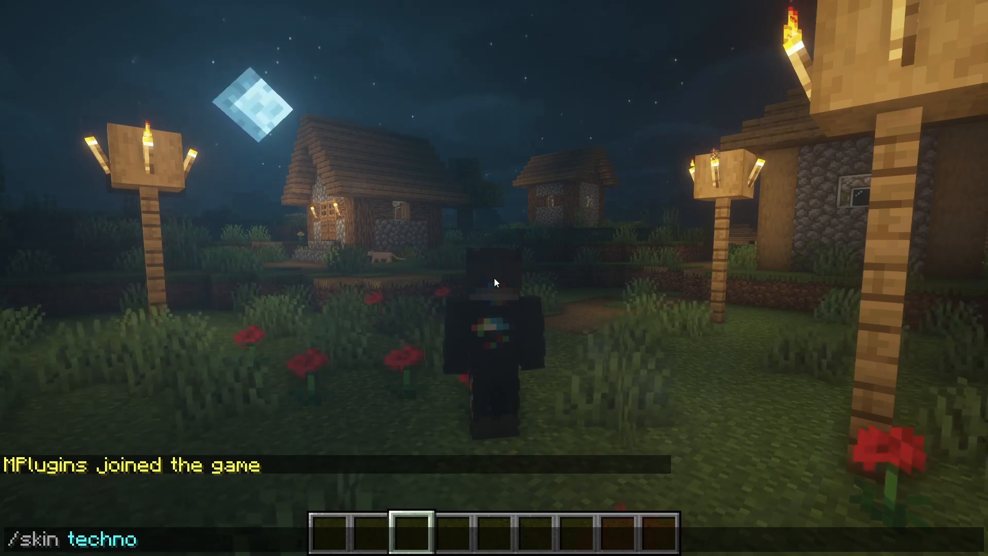
key(Return)
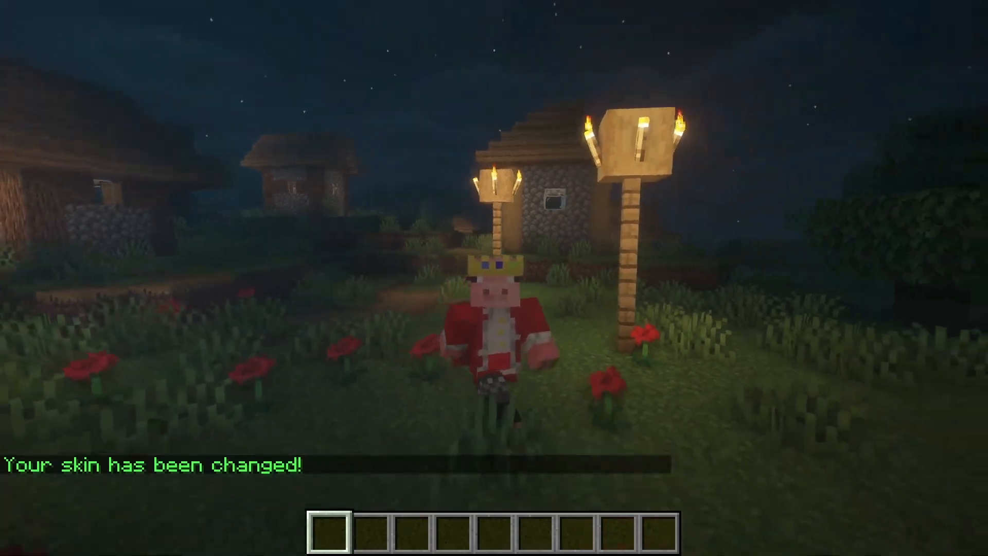
key(e)
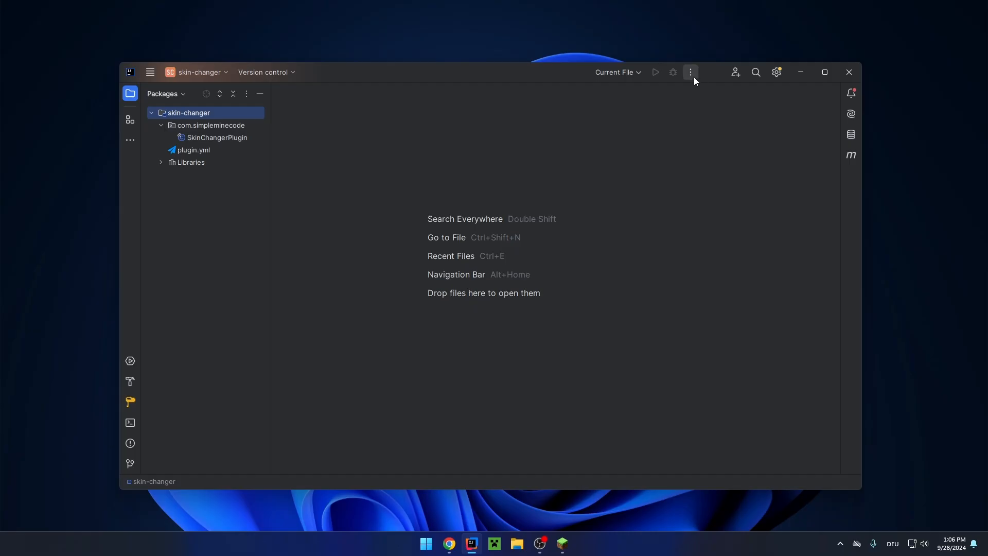
Step: Open plugin.yml, which declares the skin command with description 'Change your skin'
click(194, 150)
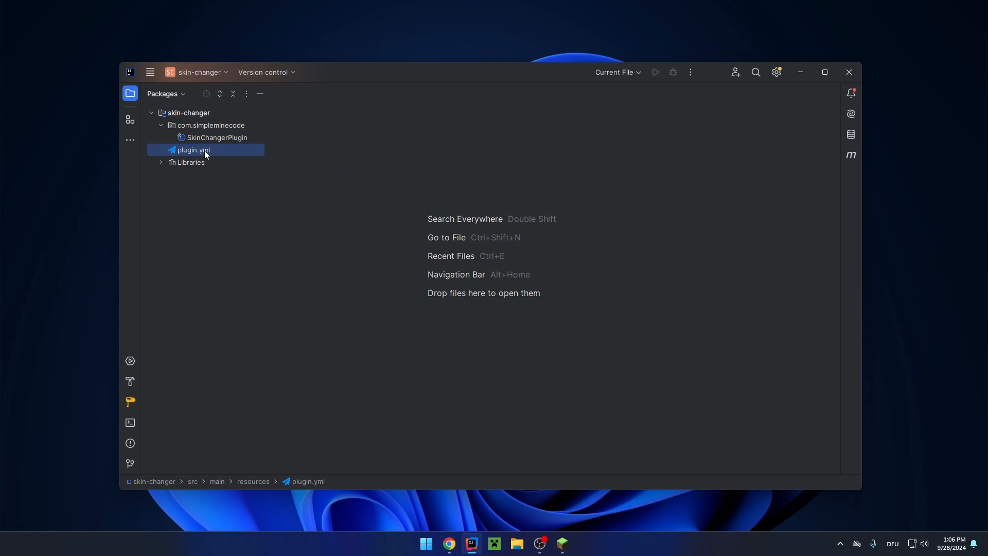
double_click(193, 150)
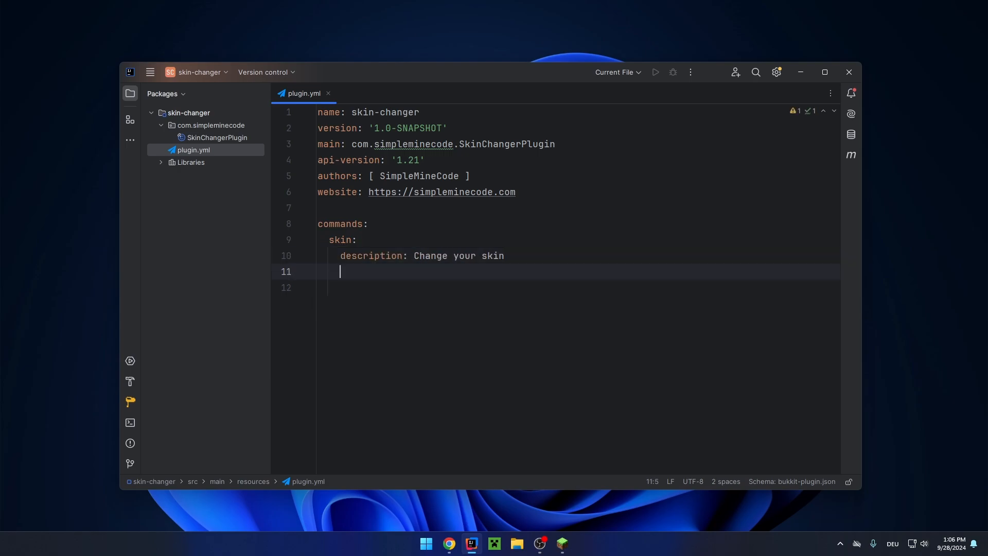
Step: In SkinChangerPlugin, create the missing SkinCommand executor class in the commands package
click(217, 137)
text(getCommand("skin").setExecutor(new SkinCommand());)
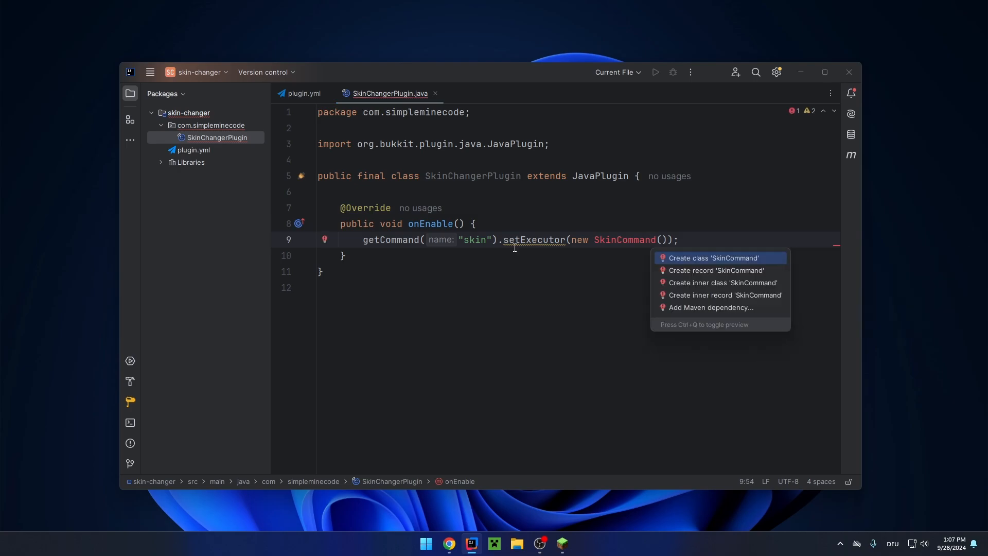
click(712, 258)
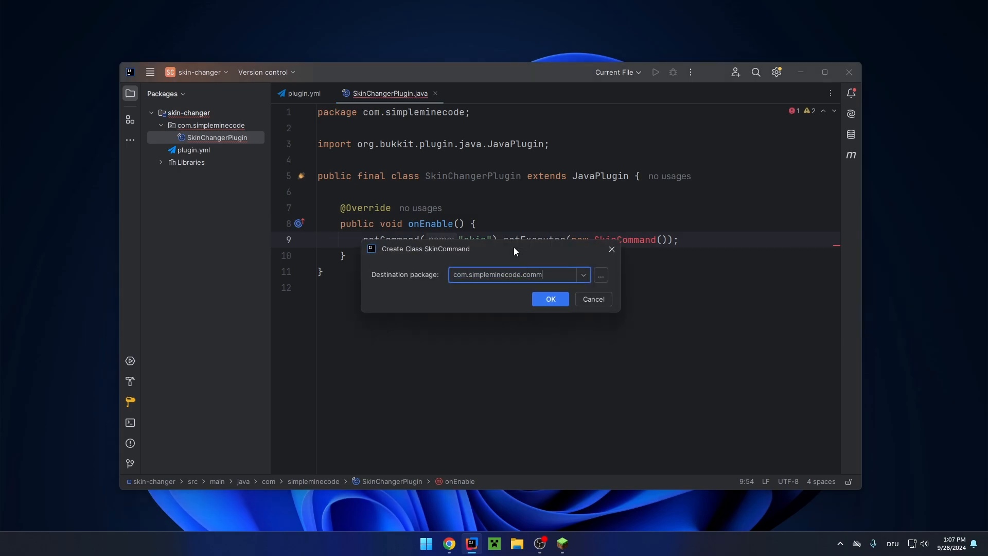
click(549, 299)
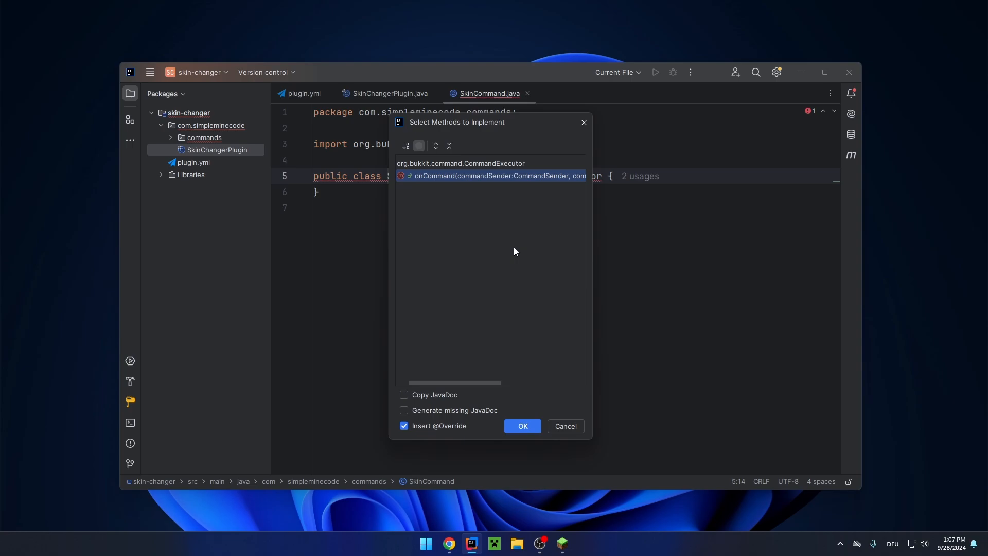
Step: Implement onCommand and reject non-Player senders with a 'players only' error message
click(521, 426)
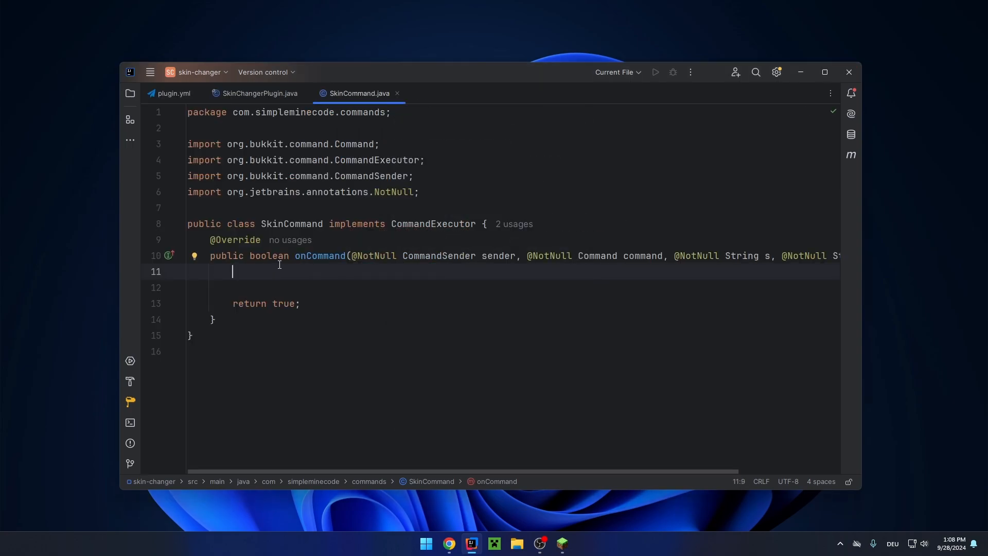
text(if (!)
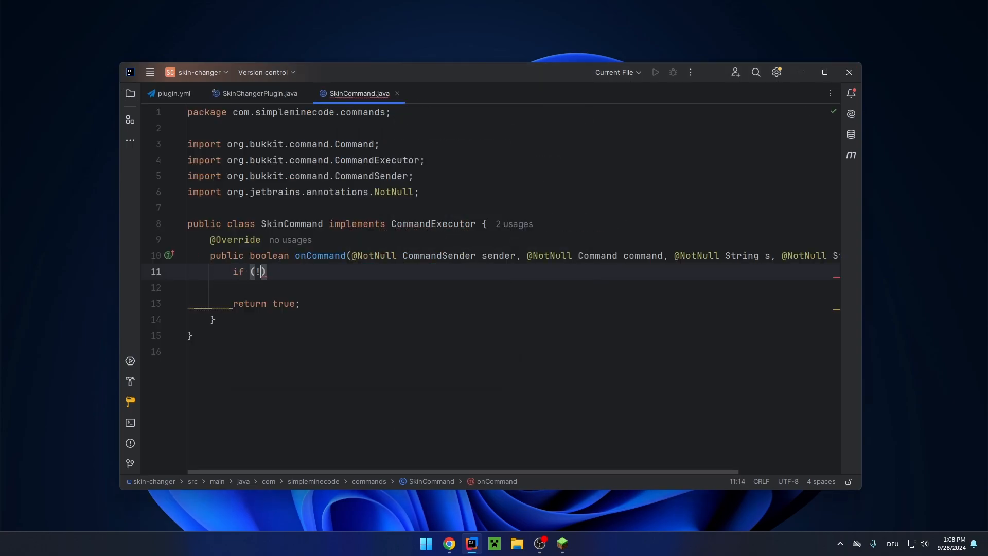
text((sender instanceof final P)
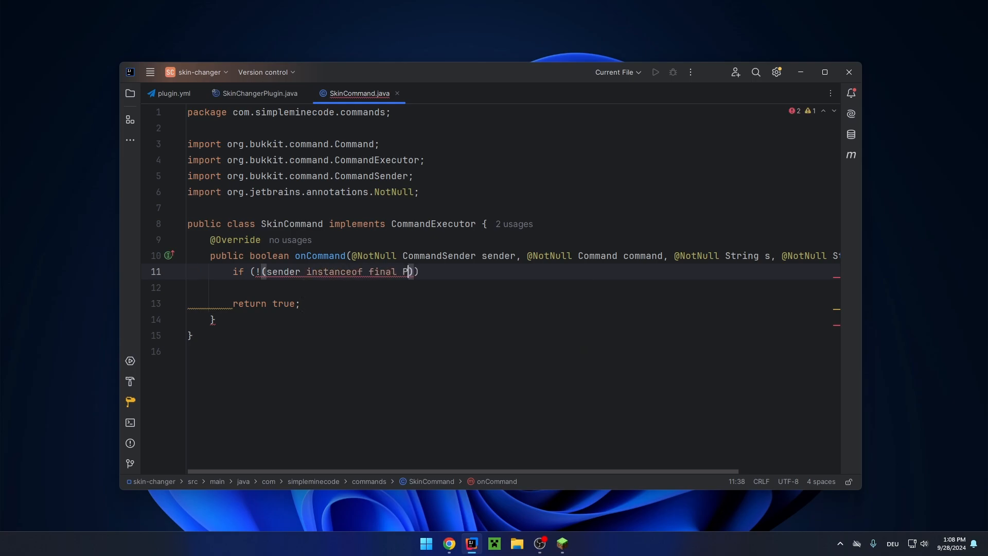
text(sender.sendMessage("§cONly p");)
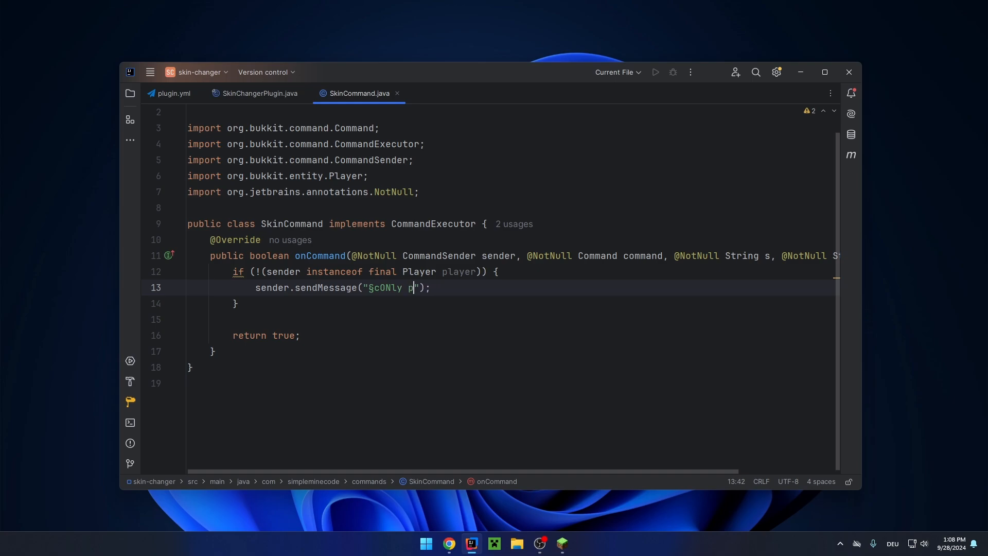
text(lay)
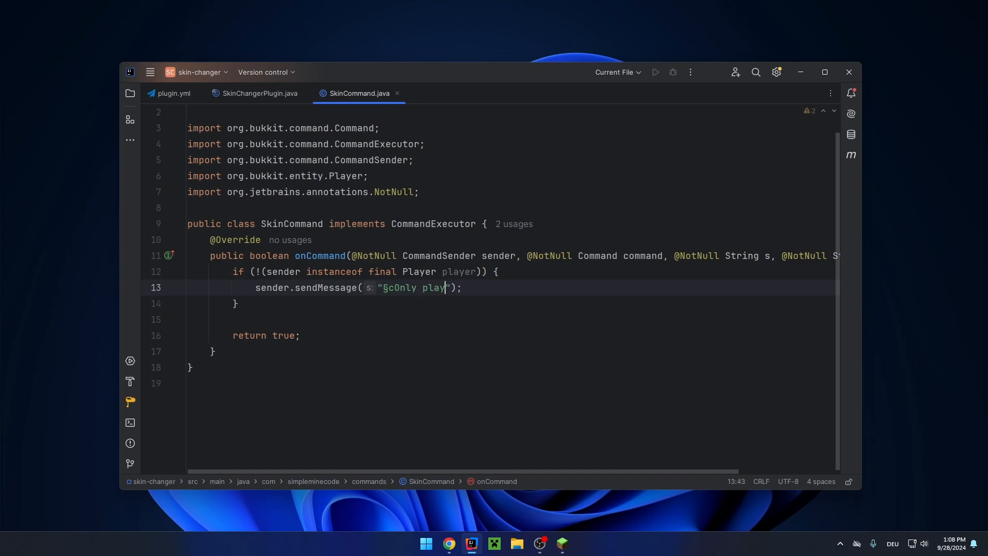
text(ers can execute this command!)
text(return true;)
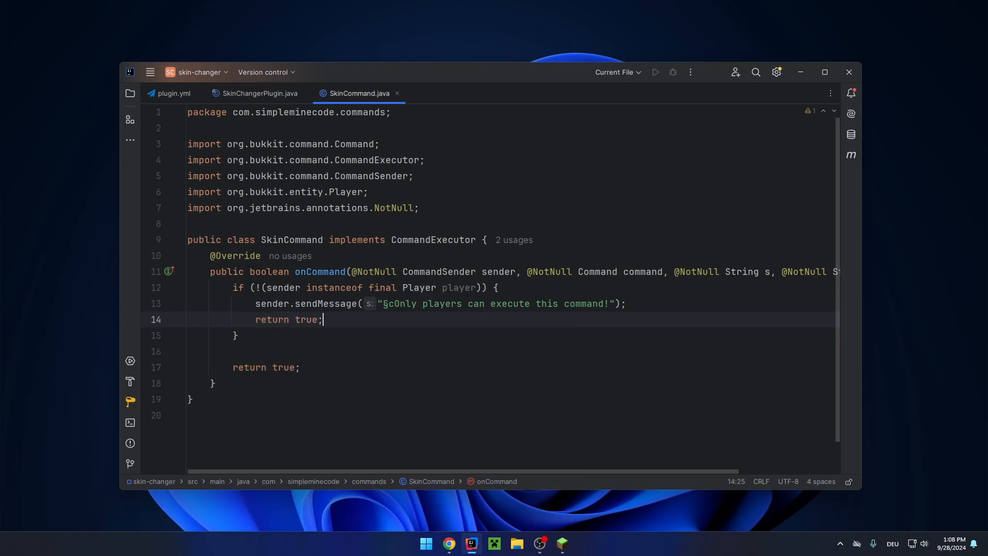
Step: Add a '// /skin <playername>' comment and an args.length < 1 usage check
key(enter)
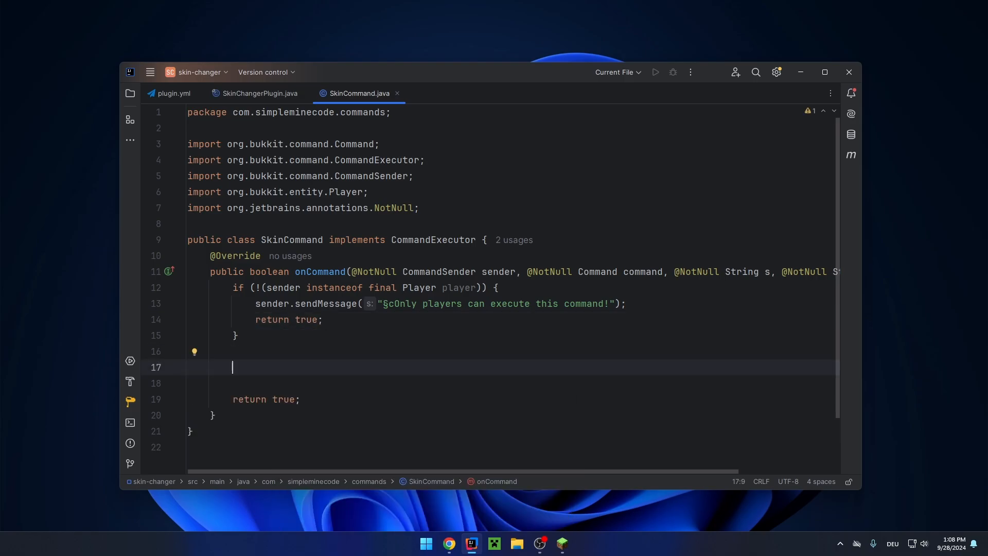
text(// /skin <pla)
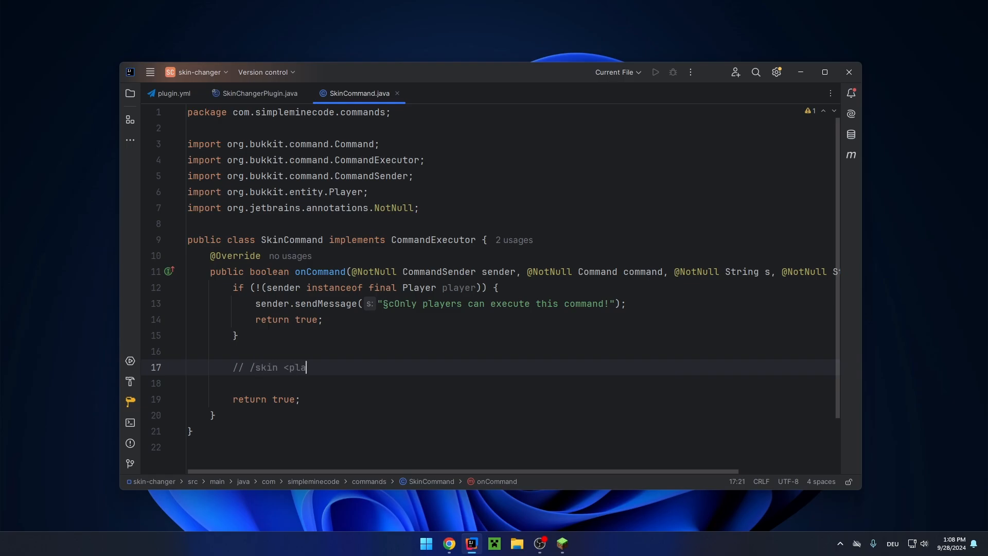
text(yername)
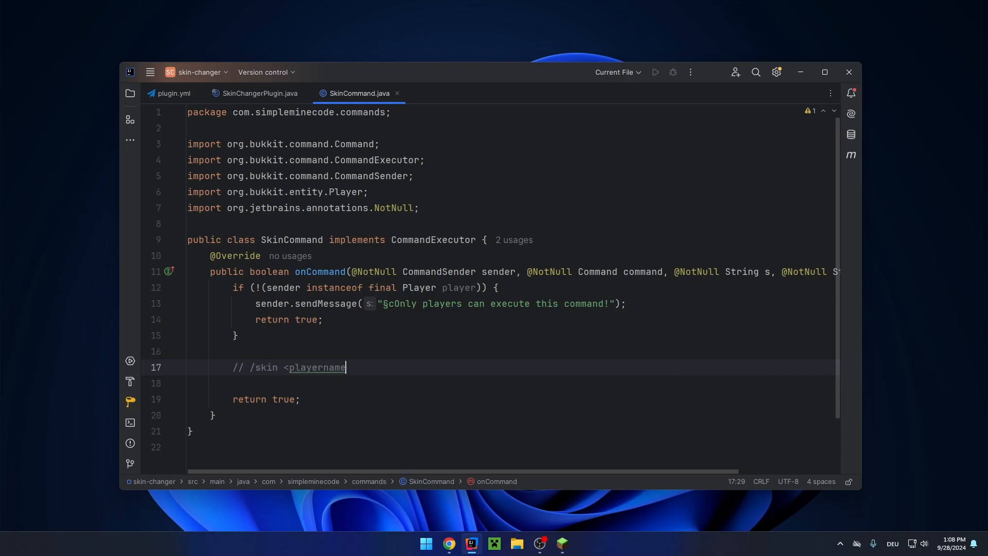
text(if (args.length < 1)
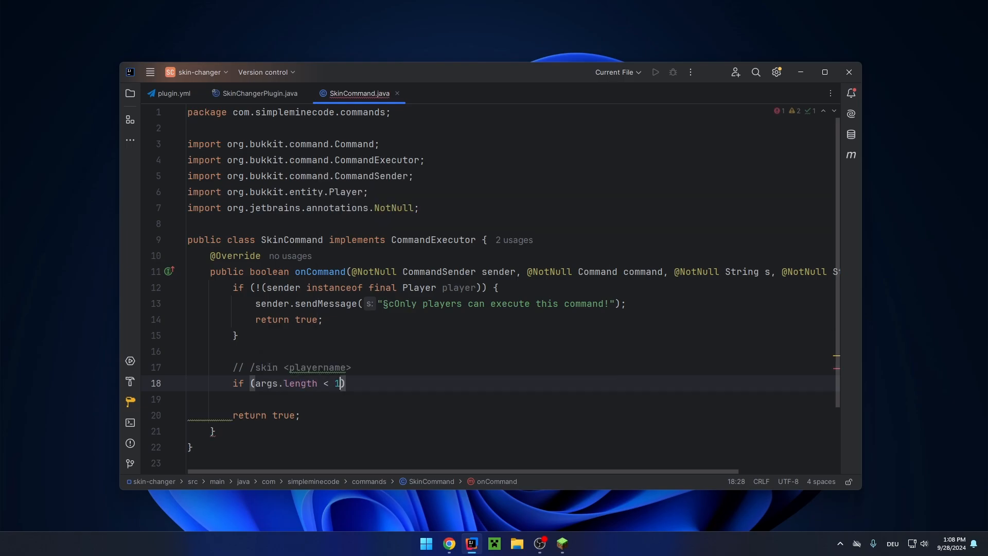
text({)
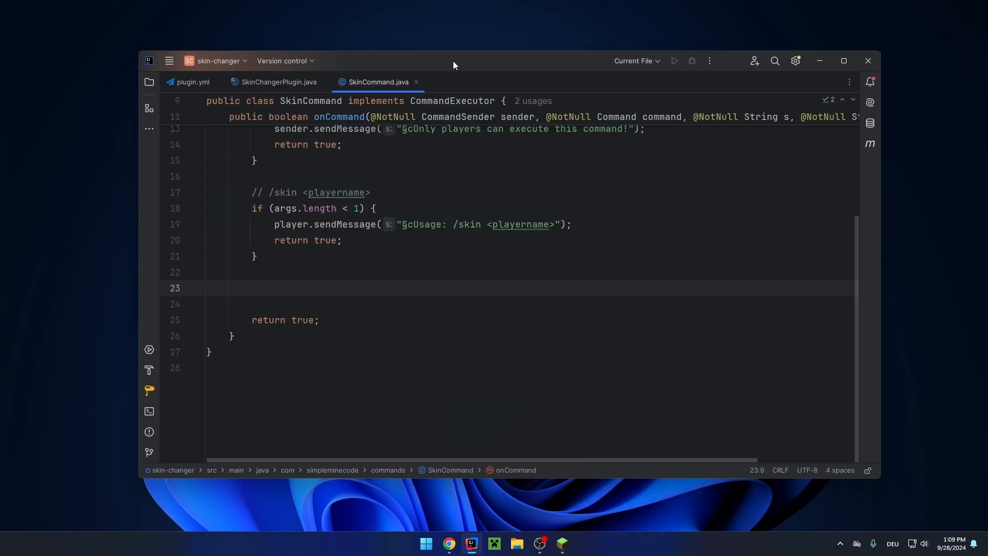
Step: Store args[0] as final String targetSkin and begin declaring the player's final PlayerProfile
text(final ST)
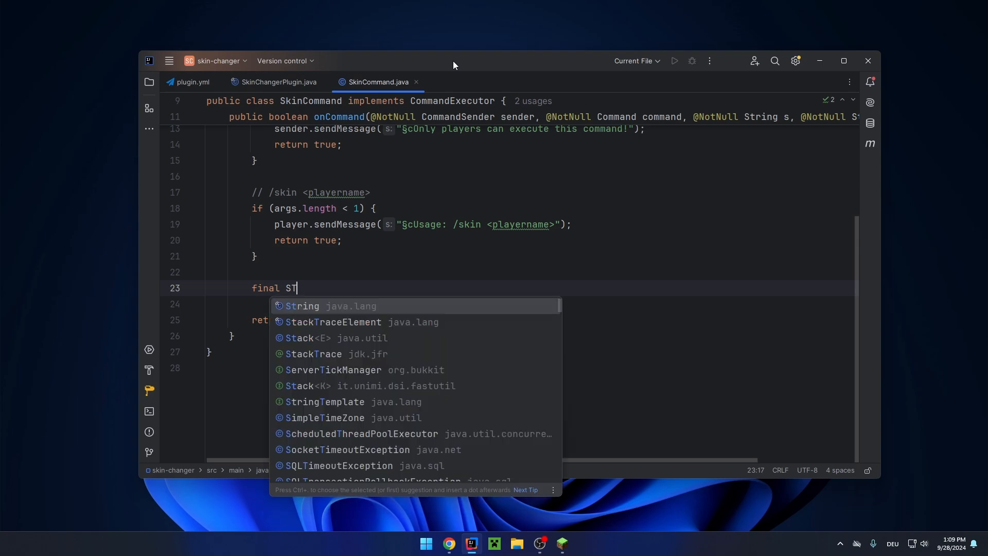
text(String targetSk)
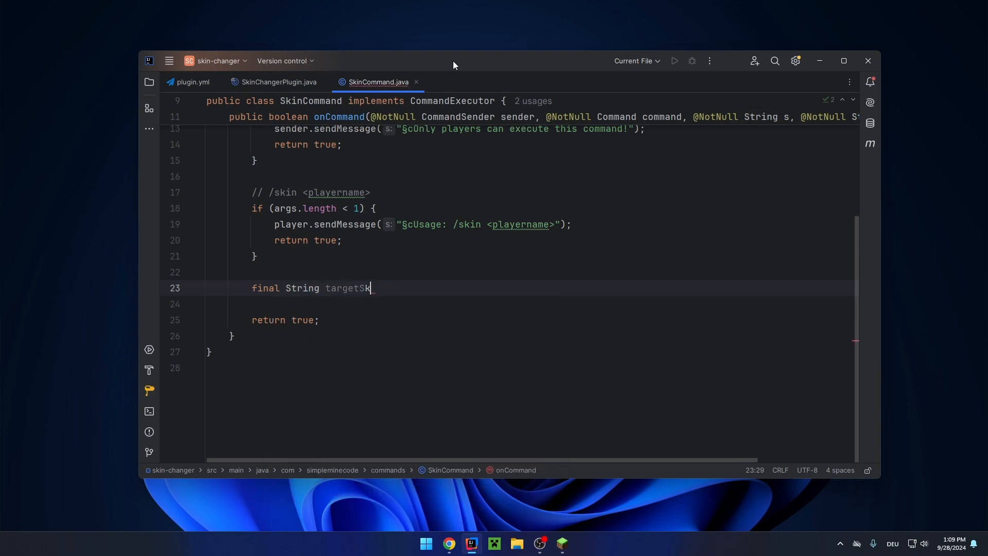
text(n = args[])
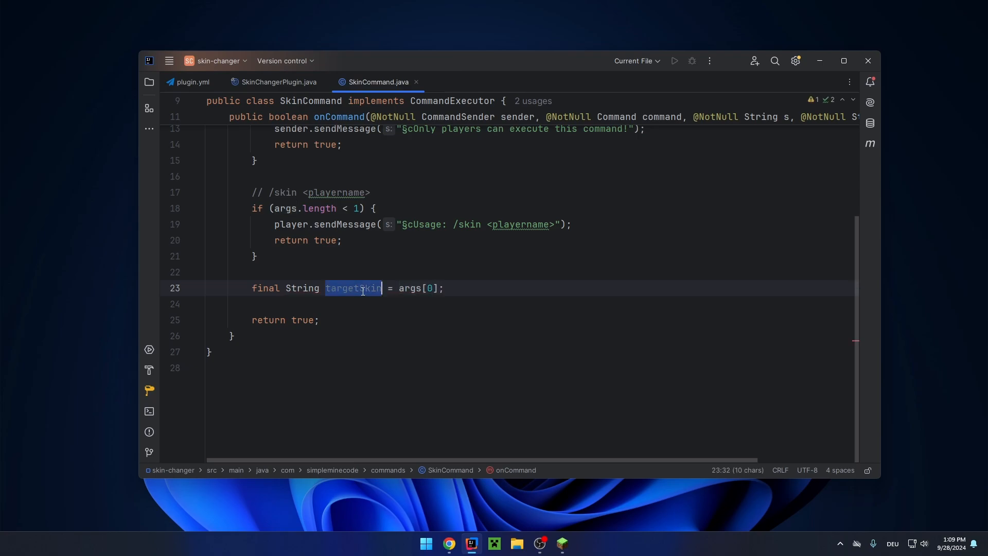
key(Enter)
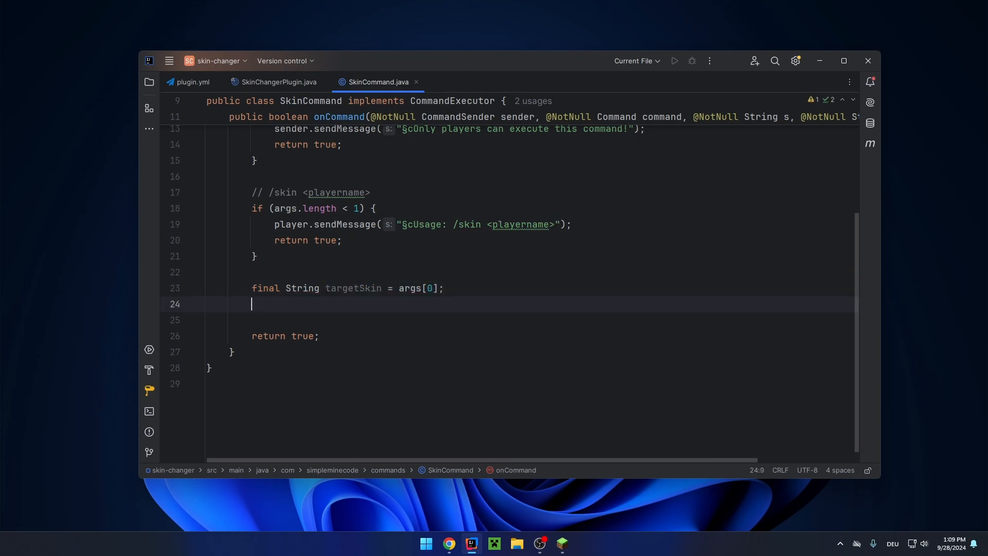
text(final PlayerProfile playerProfile)
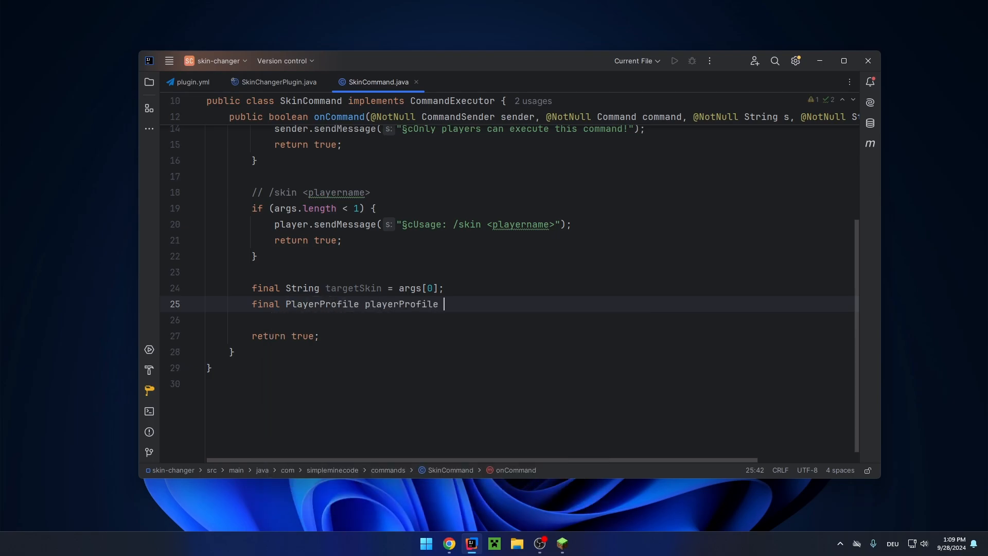
text(= player.getPlayerProfile();)
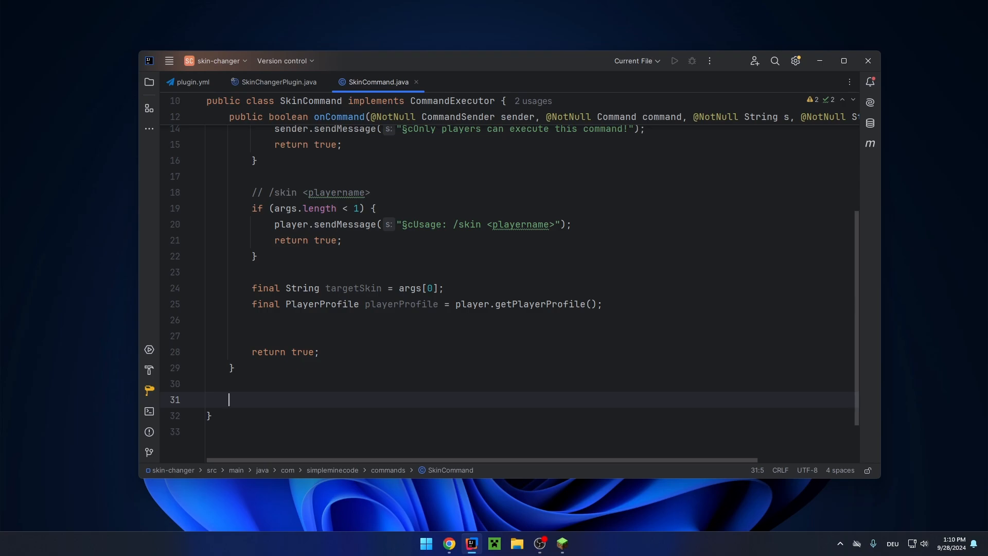
Step: Write private String makeRequest(String url) using HttpClient, HttpRequest and HttpResponse to return the body
text(p)
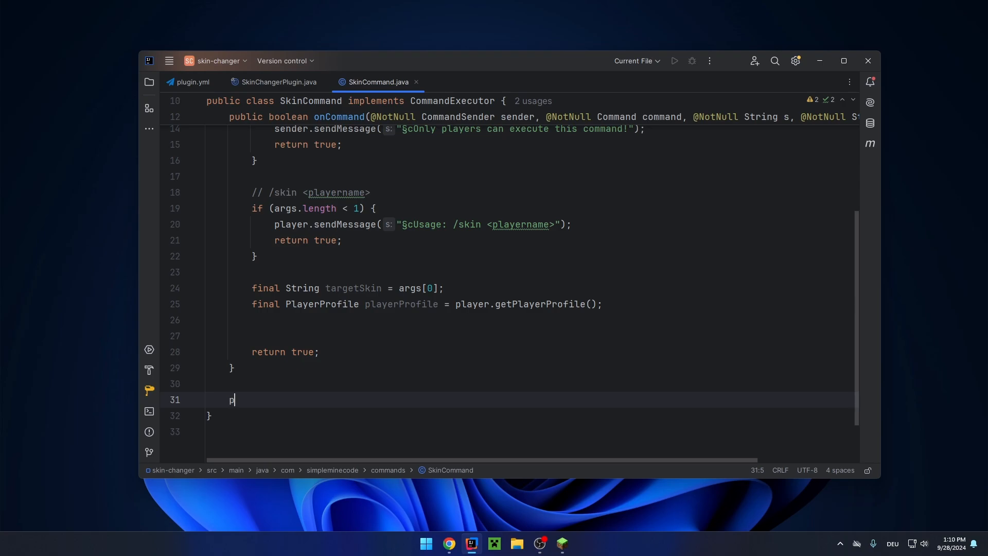
text(rivate String makeRequest(String)
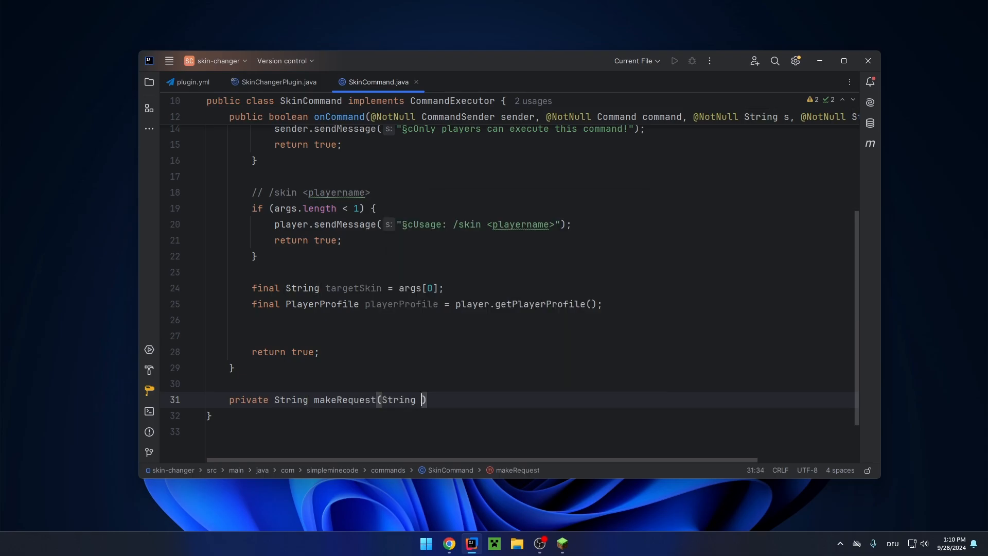
text(url) {)
text(try () {)
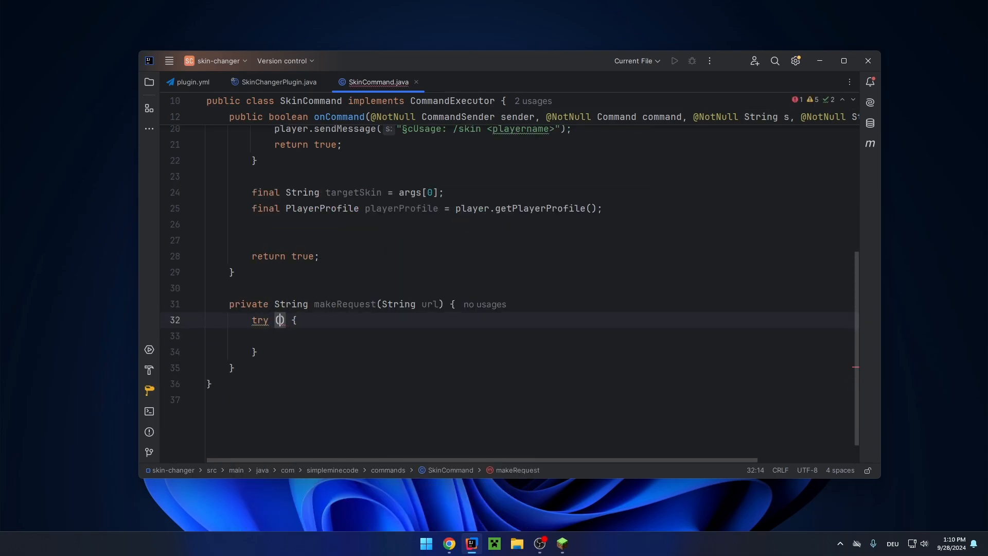
text(final HttpClient httpClient = HttpClient.newBuilder().build())
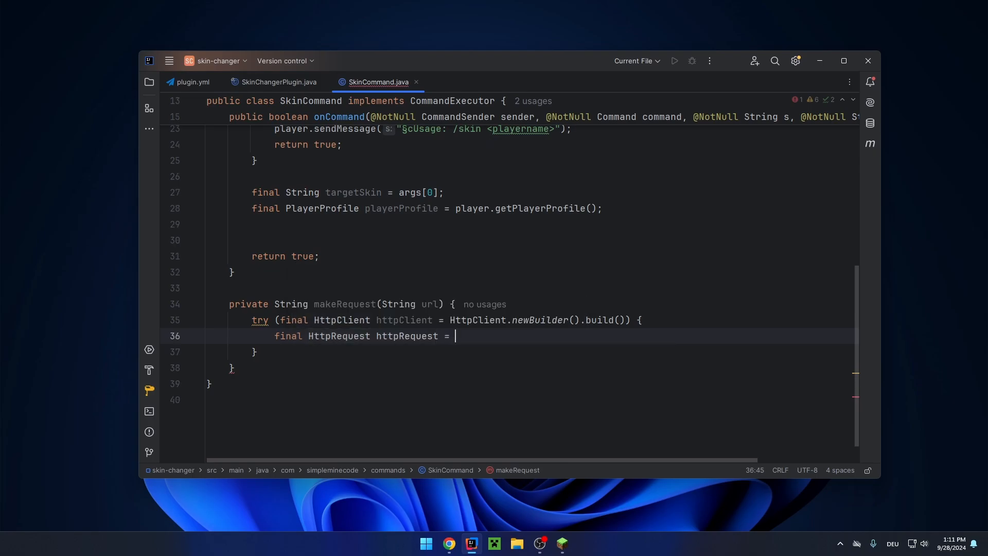
text(HttpRequest)
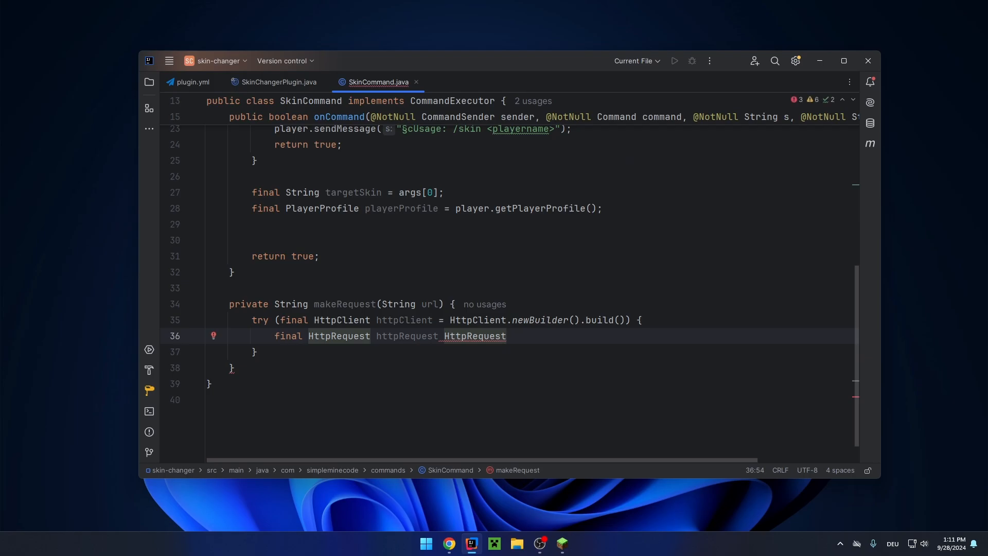
text(.newBuilder())
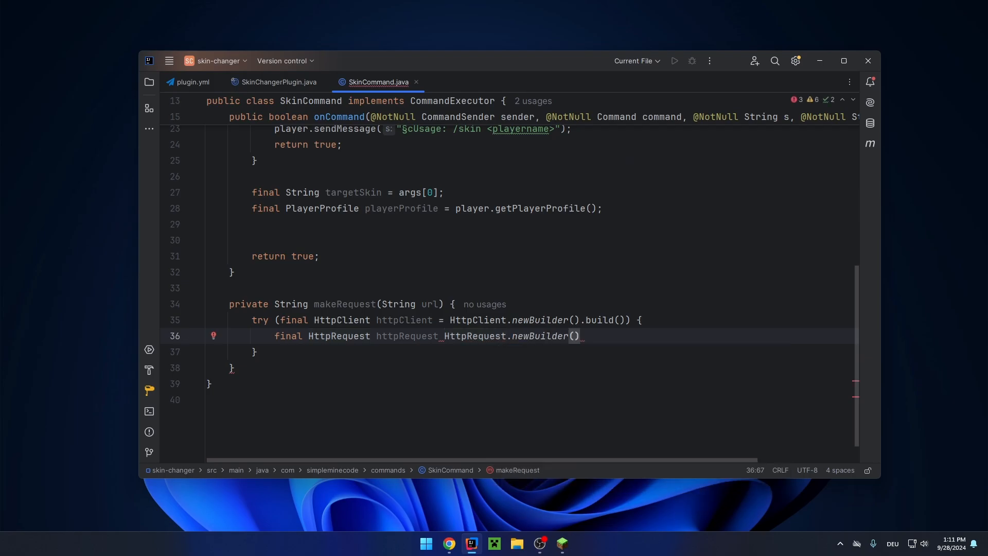
text(.uri)
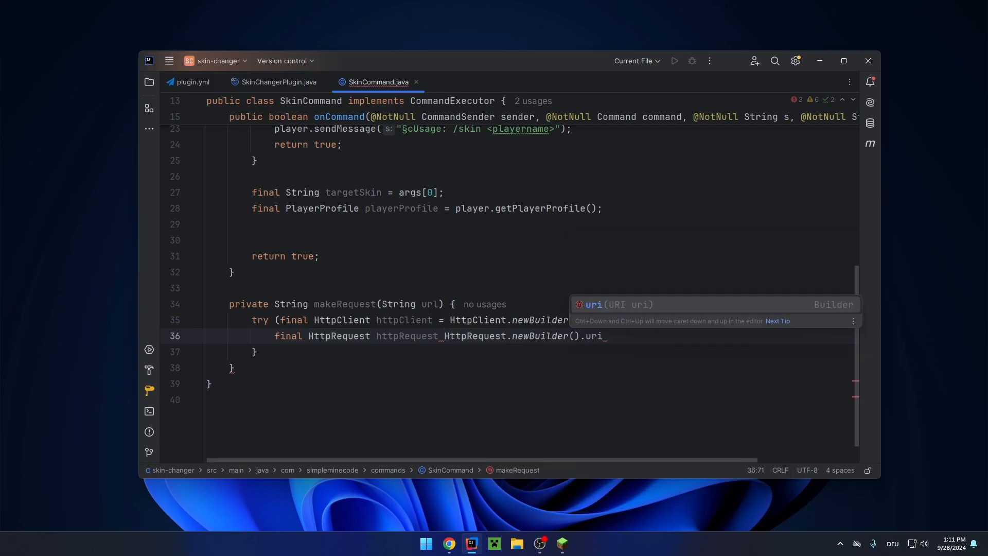
text((URI.create(url)).build();)
text(final)
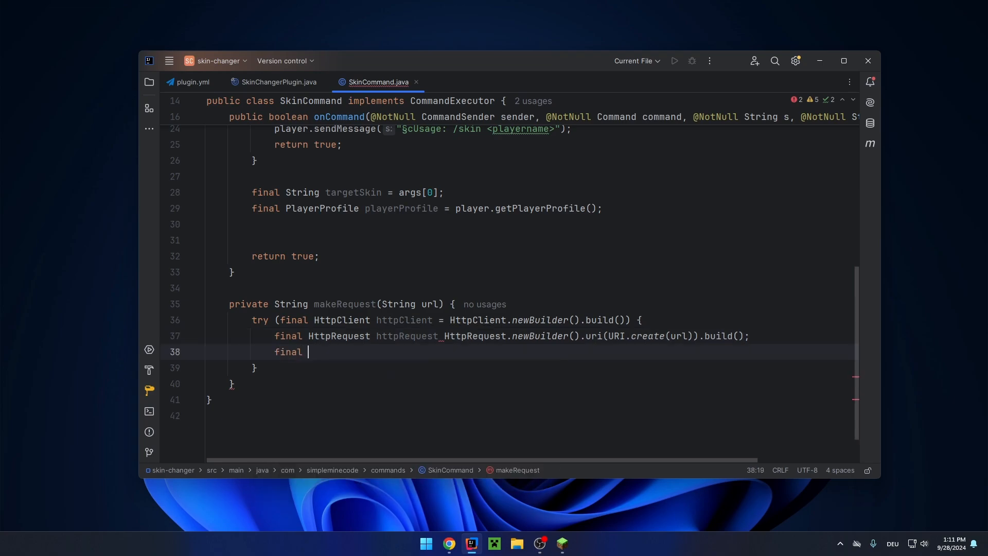
text(HttpResponse<>)
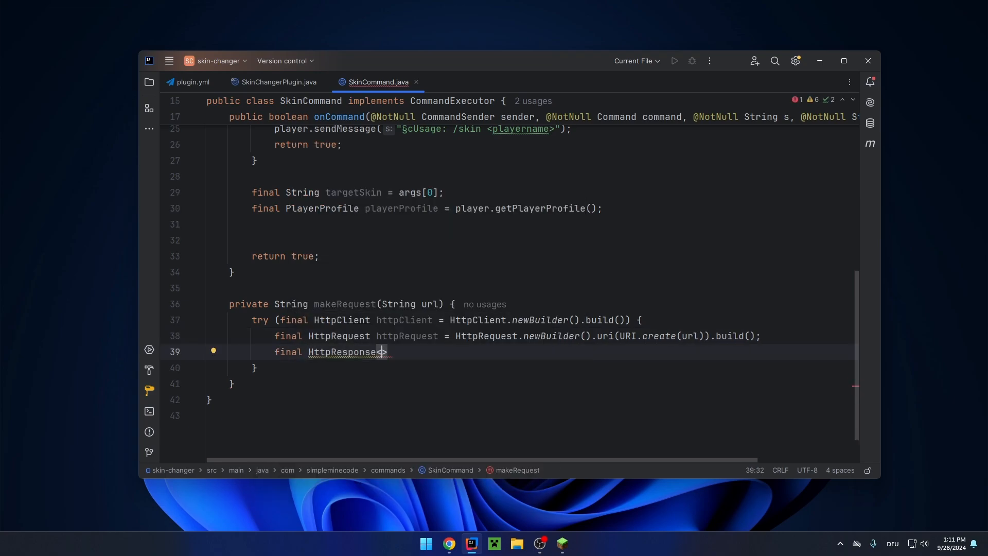
text(String)
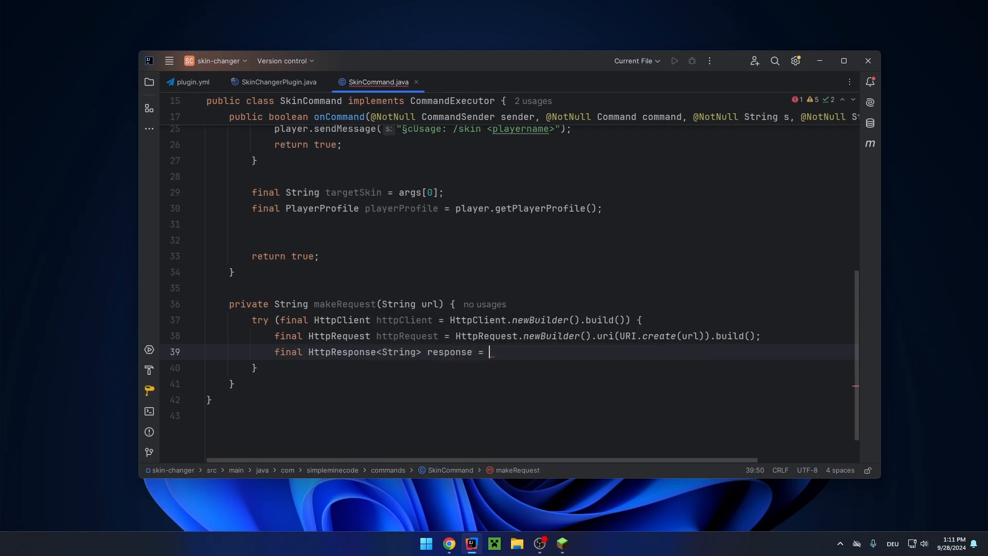
text(htt)
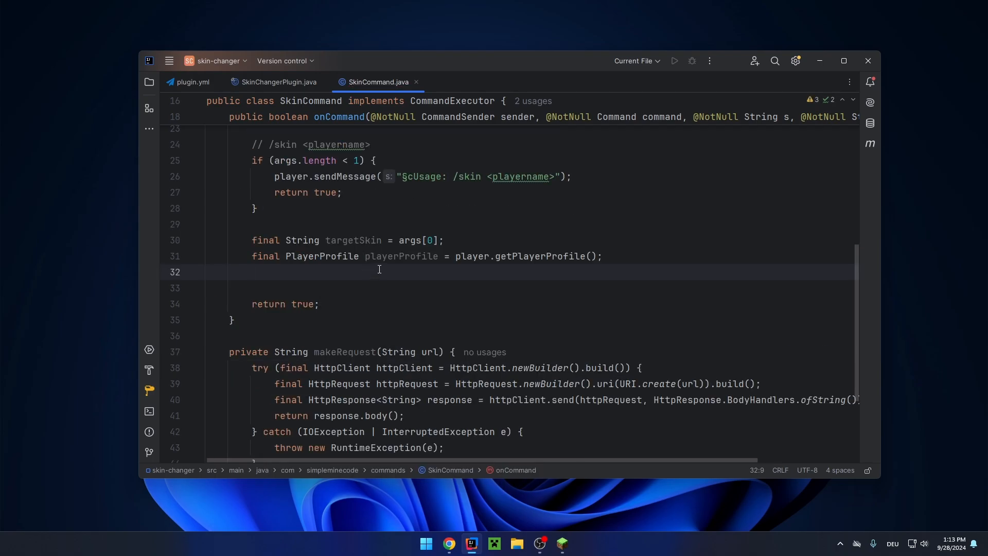
text(// Get UUID o)
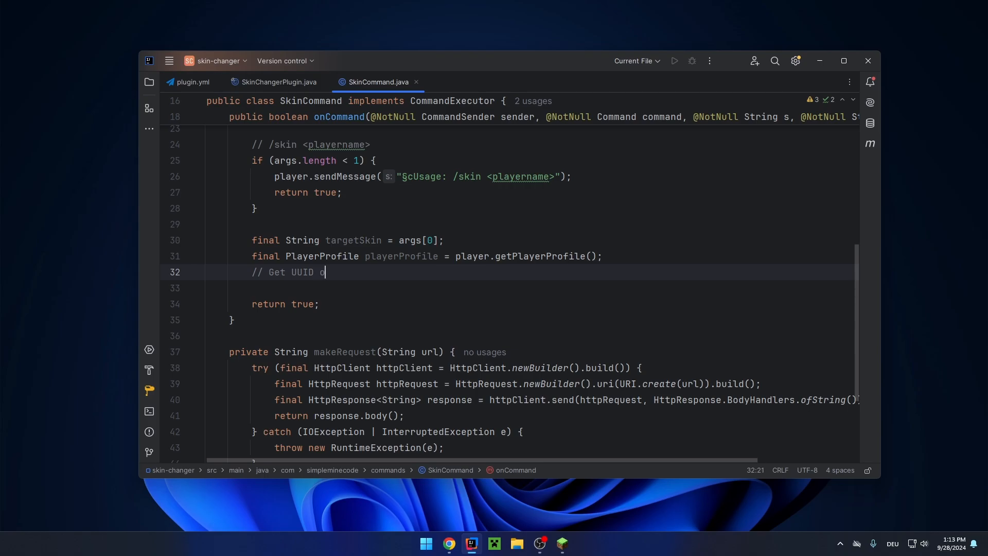
text(f targetPlayer)
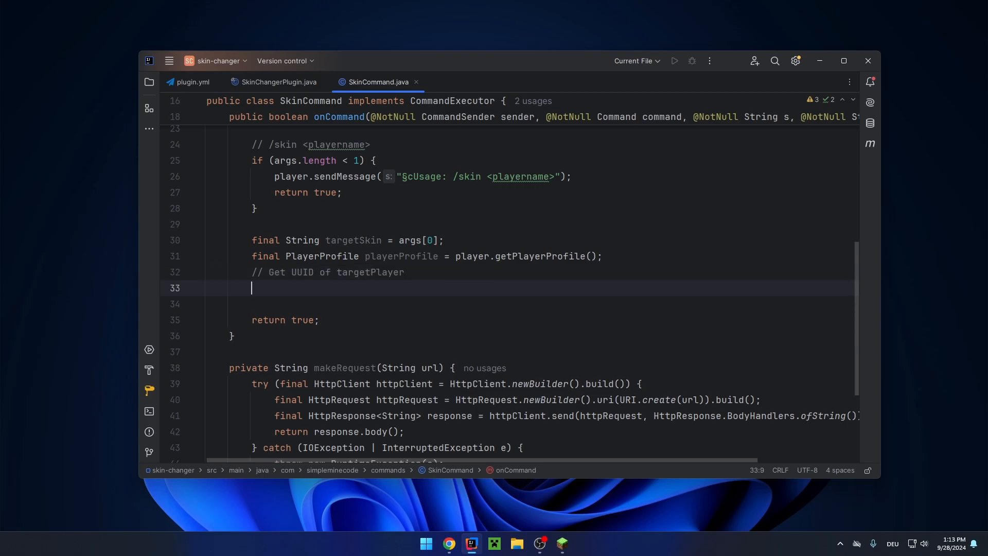
mouse_move(485, 279)
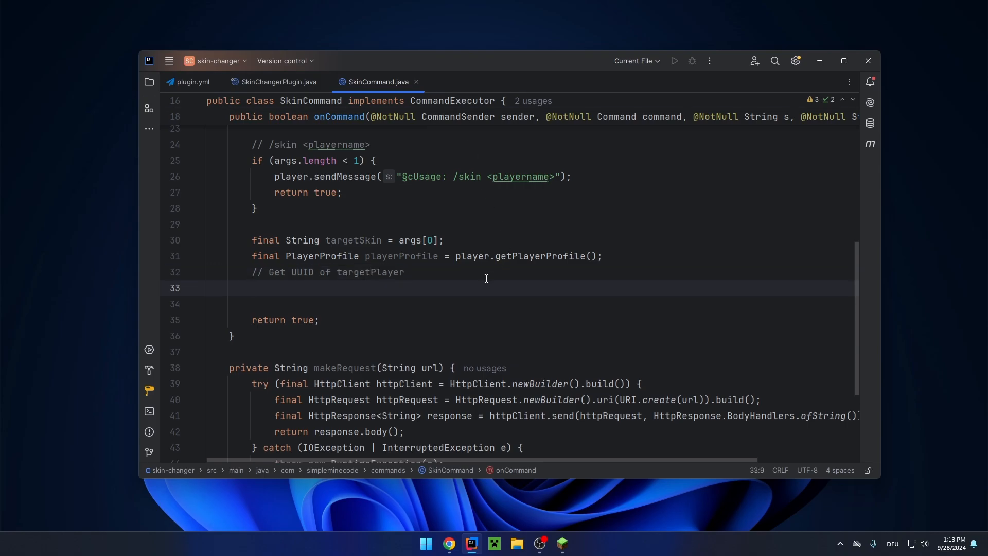
scroll(up, 3)
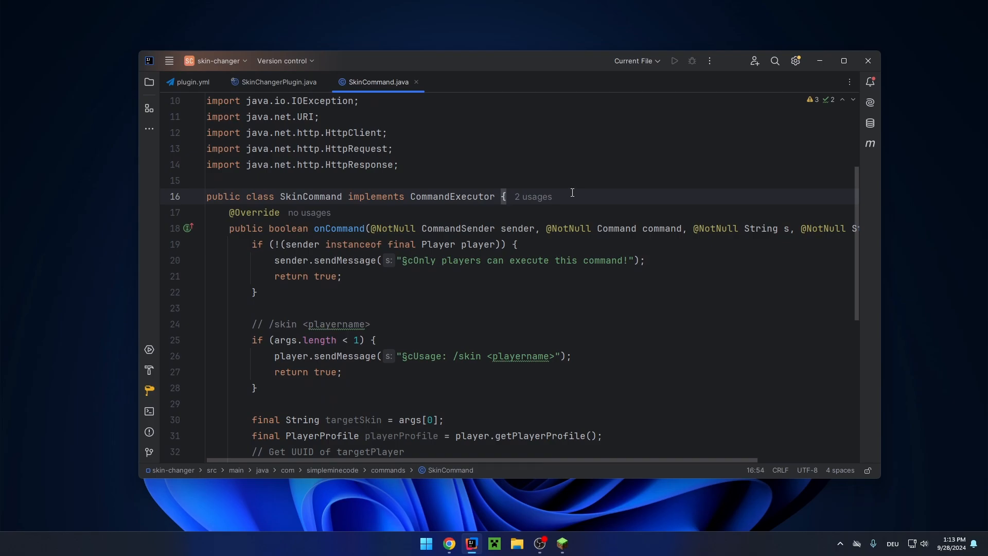
text(private)
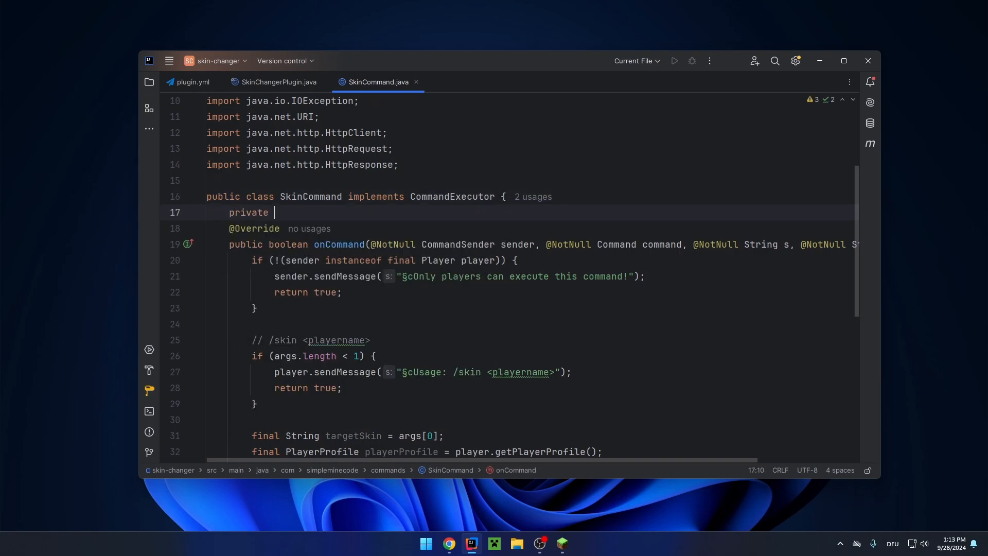
text(static final String PROFILE_URL = "https:";)
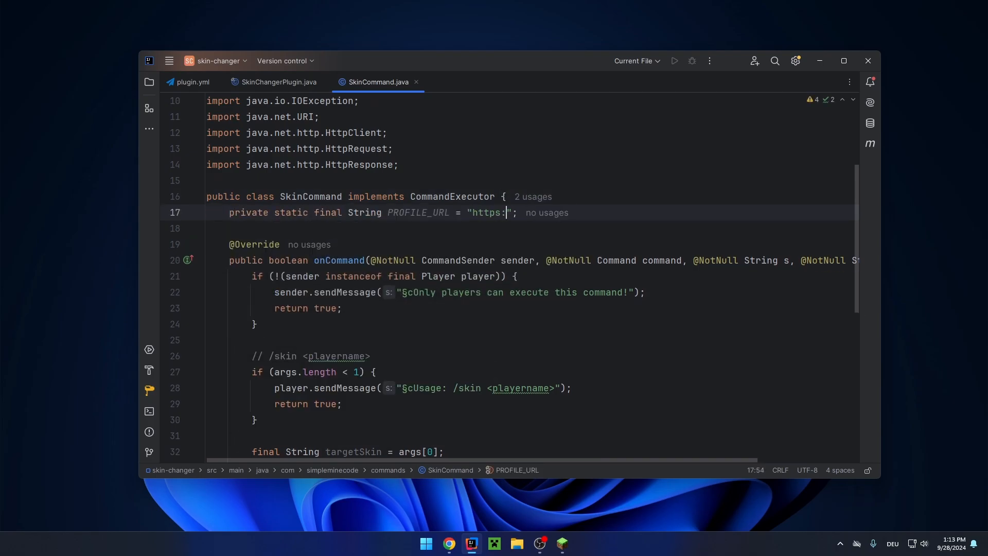
text(//api.mojang.)
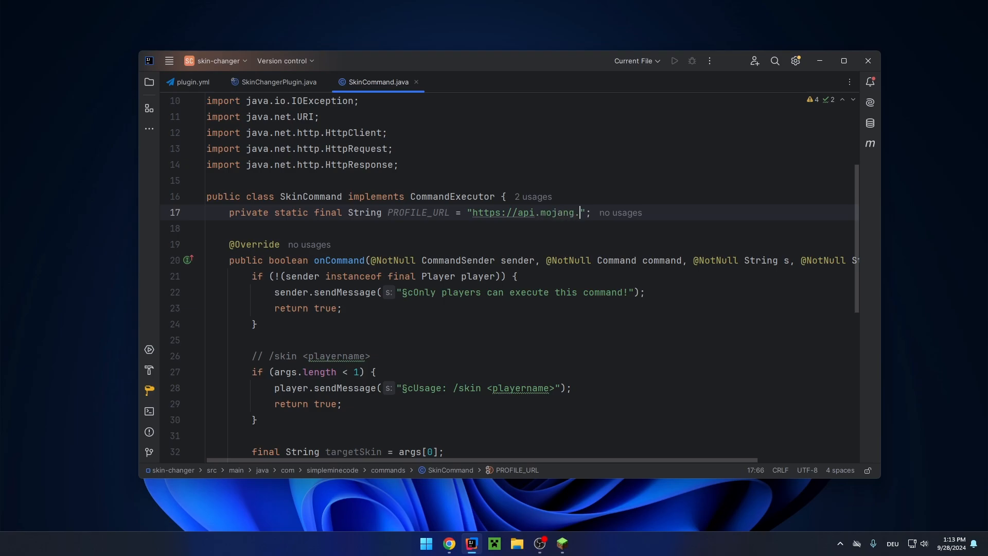
text(com/users/profiles/minecraft/)
text(final)
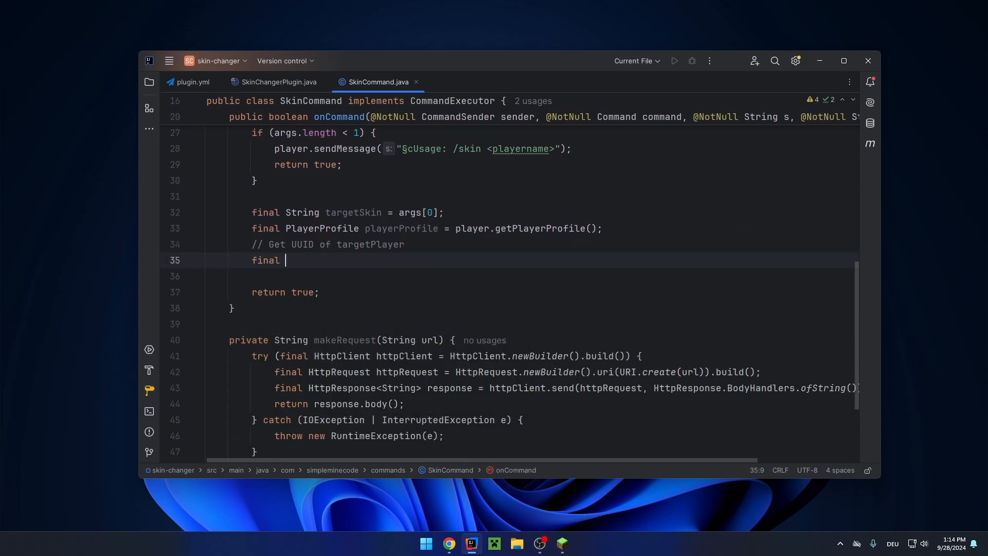
Step: Assign profileResponse = makeRequest(PROFILE_URL + targetSkin) in onCommand
text(String respons)
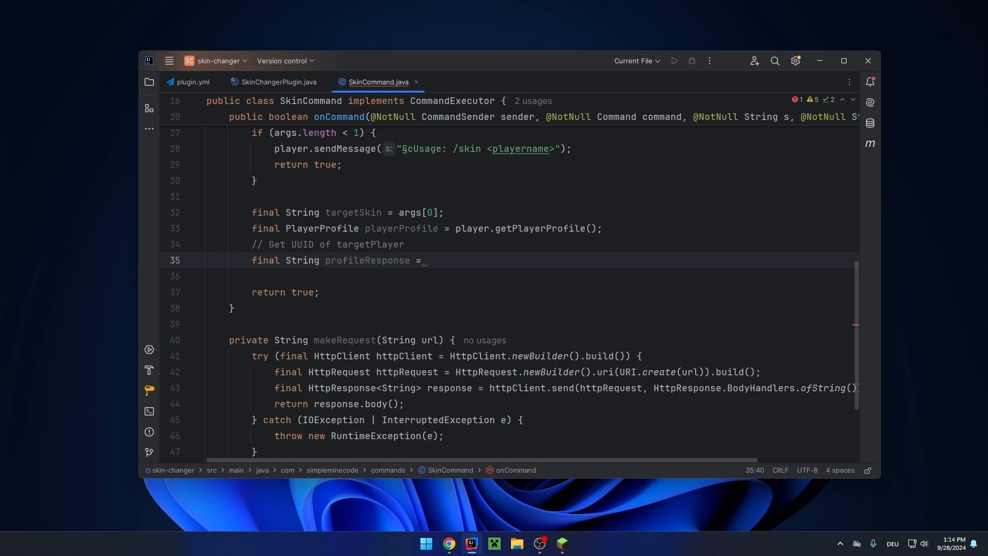
text(makeRequest()
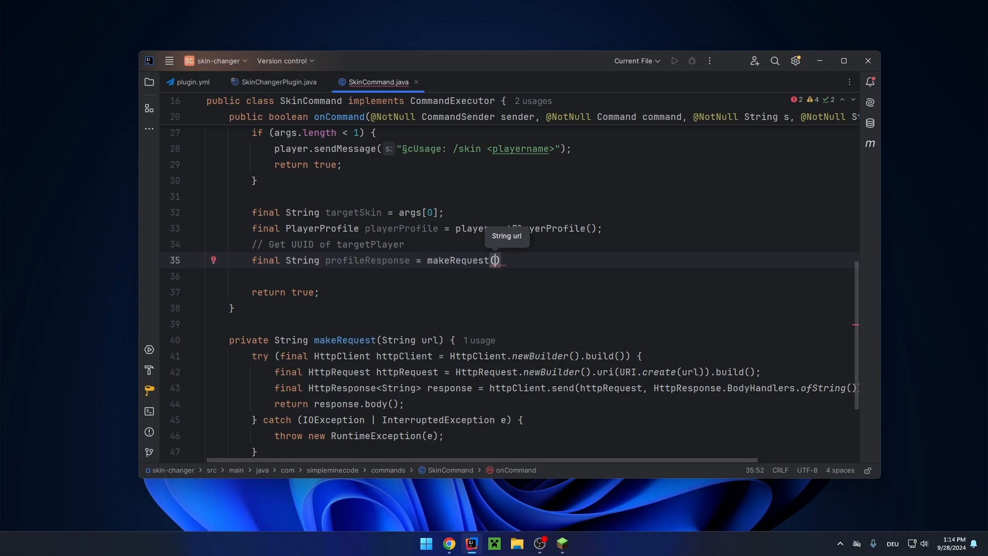
text(PROFILE_URL = "https://api.mojang.com/users/profiles/minecraft/";)
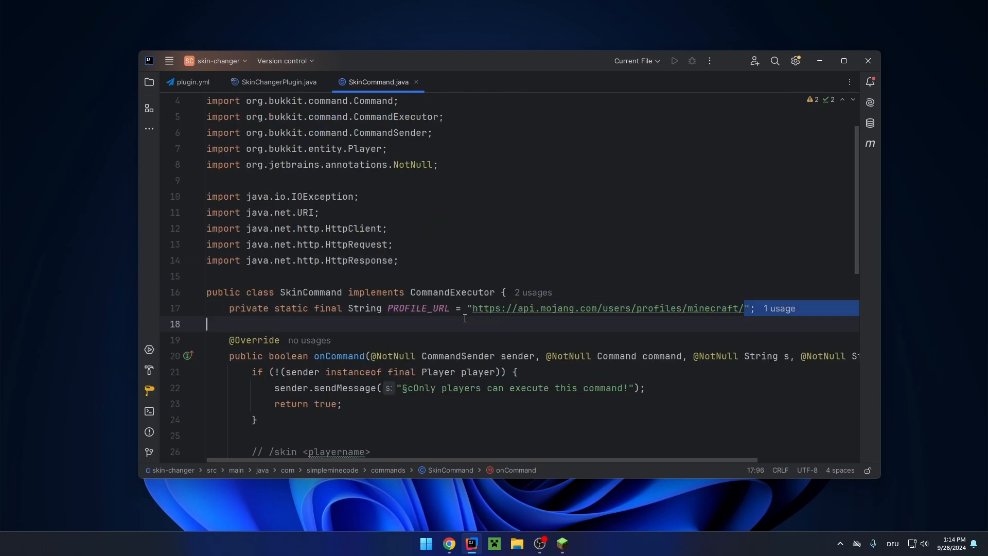
Step: Load the Mojang profile URL for MPlugins in Chrome, then return to IntelliJ
click(447, 542)
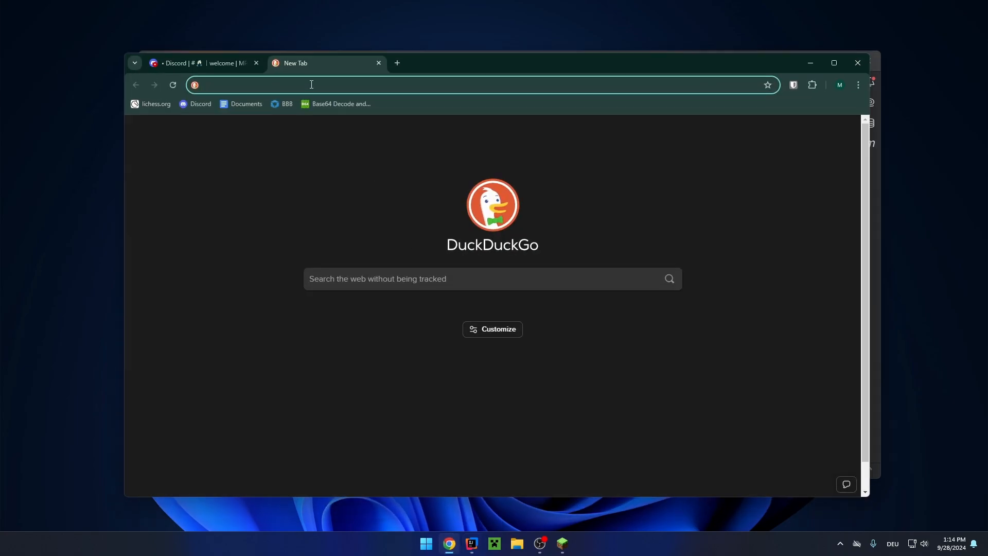
text(https://api.mojang.com/users/profiles/minecraft/)
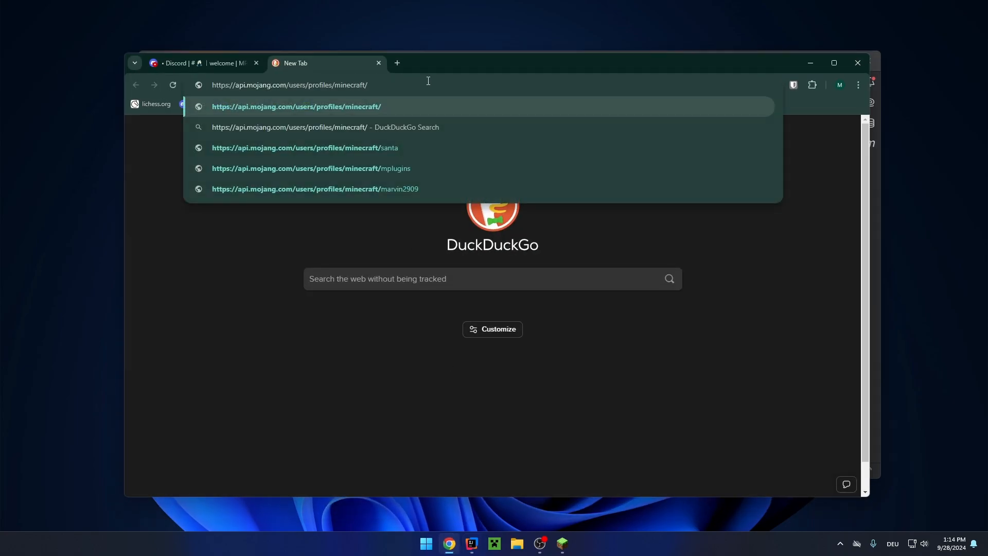
text(MPlugins)
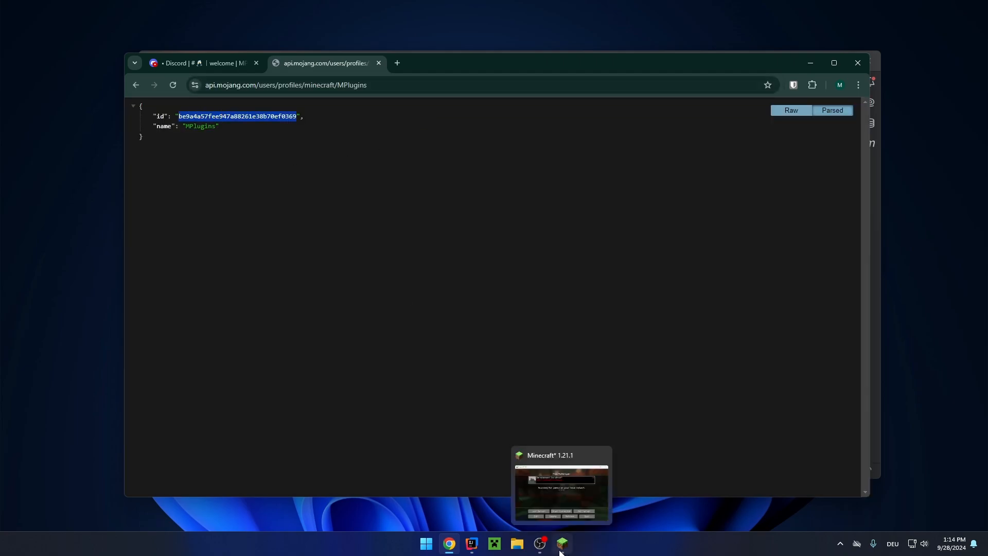
click(470, 543)
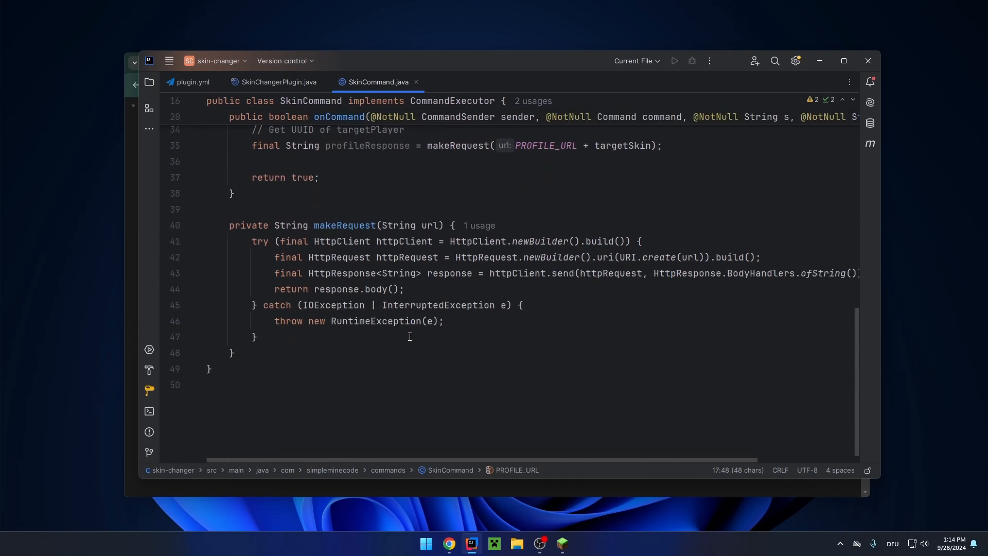
Step: Compare the profileResponse line with the JSON id value, then return to SkinCommand
double_click(367, 319)
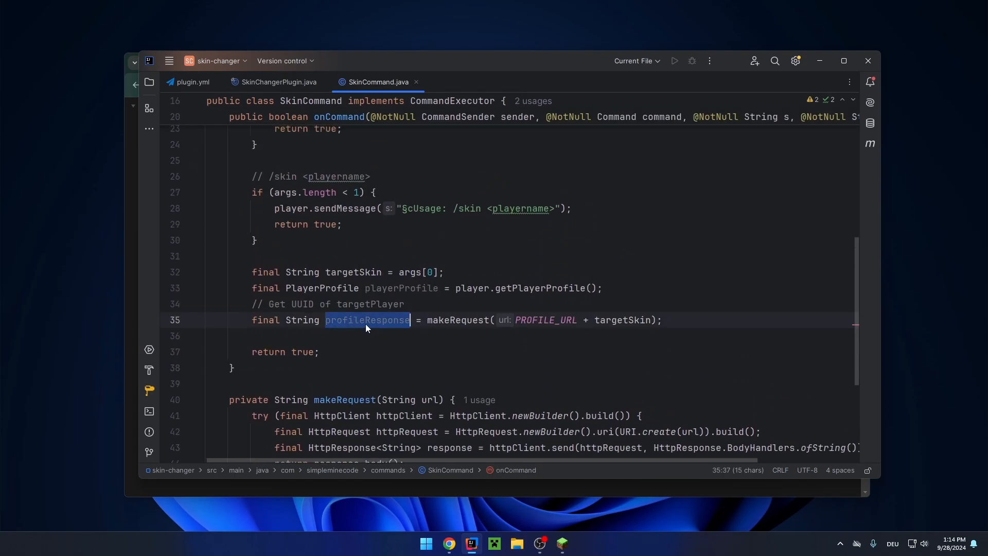
click(448, 548)
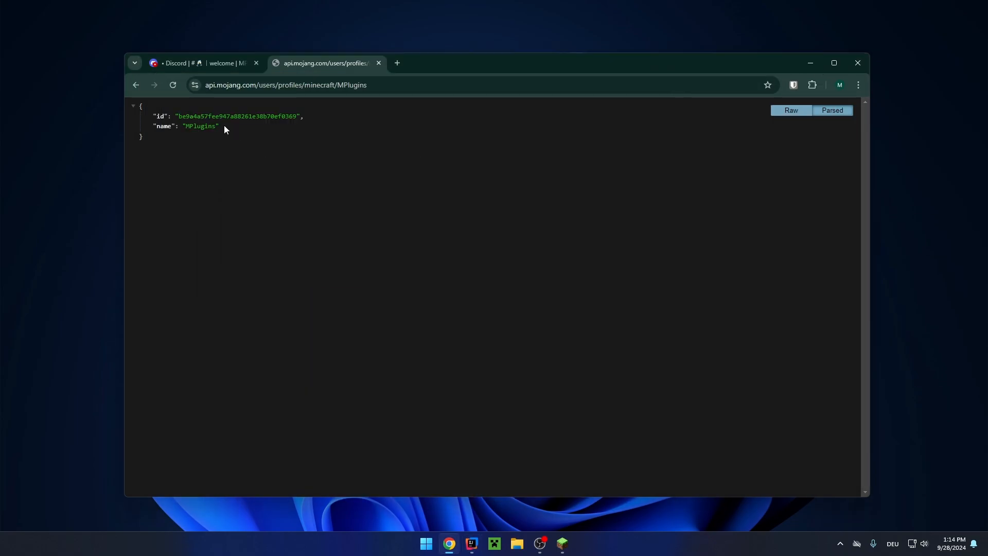
double_click(239, 116)
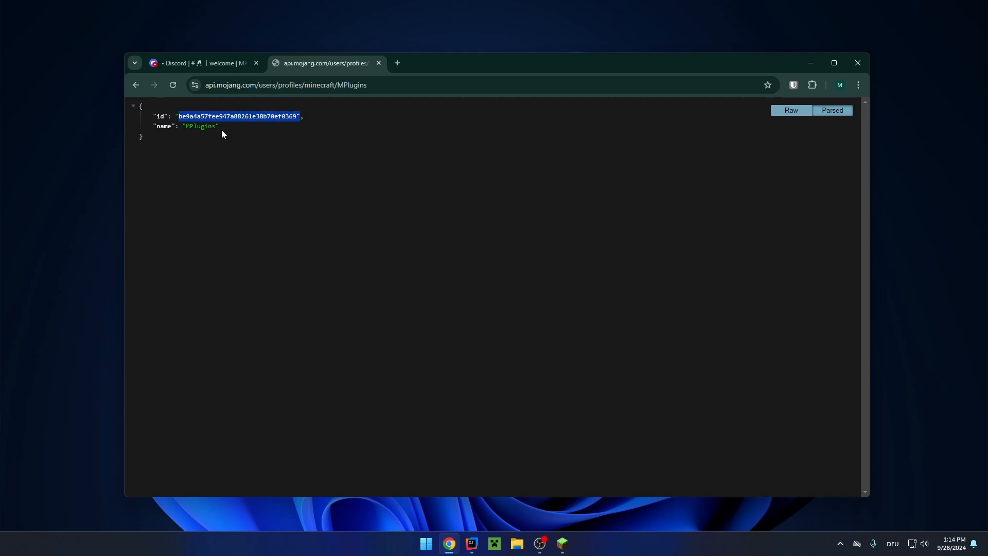
click(494, 542)
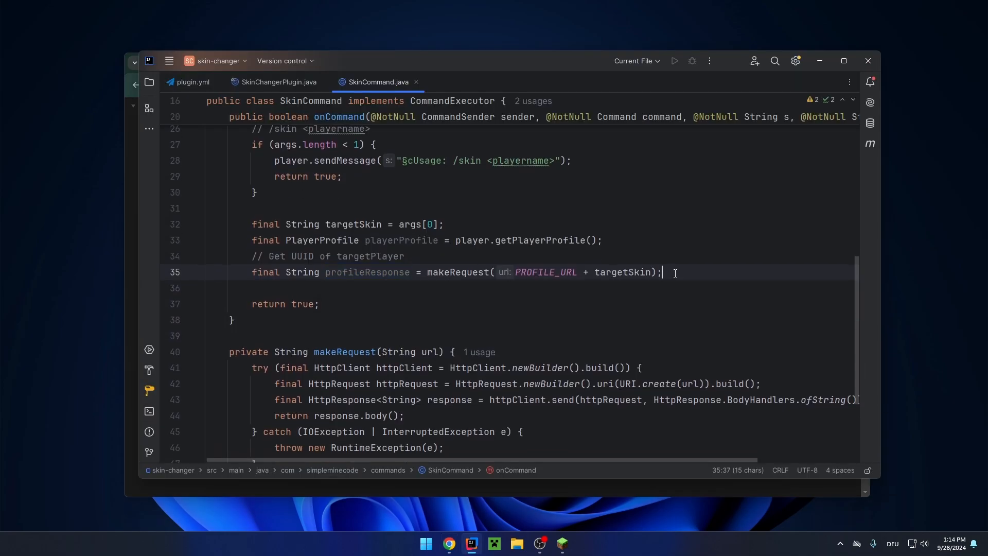
Step: Parse profileResponse into JsonObject profileObject via JsonParser and begin final String uuid = profileObject.get
text(final)
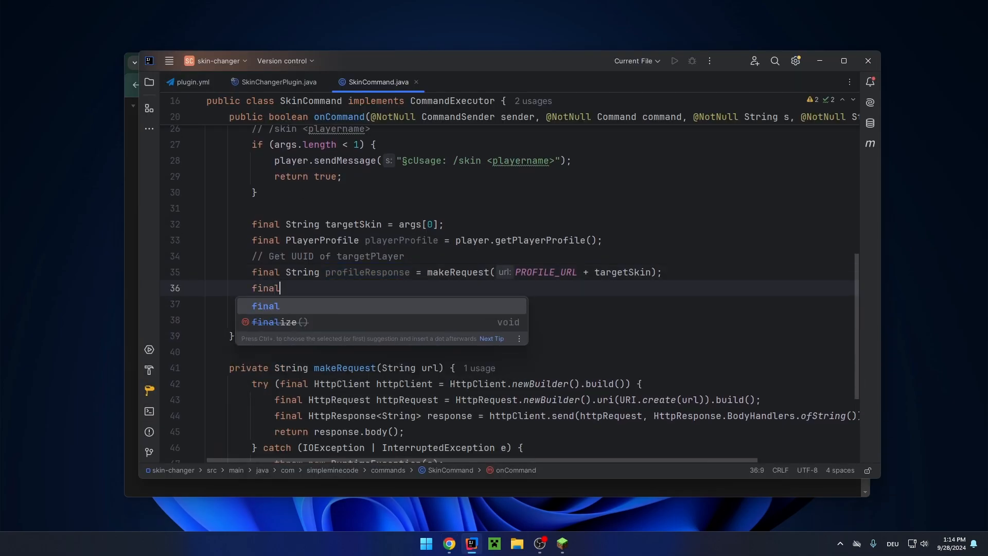
text(JsonOb)
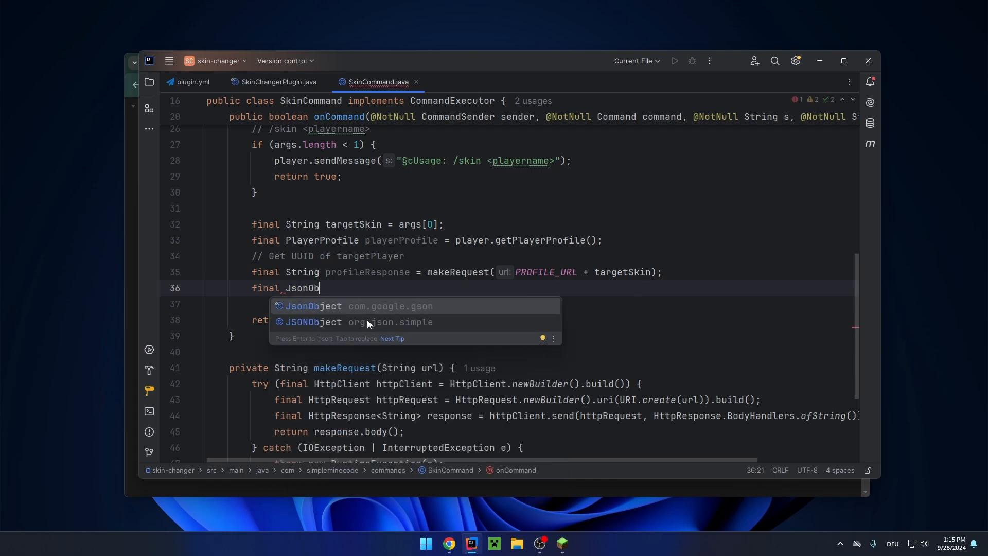
mouse_move(386, 303)
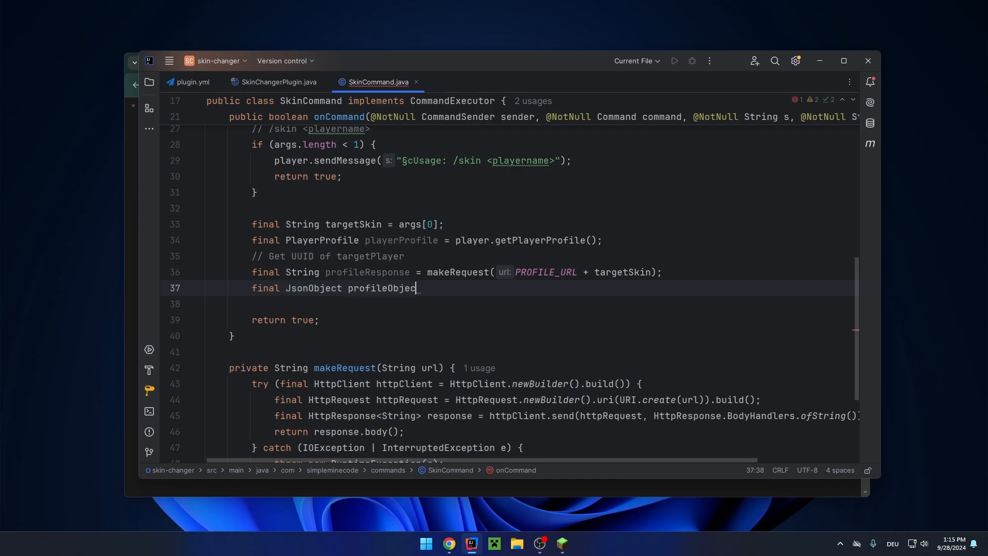
text(= JsonParser.parseString(profileResponse)
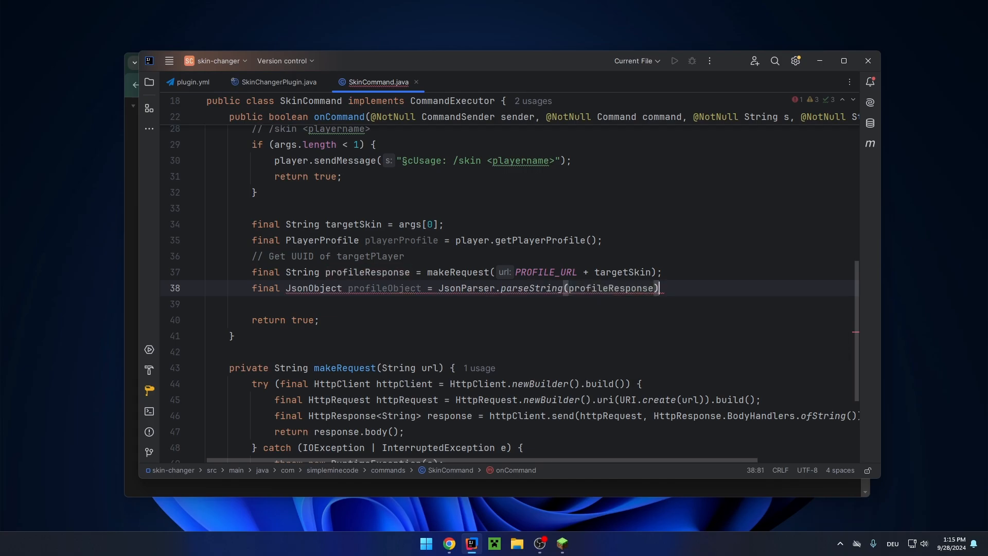
text(.getas)
click(531, 303)
text(final String uuid)
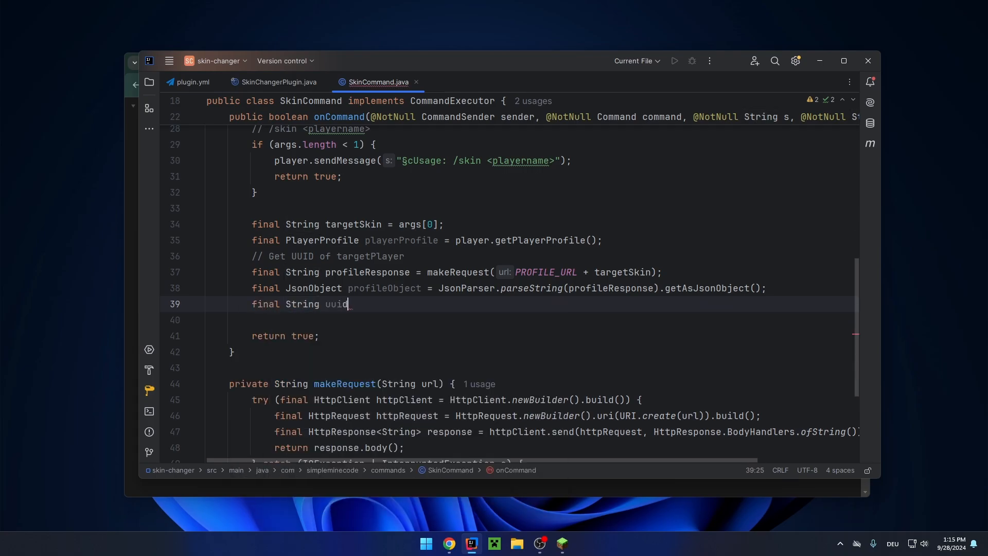
text(= profileObject.get()
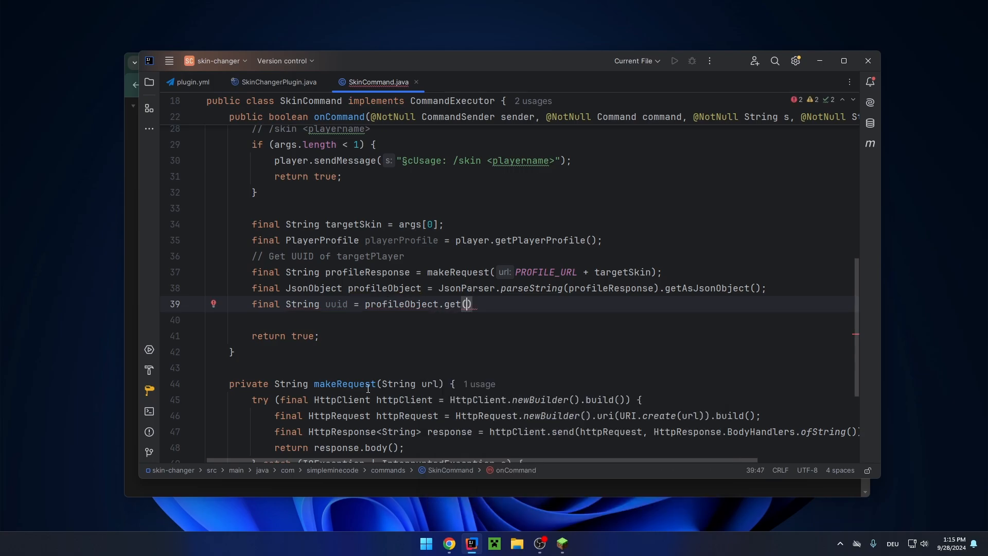
mouse_move(465, 303)
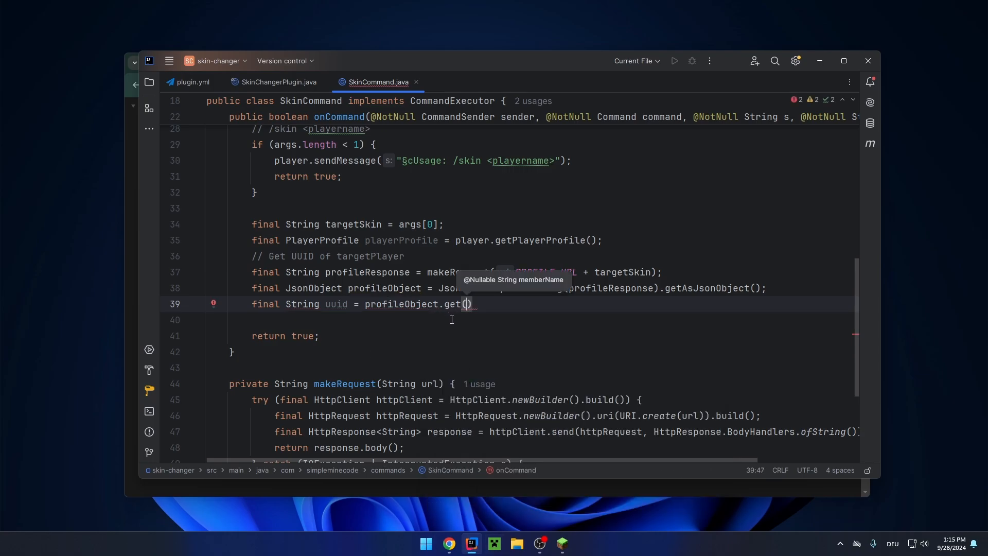
Step: Confirm the 'id' key in Chrome's Mojang JSON, then finish uuid with get("id").getAsString()
click(448, 543)
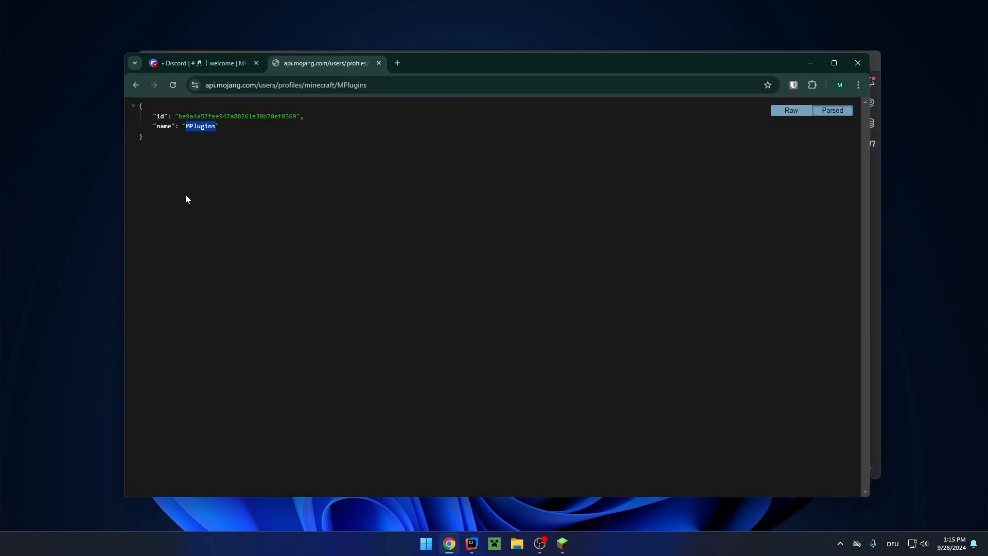
double_click(160, 116)
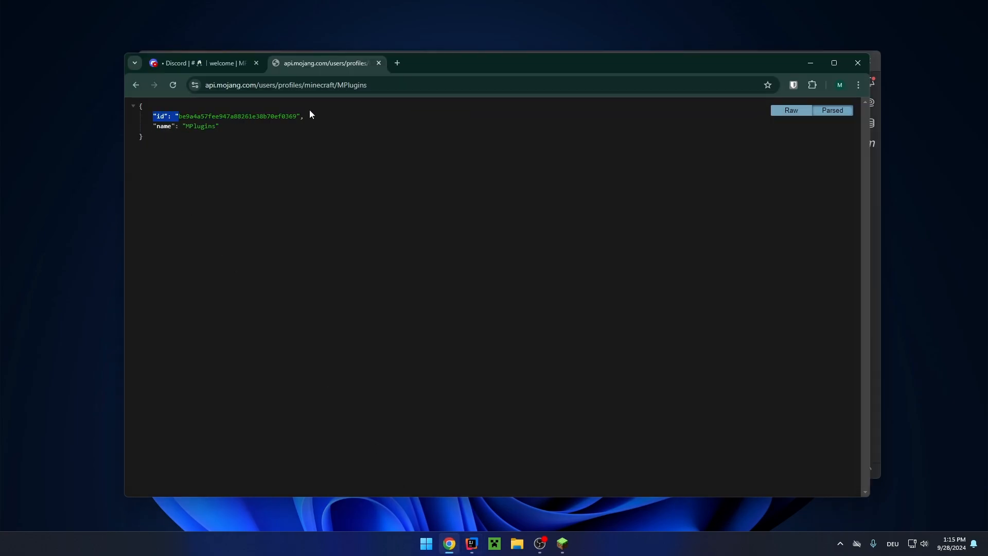
click(471, 542)
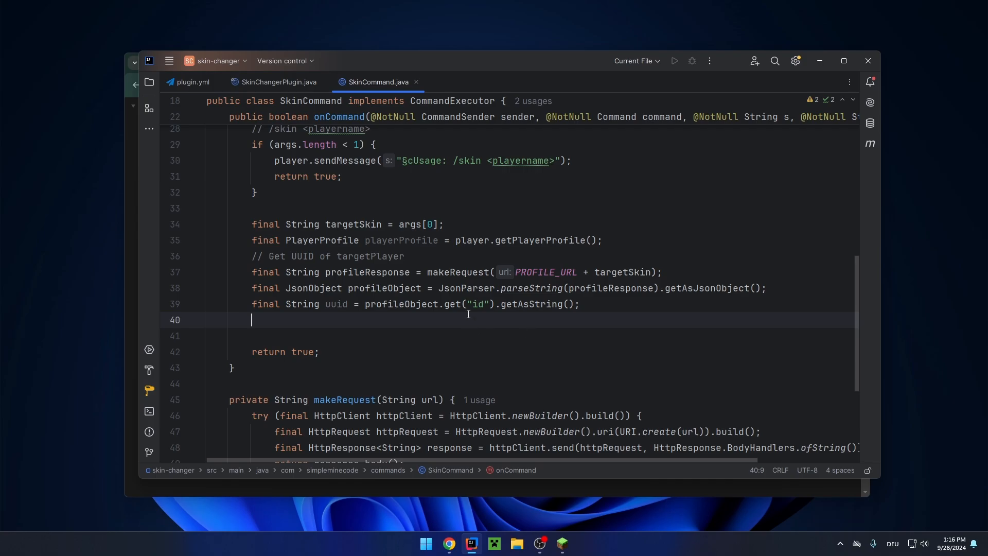
mouse_move(856, 323)
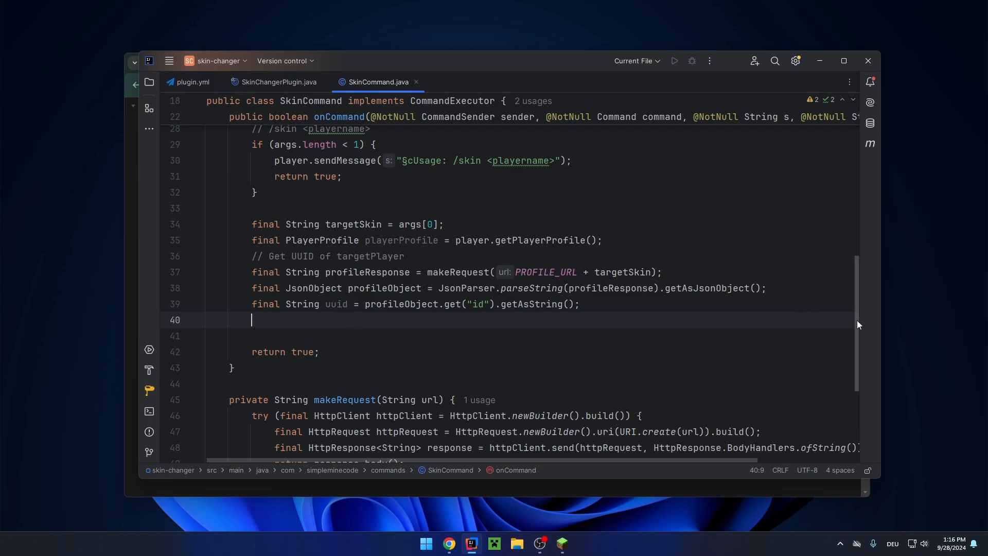
Step: Declare SKIN_URL as the Mojang session-server profile URL with %s and unsigned=false
scroll(up, 3)
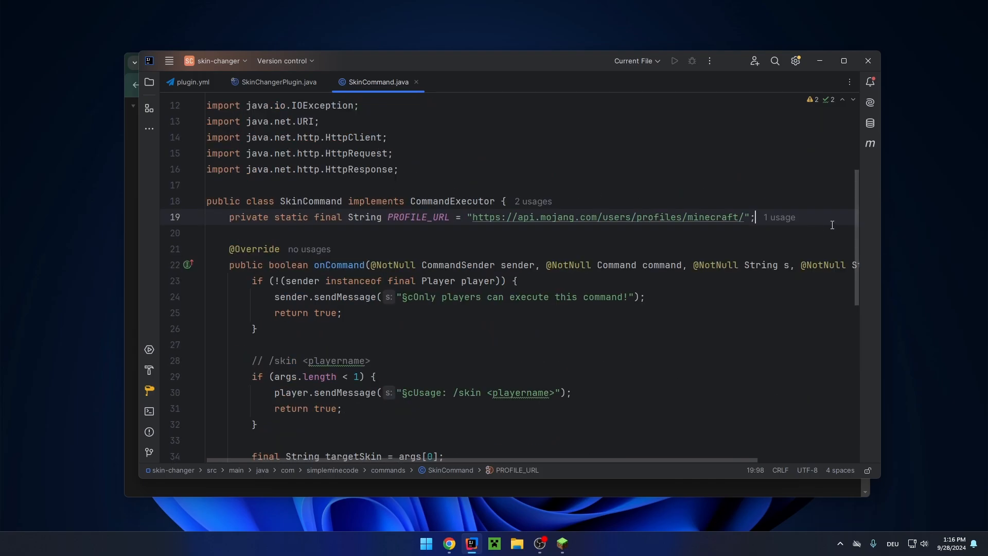
text(private static final String SKIN_URL = "https://sessionserver.mojang.com/session/minecraft/profile/";)
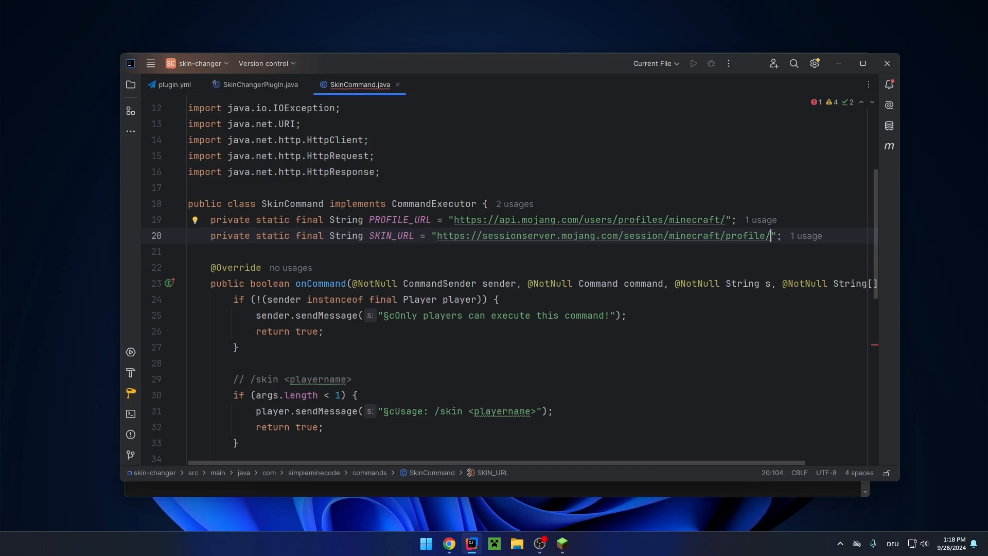
text(%s?u)
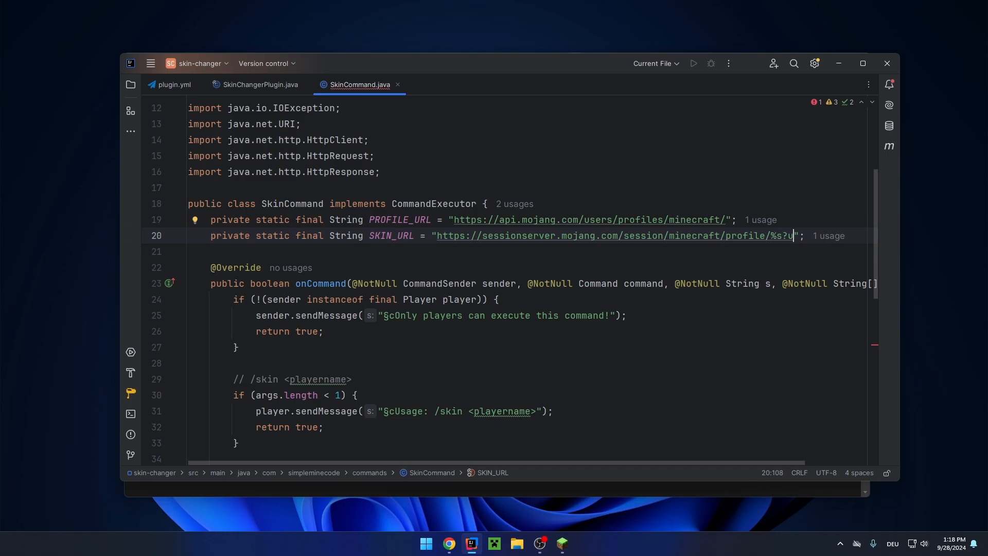
text(unsigned=)
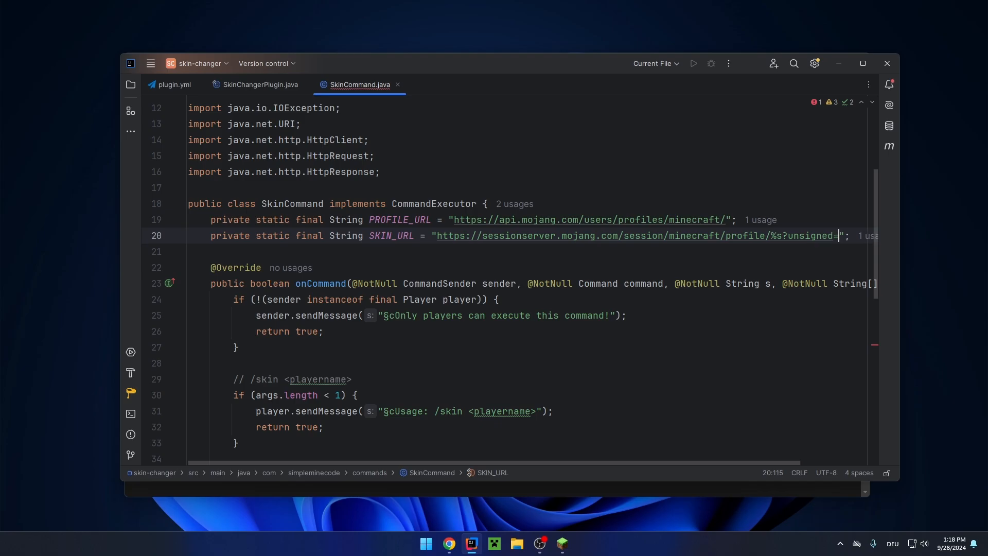
text(false)
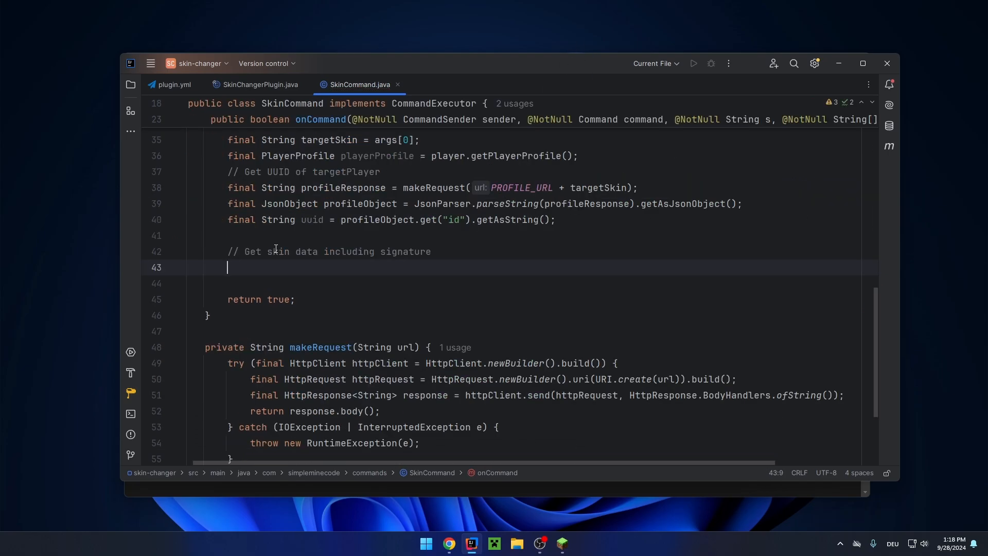
mouse_move(303, 274)
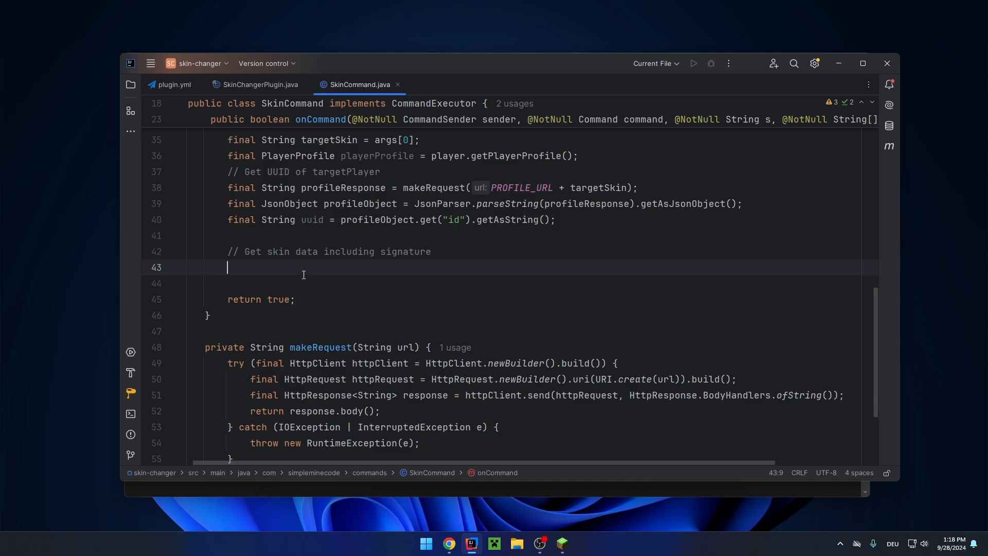
Step: Add a skinResponse line calling makeRequest(SKIN_URL.formatted(uuid)) and check the placeholder
text(final String skinResponse =)
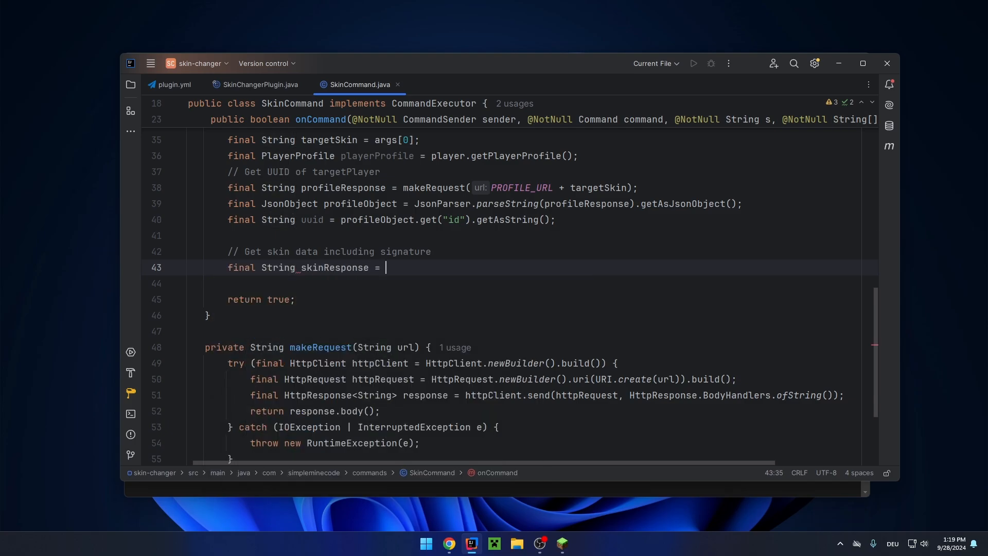
text(makeRequest())
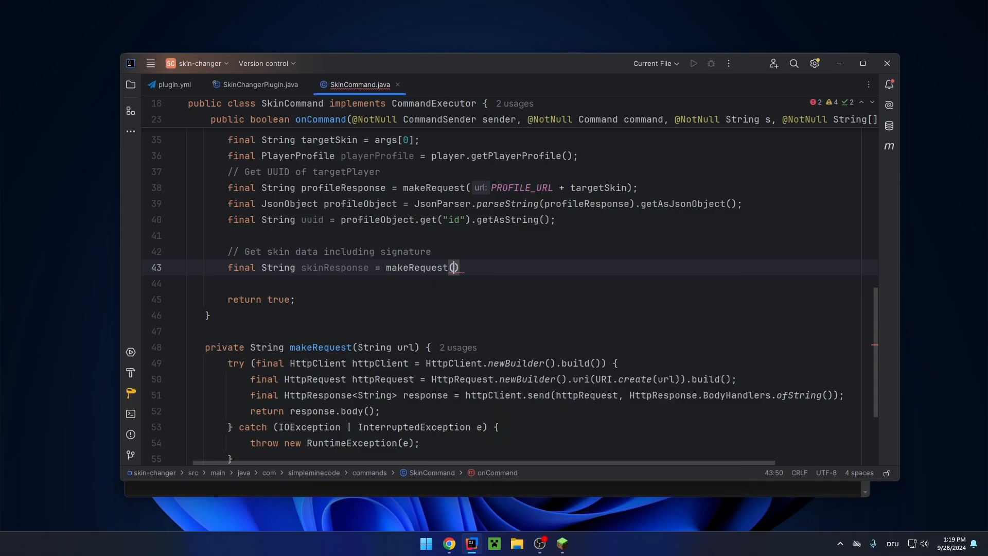
text(SKIN_URL.formatted()
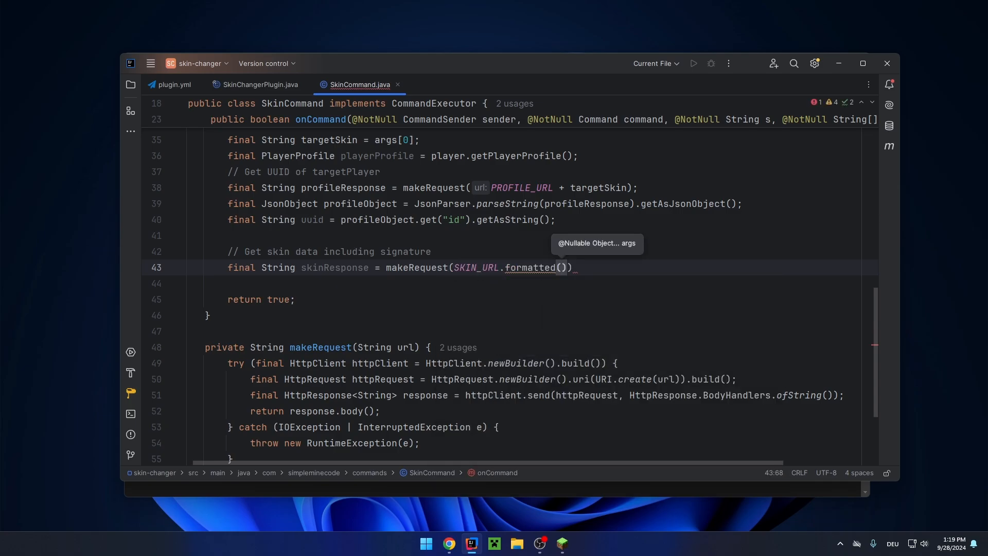
text(uuid)
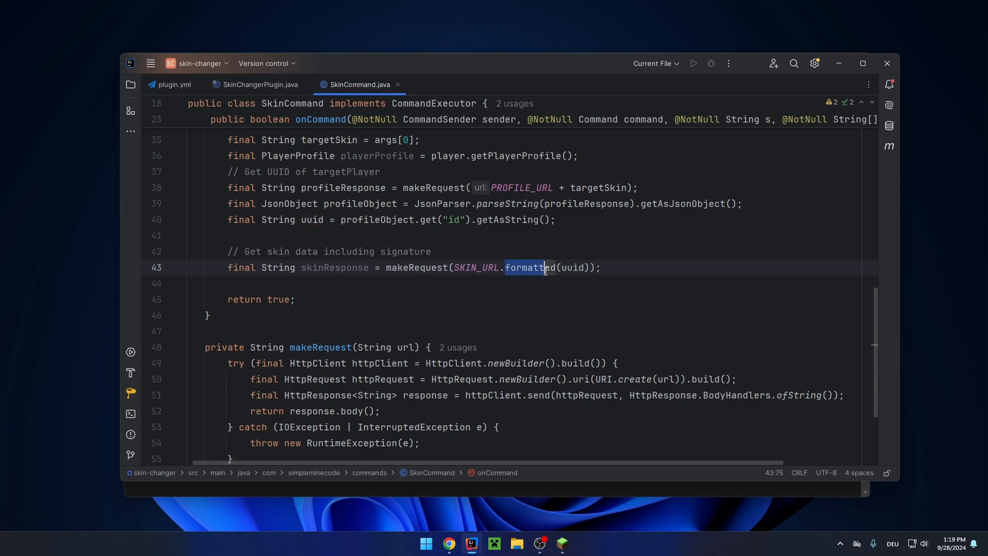
click(567, 267)
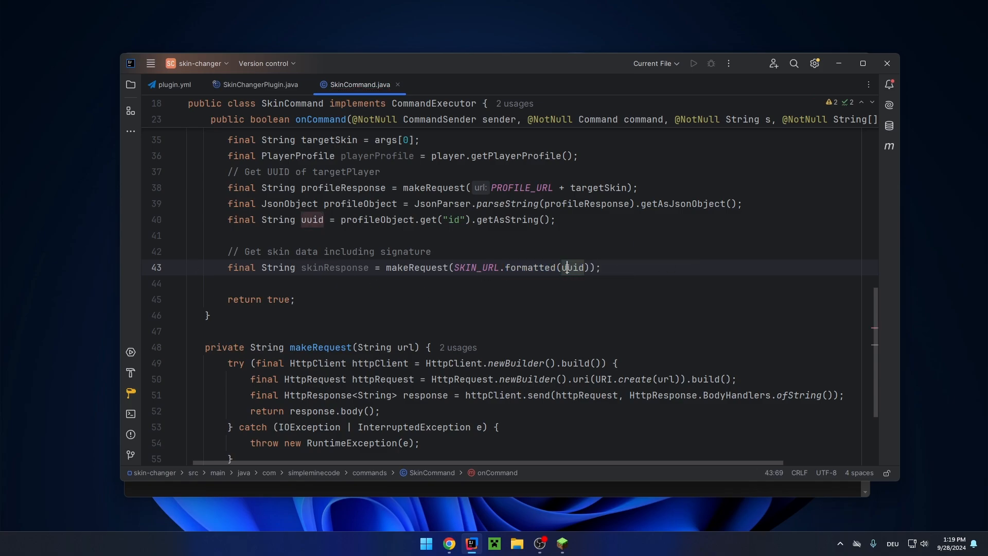
scroll(up, 3)
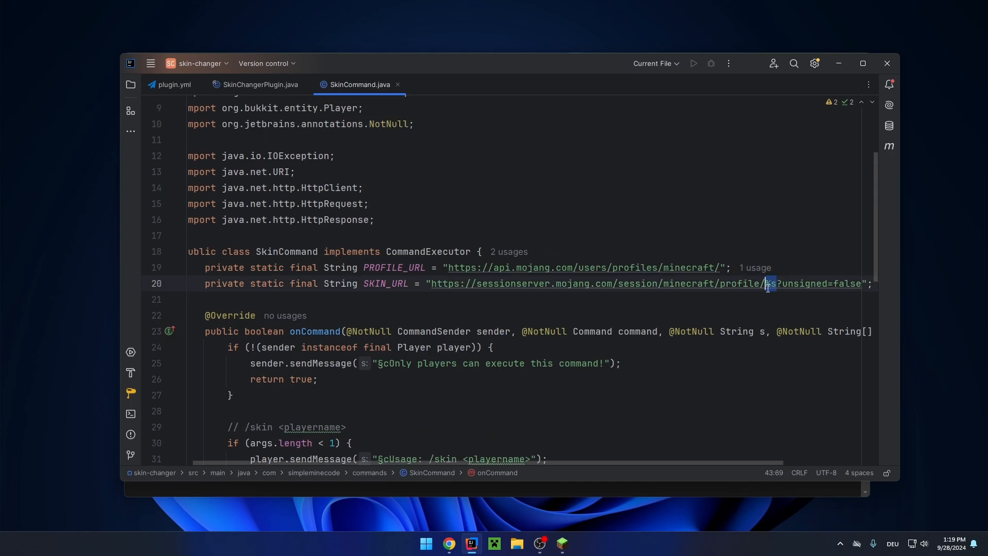
scroll(down, 3)
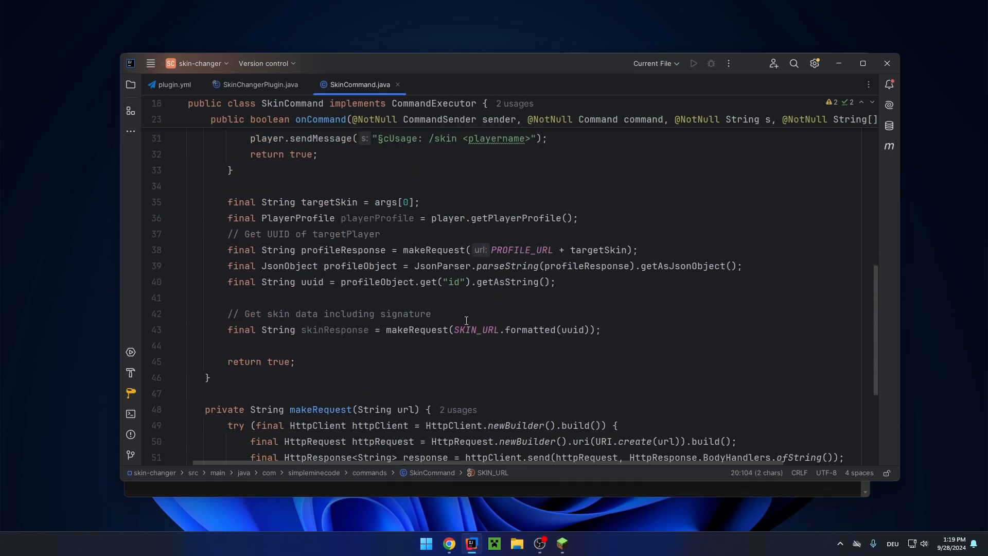
scroll(up, 3)
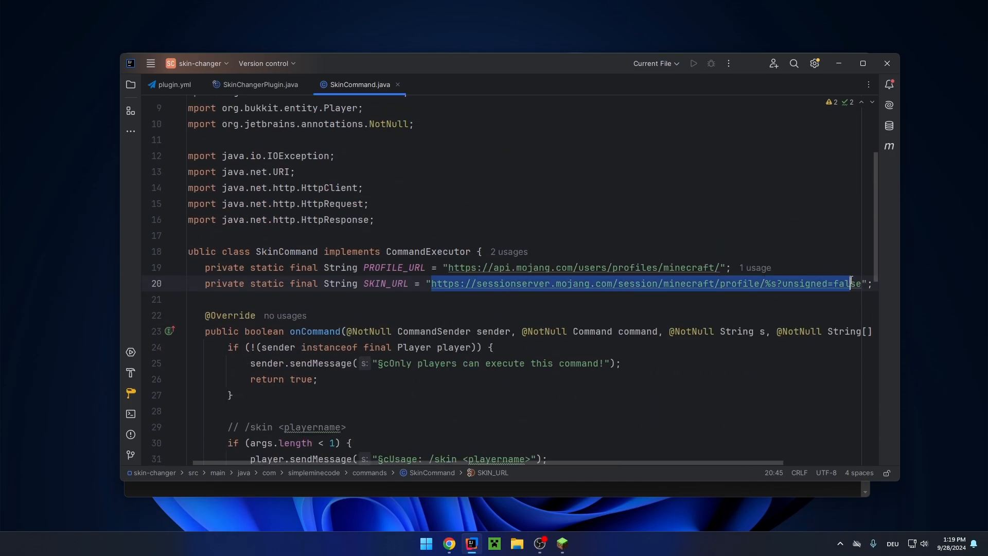
scroll(down, 3)
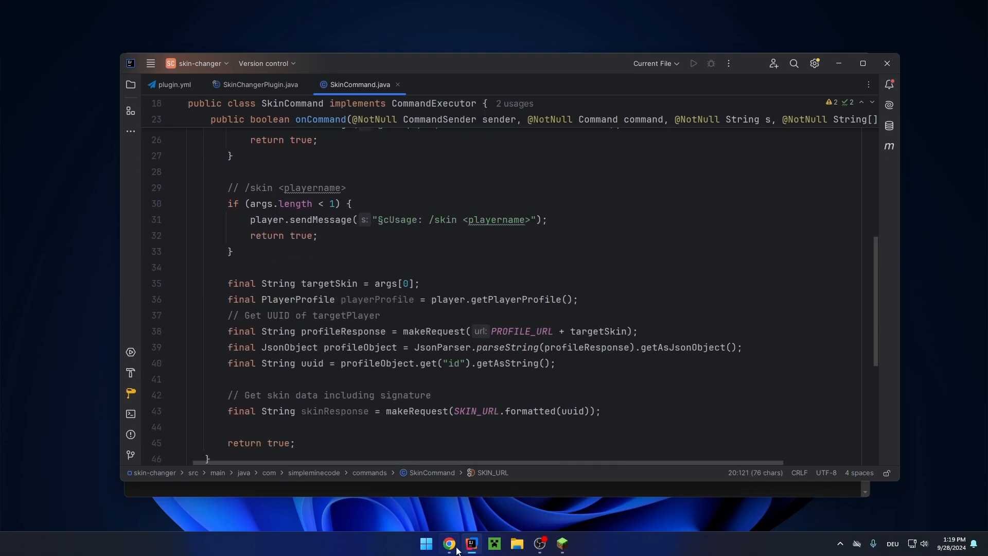
Step: Load the session-server profile for the player's UUID and select its id and textures value
click(448, 542)
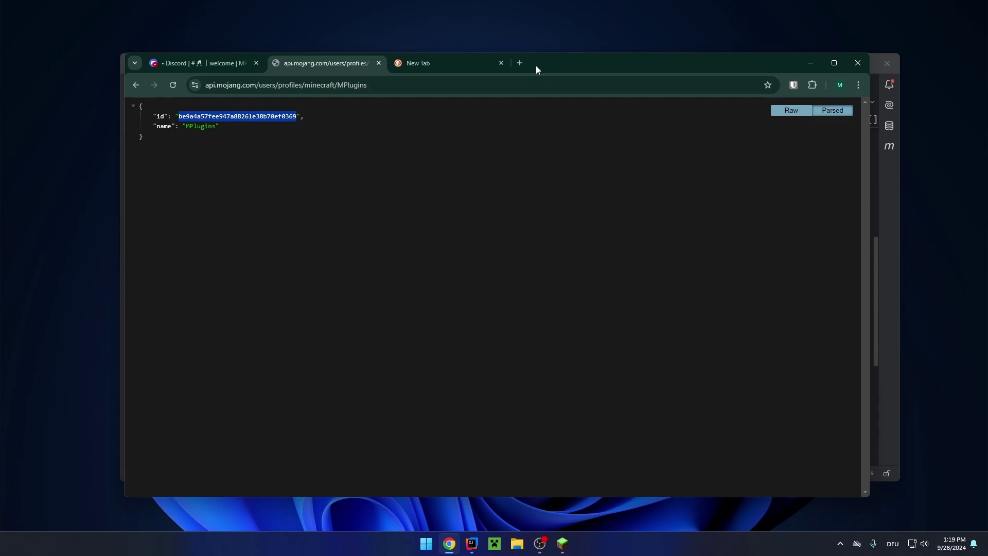
click(417, 62)
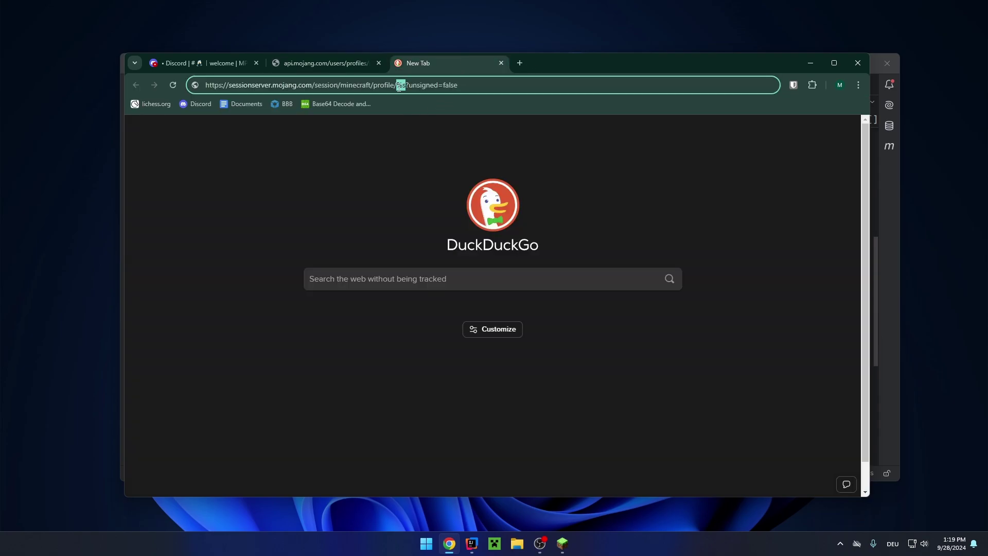
key(Return)
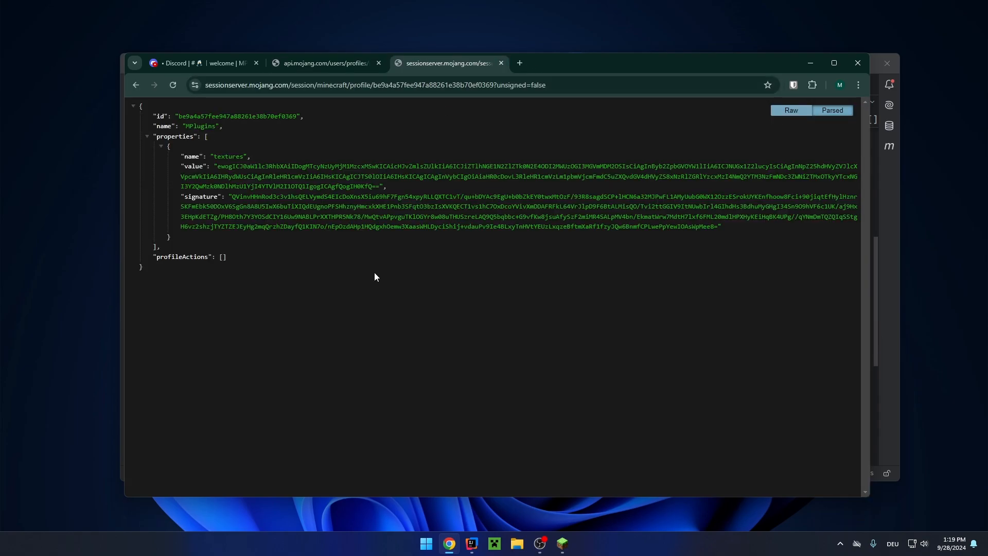
mouse_move(223, 185)
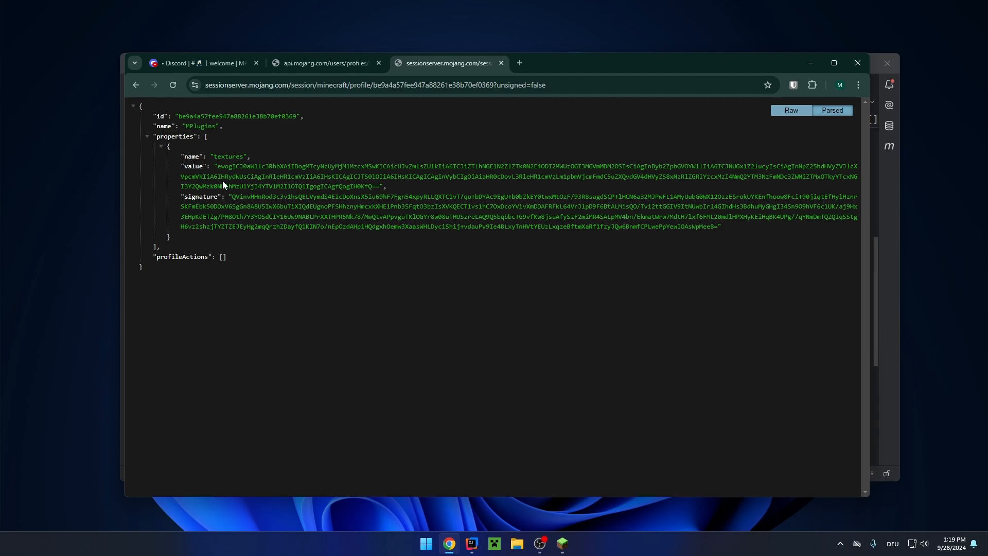
double_click(230, 116)
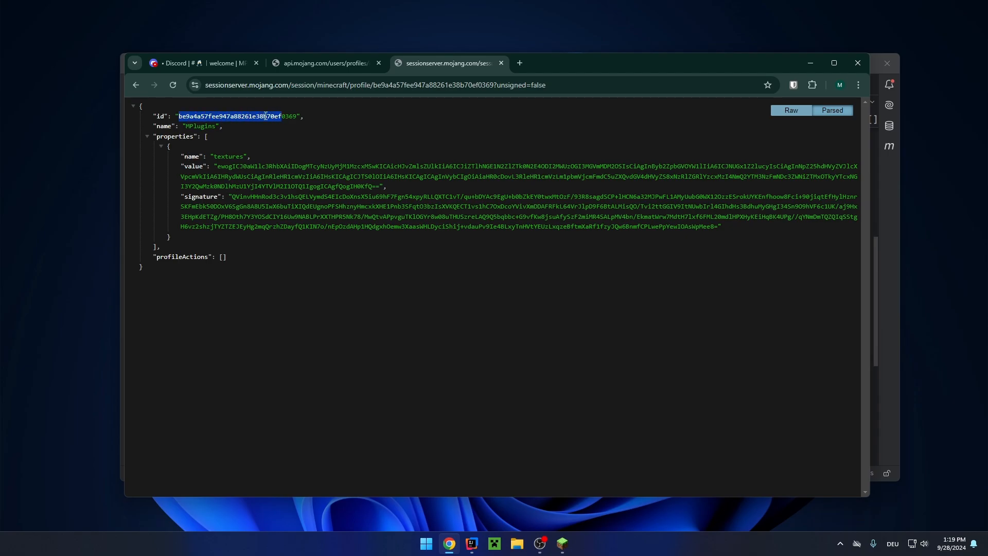
double_click(175, 135)
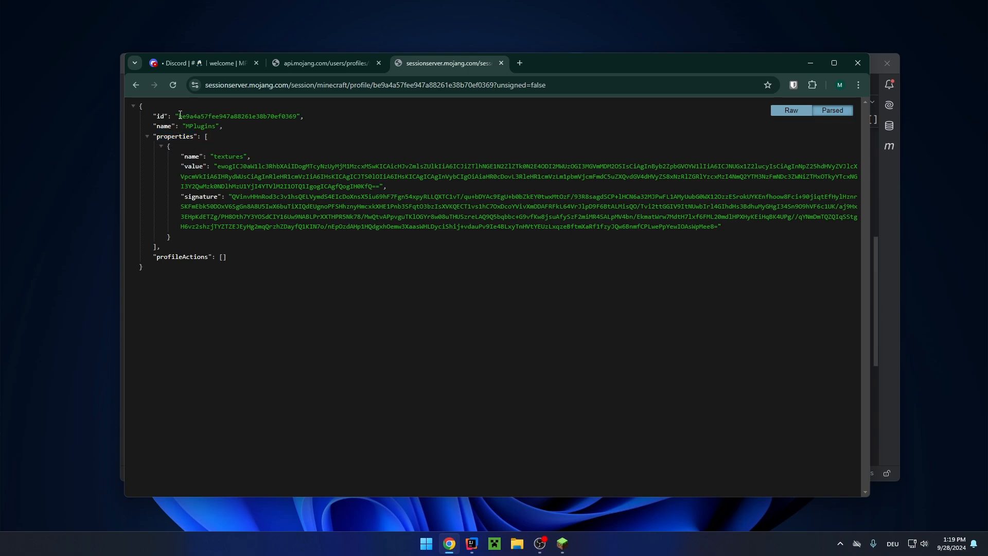
double_click(228, 157)
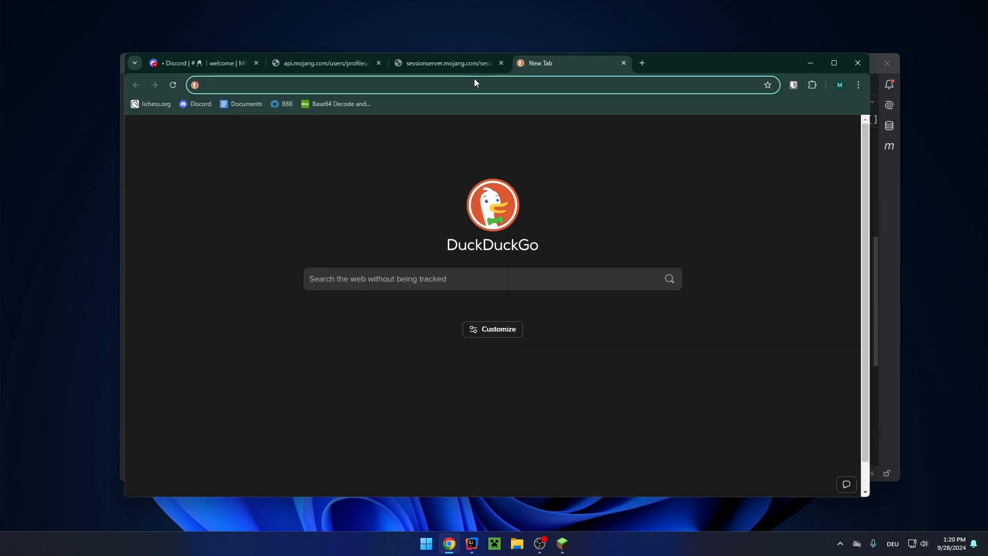
Step: Find base64decode.org and decode the pasted textures value
click(447, 63)
text(base64 decode)
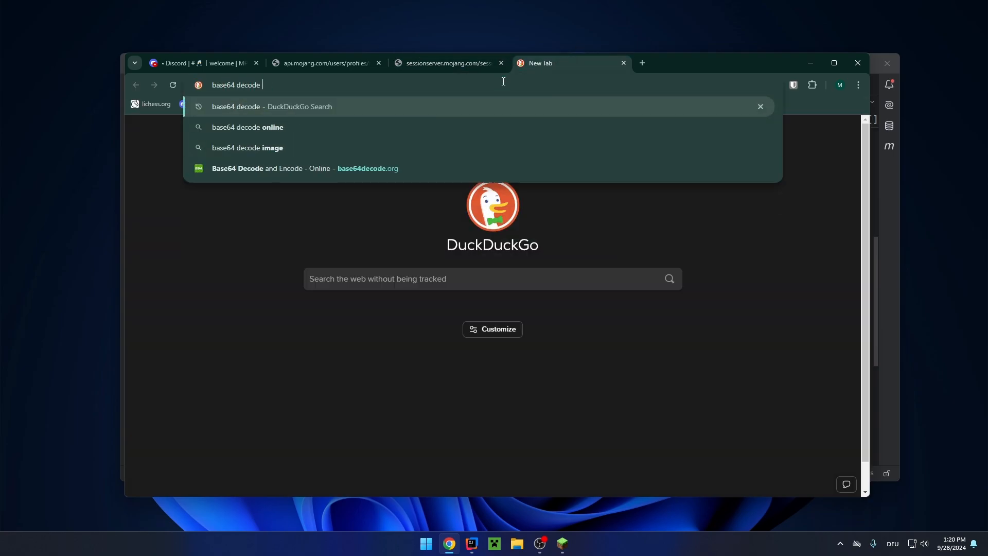
key(Return)
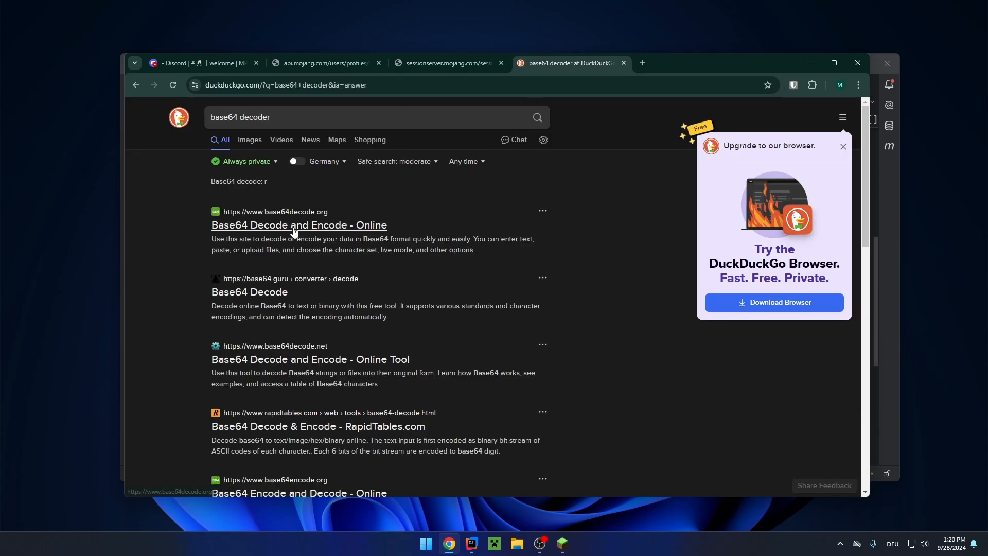
click(298, 225)
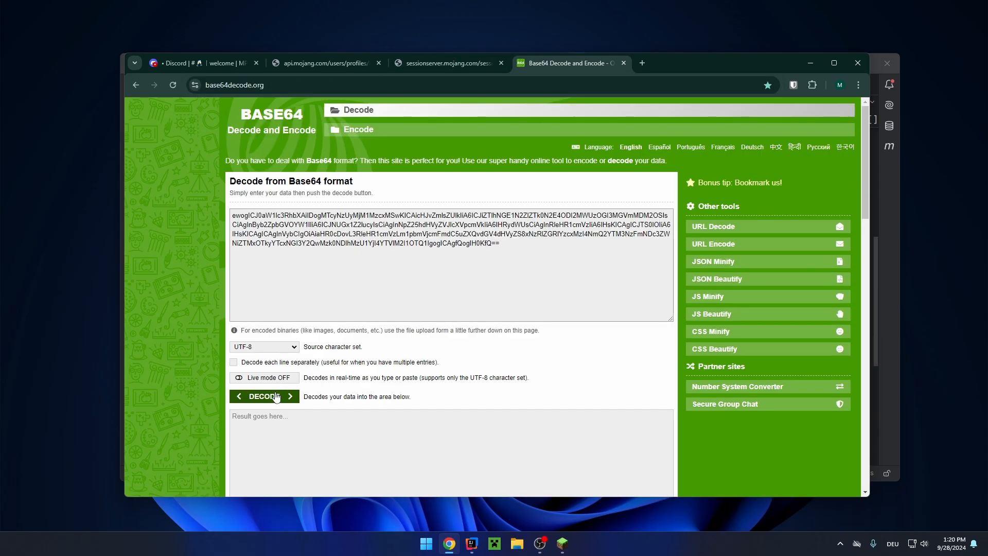
click(264, 396)
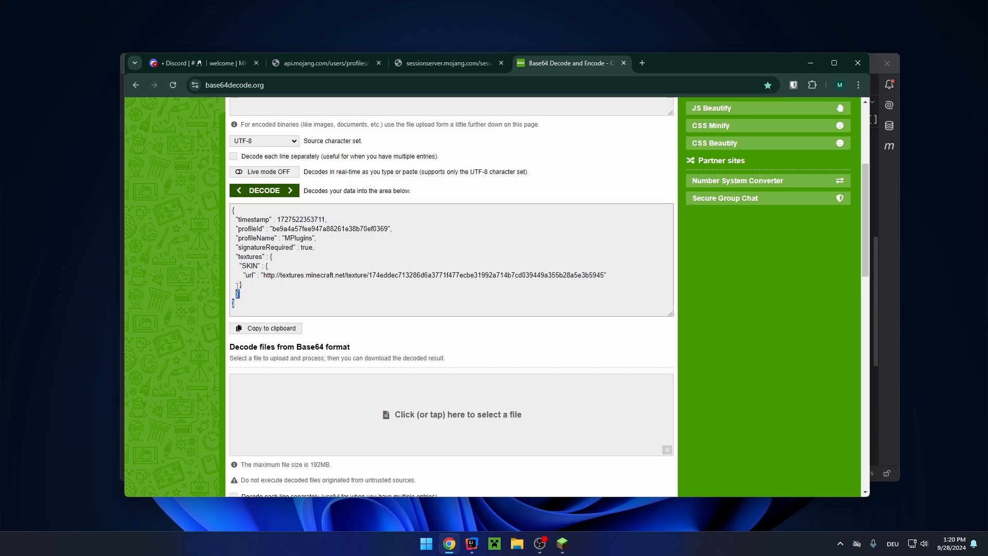
Step: Inspect the decoded timestamp, profileId, profileName, skin texture URL and signature field
scroll(up, 3)
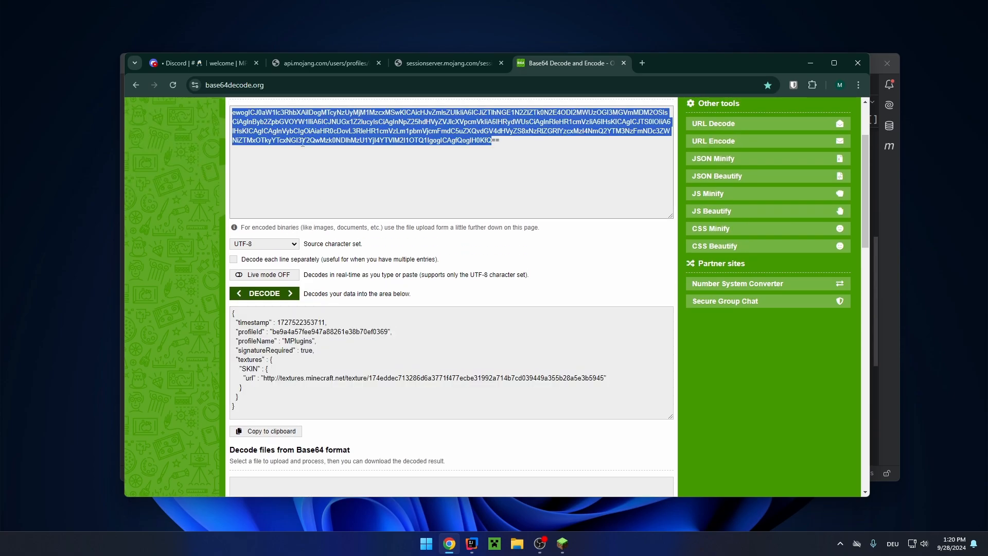
double_click(301, 323)
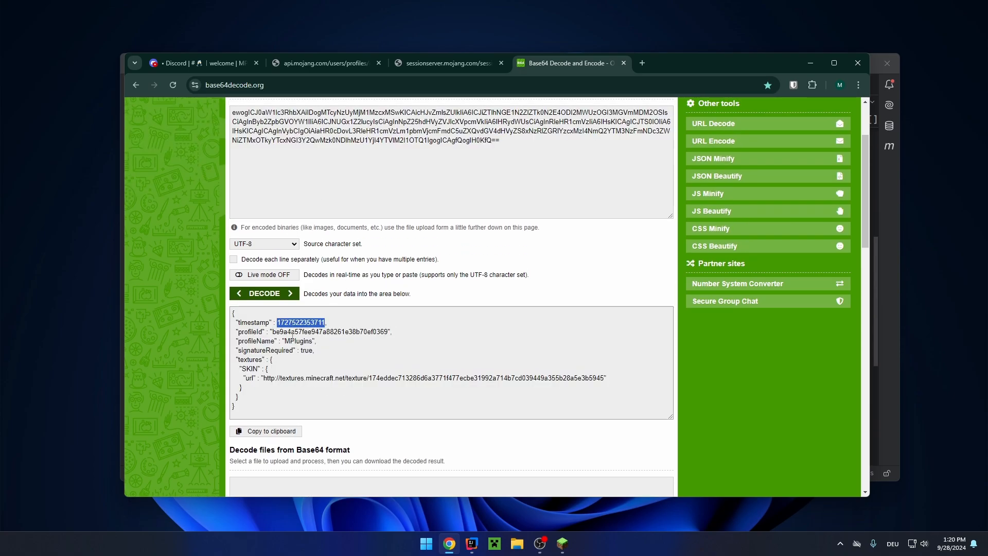
double_click(329, 331)
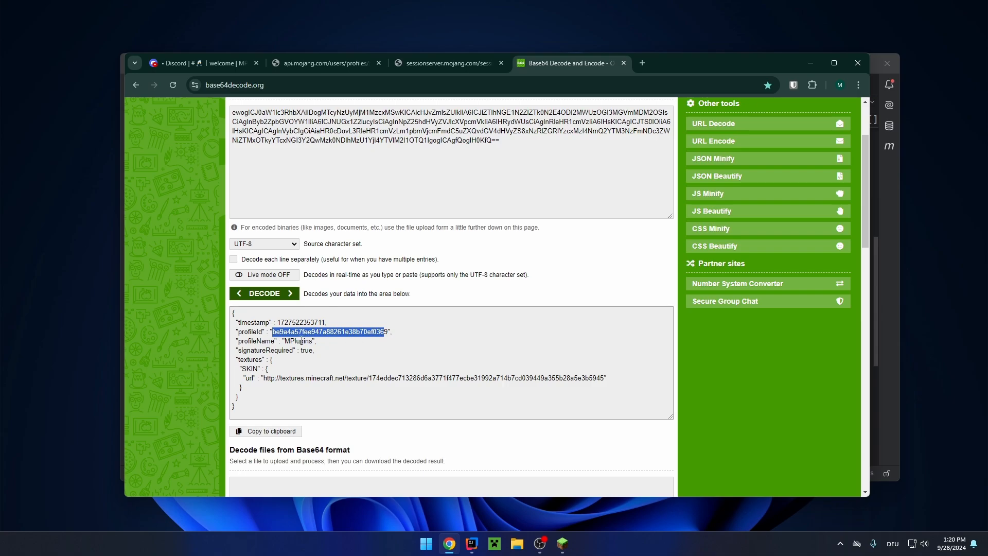
double_click(298, 340)
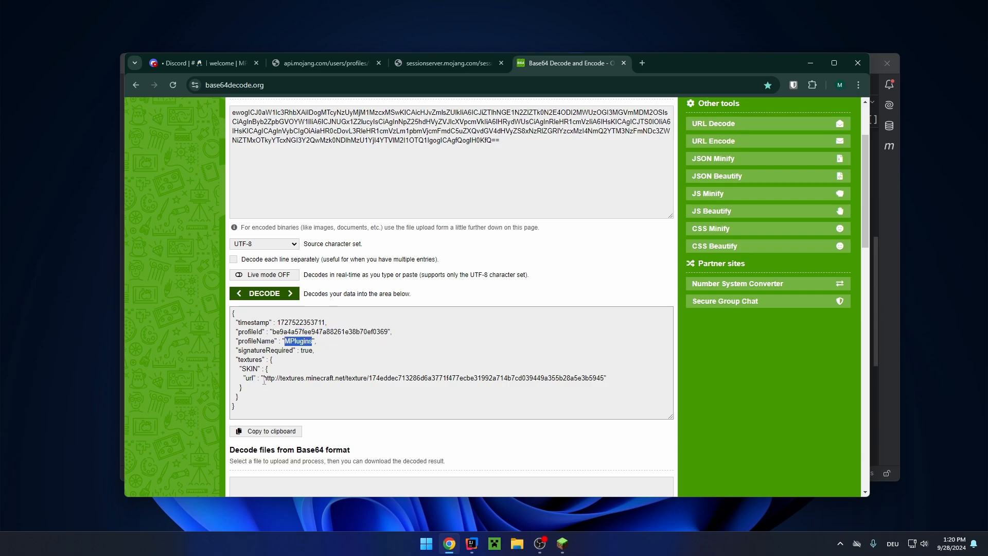
double_click(282, 377)
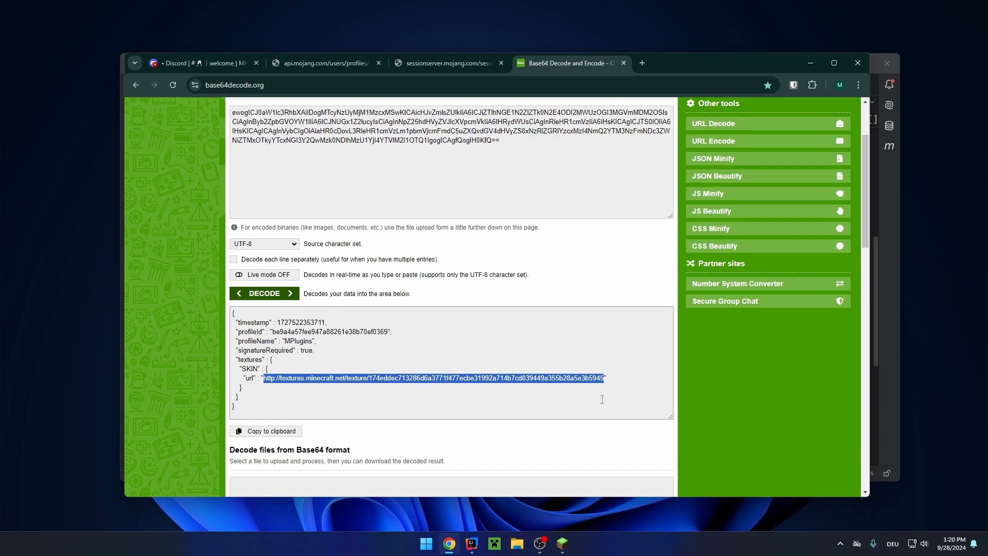
click(641, 63)
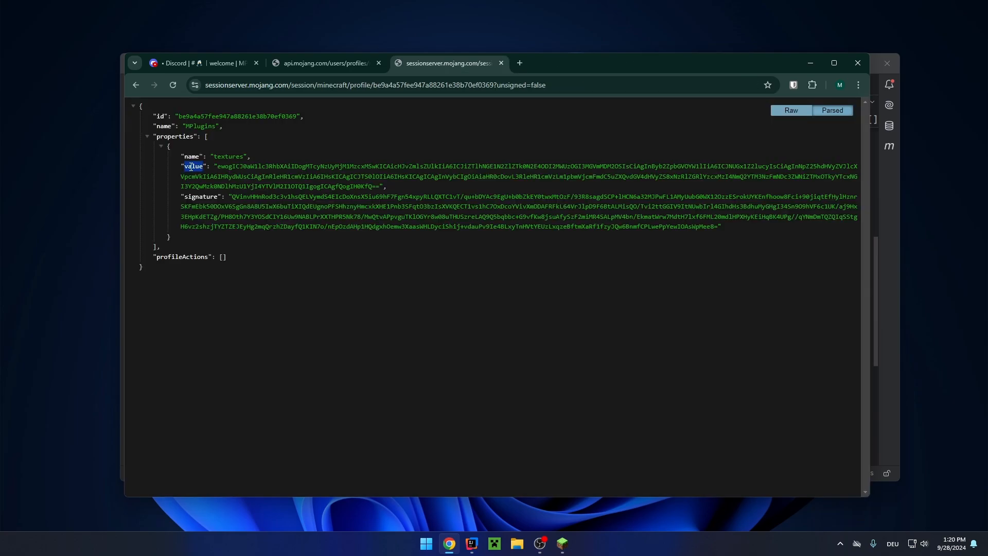
double_click(201, 196)
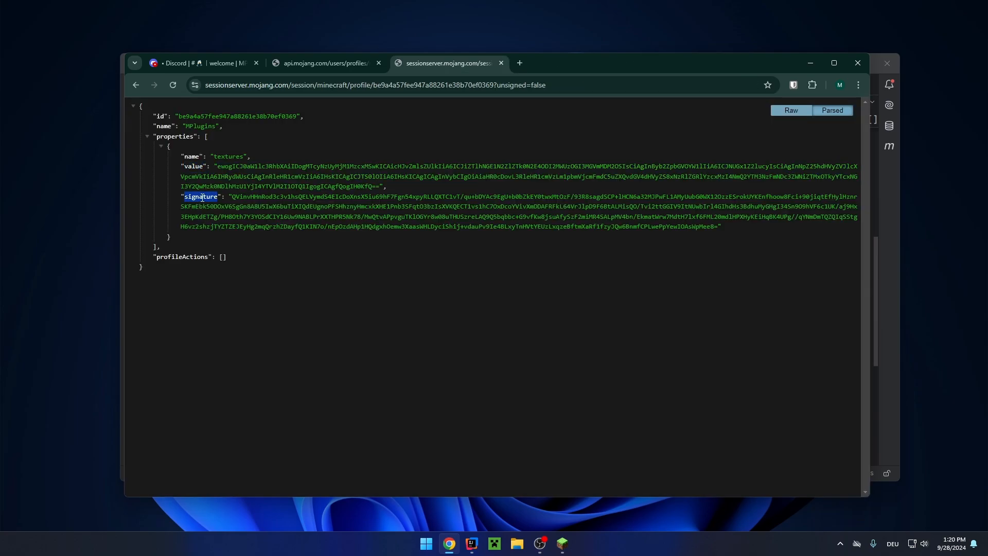
click(471, 543)
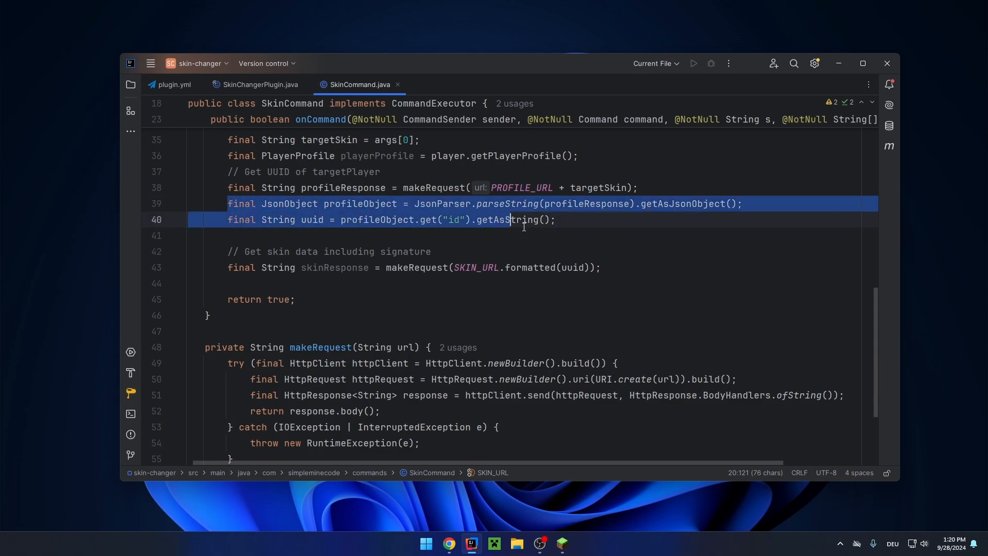
Step: Add a skinObject line parsing skinResponse into its first properties entry as a JSON object
text(final)
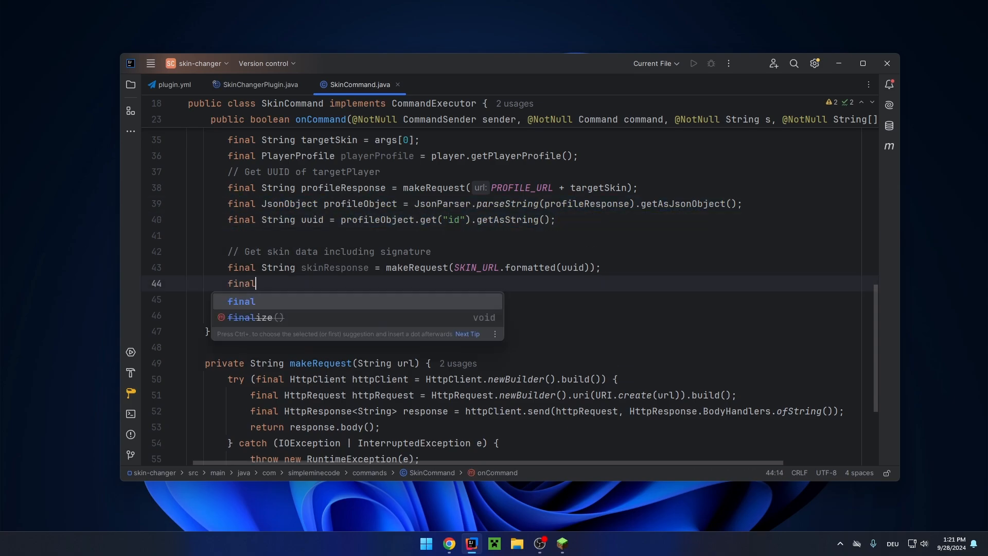
text(JsonObject skinObject =)
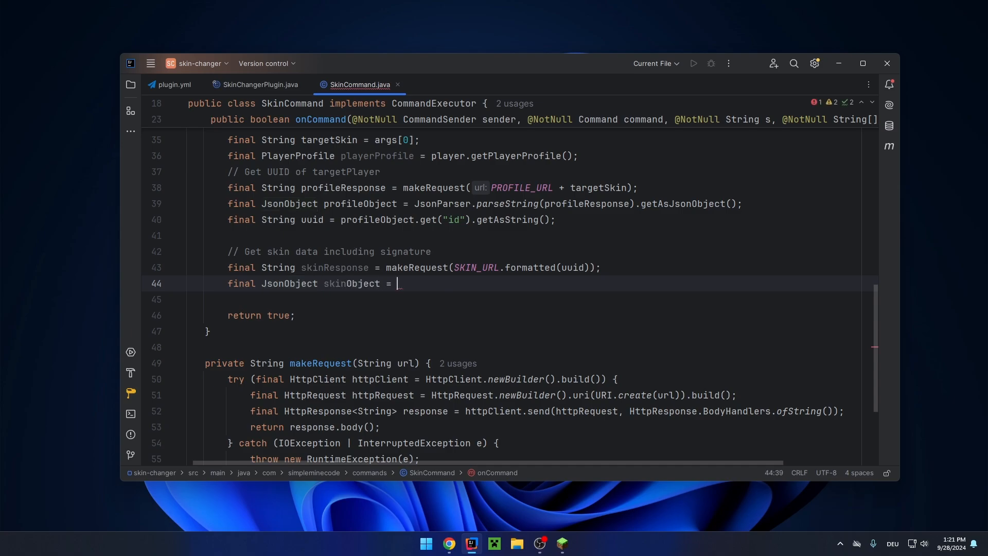
text(JsonParser.parseString()
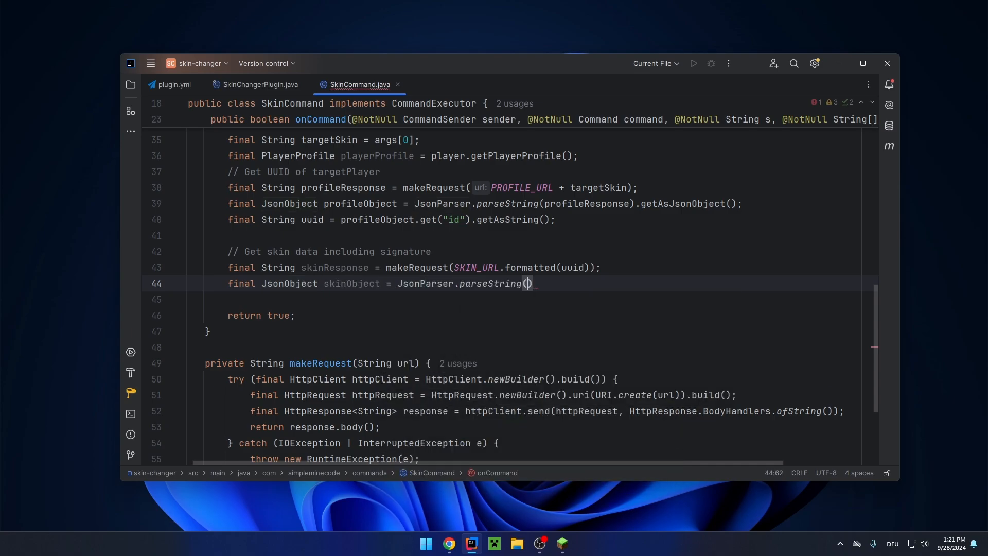
text(skinResponse).getAsJsonObject().get())
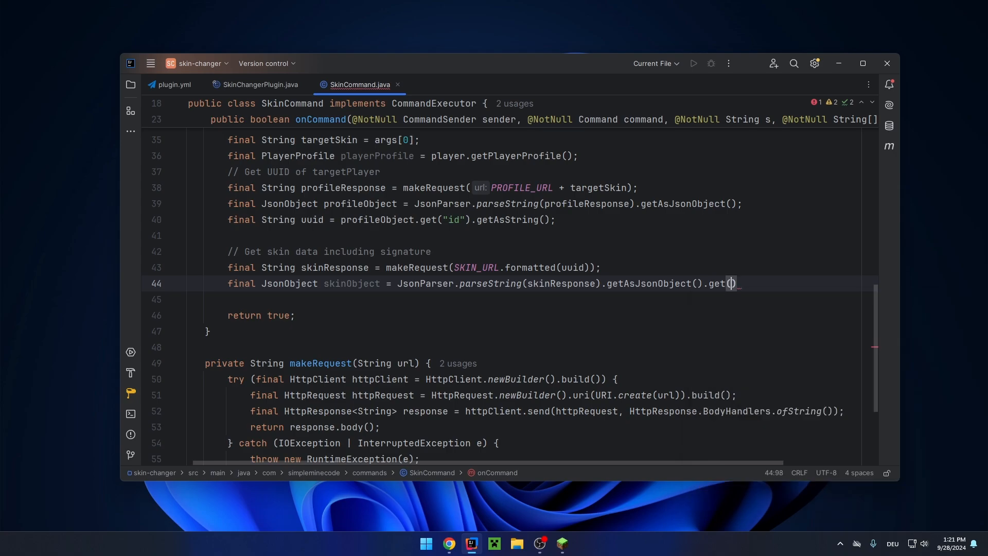
mouse_move(736, 283)
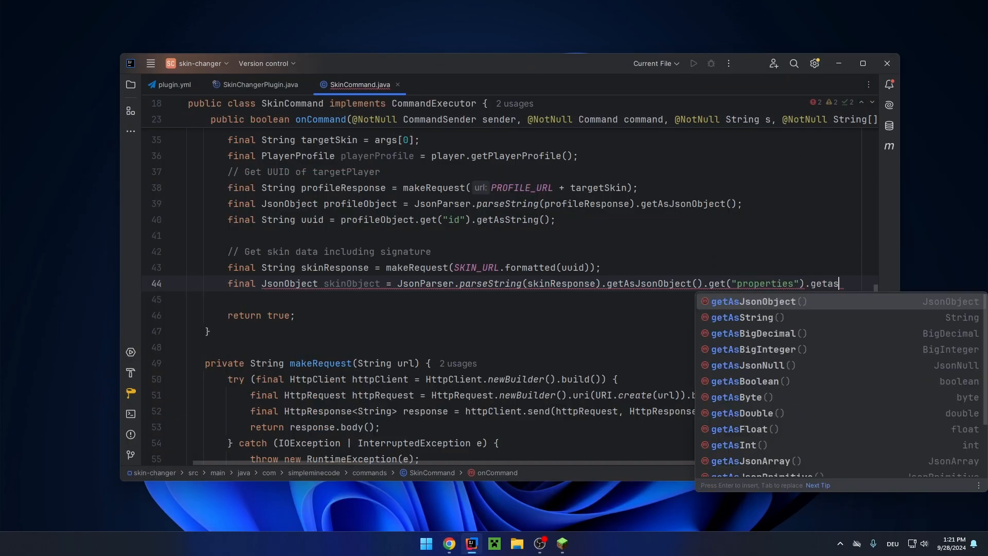
click(750, 461)
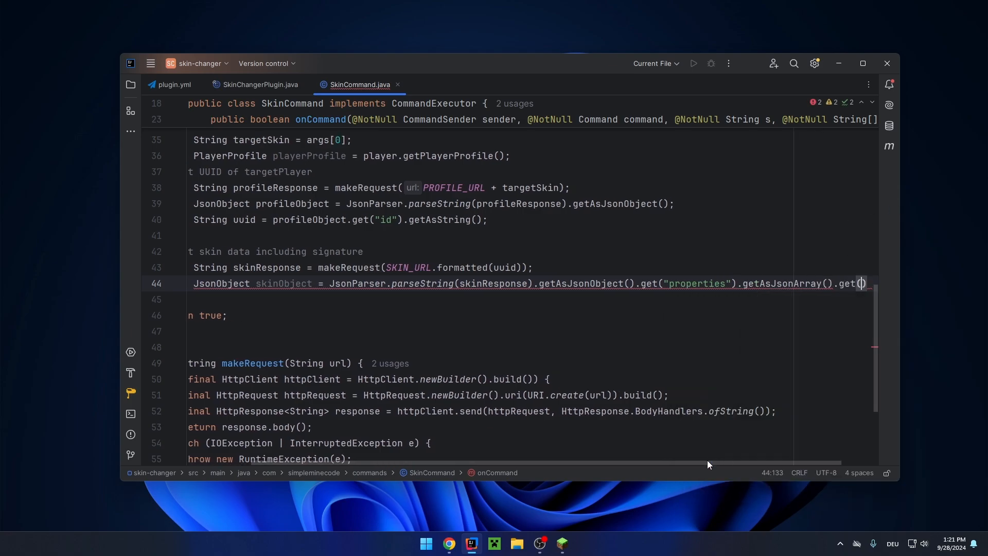
click(448, 542)
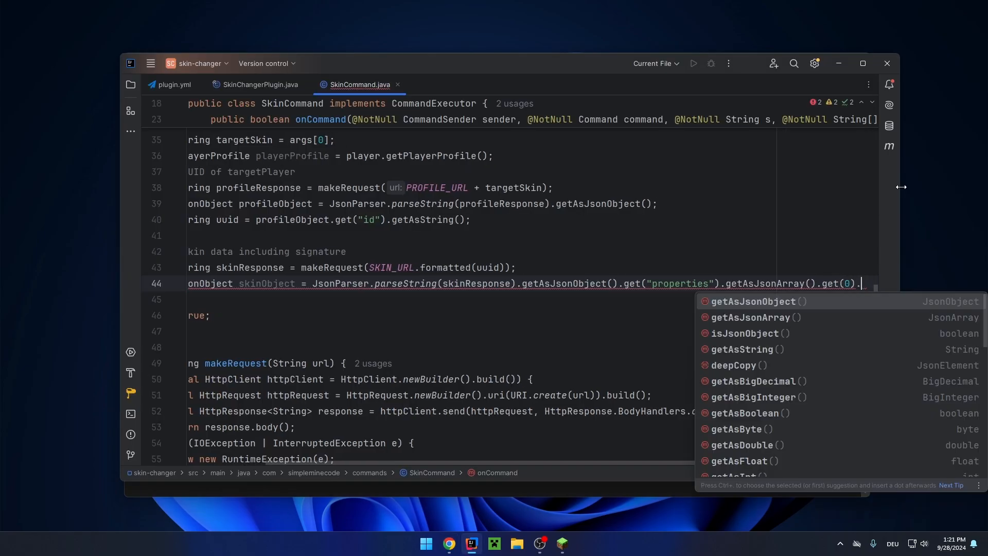
key(Escape)
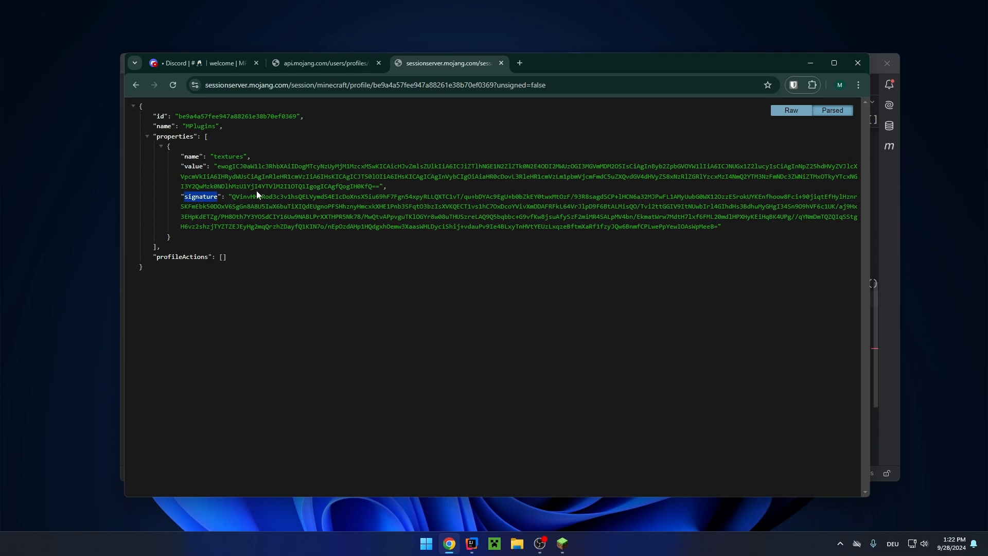
Step: Return from Chrome's session-server response to the SkinCommand code
click(469, 542)
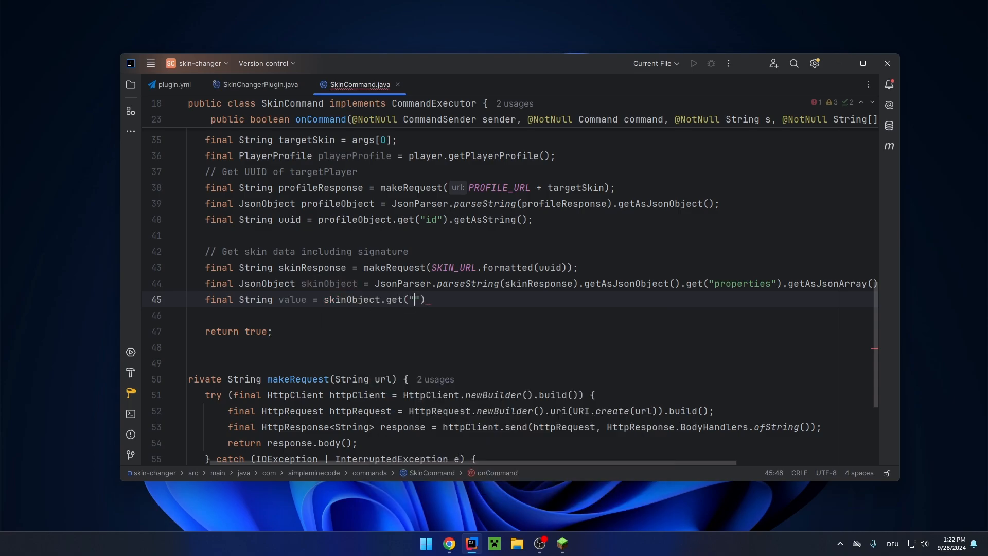
Step: Add value and signature lines reading those strings from skinObject with getAsString()
text(value").getAsString();)
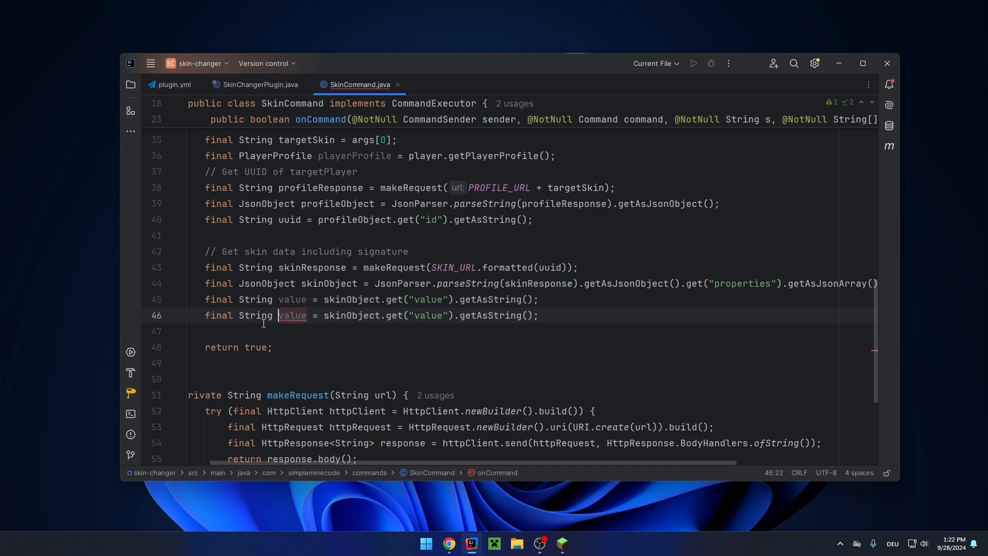
text(signature)
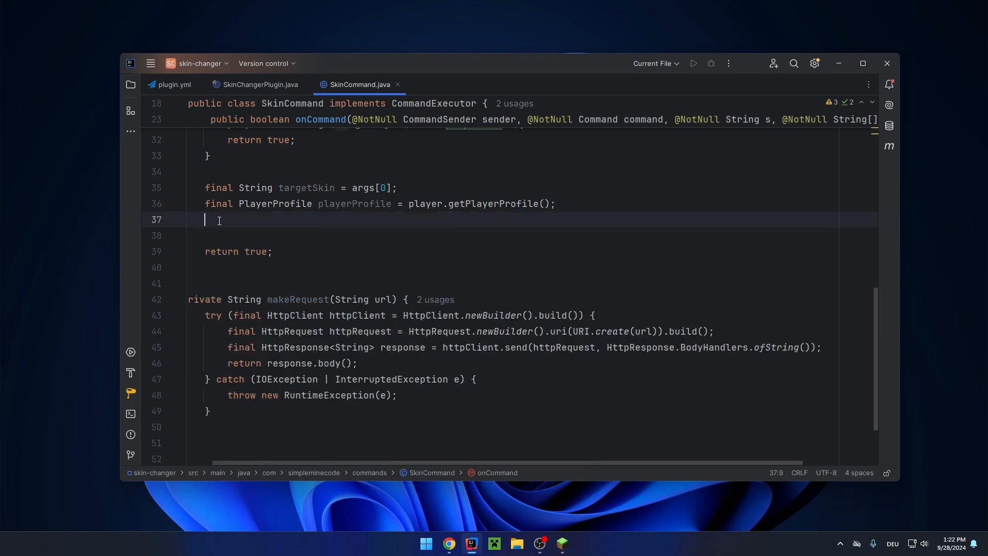
Step: Declare private Collection<ProfileProperty> getTextureProperty(String targetSkin)
text(private)
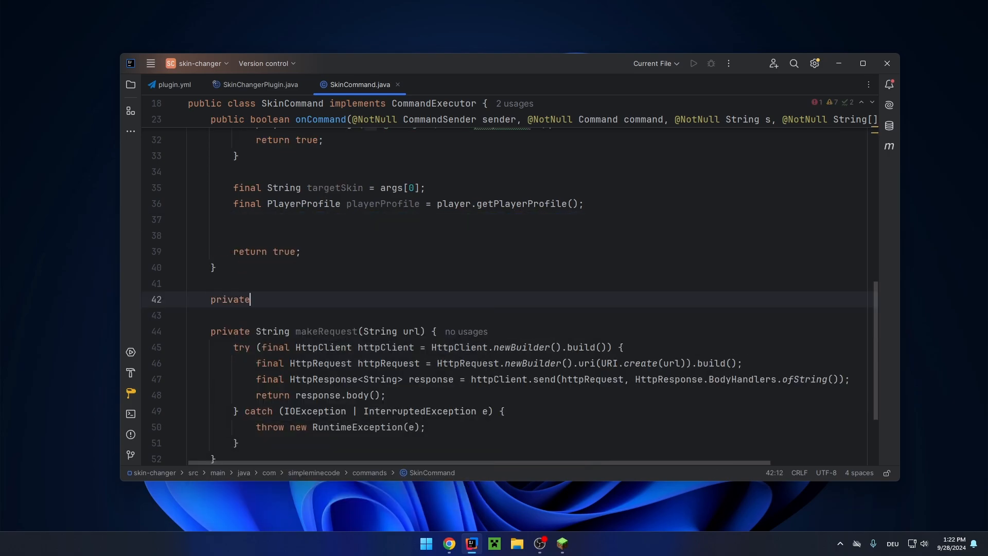
text(Collection<>)
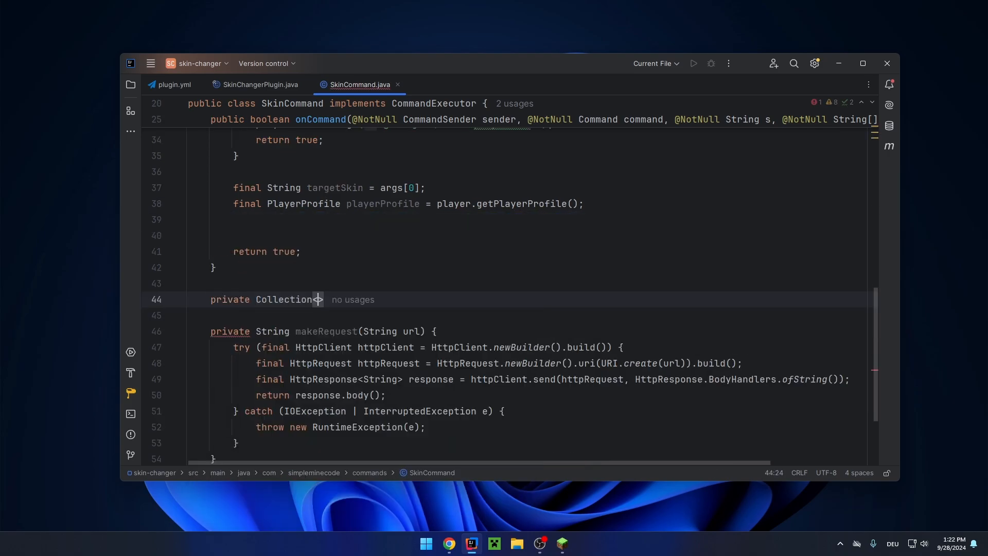
text(ProfileProperty)
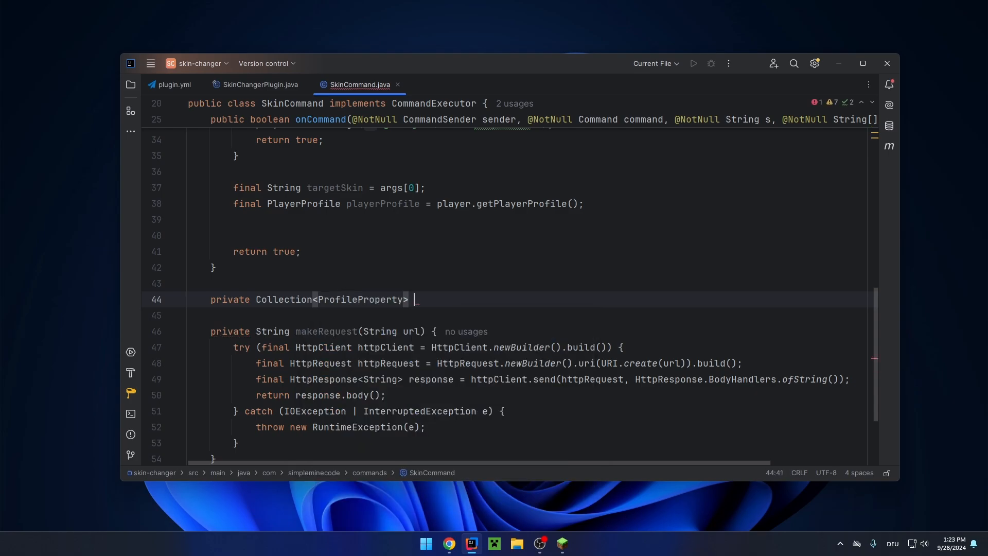
text(getTextureProperty(S))
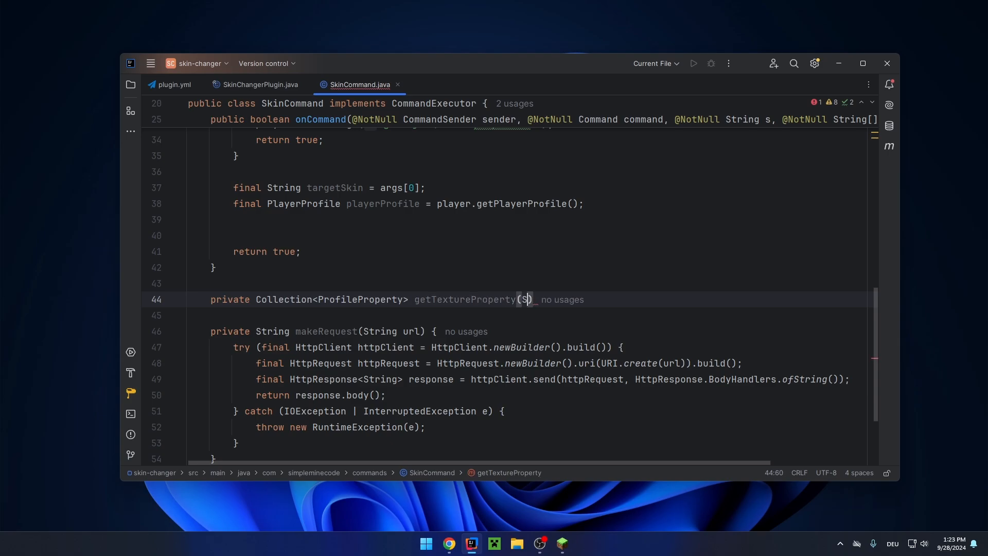
text(tring targetSkin)
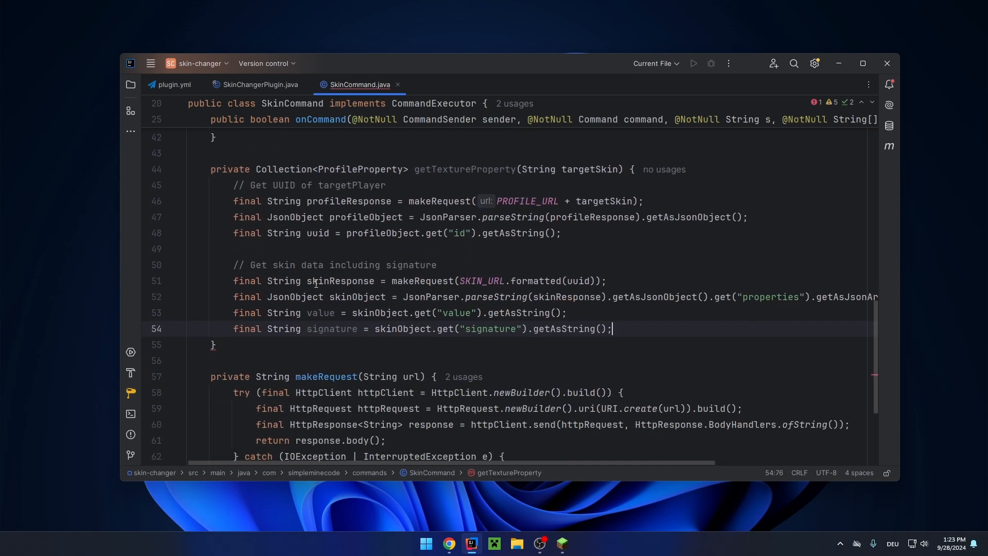
Step: Return List.of(new ProfileProperty("textures", value, signature)) from the method
key(enter)
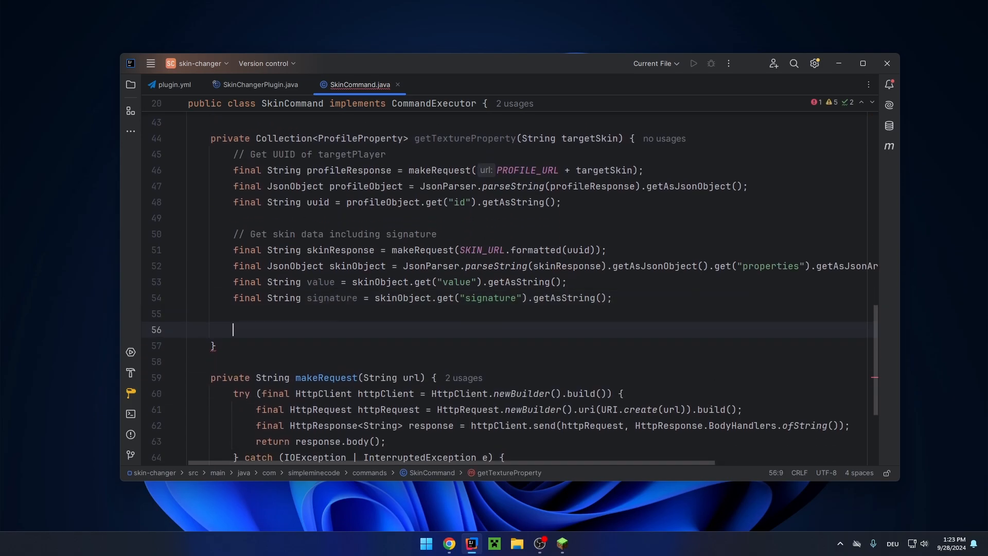
text(return List.of(new)
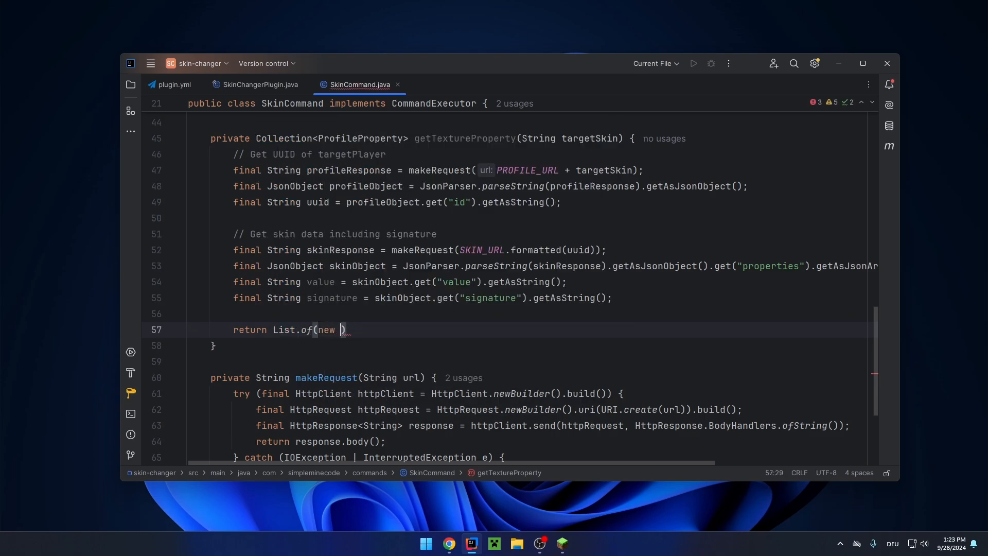
text(ProfileProperty("textures)
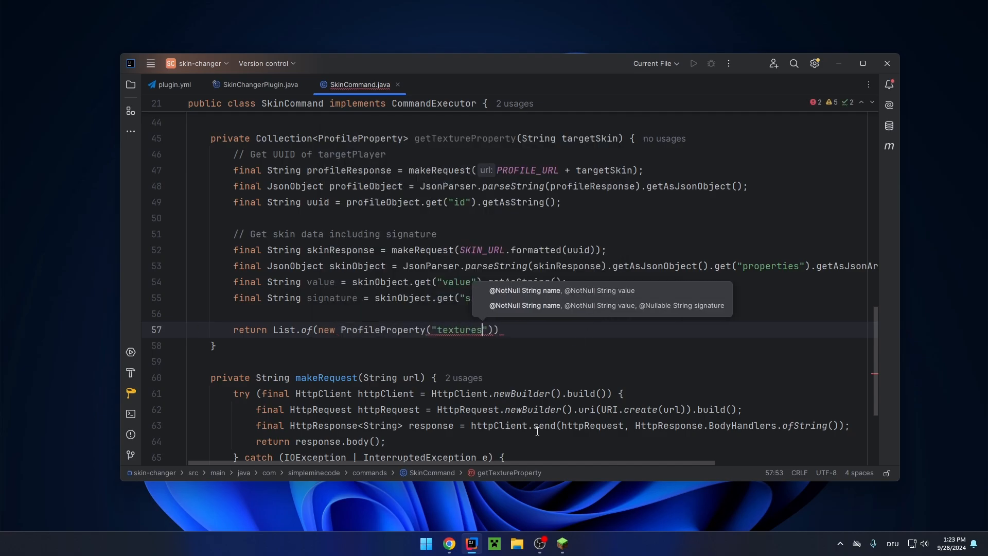
click(447, 542)
text(, )
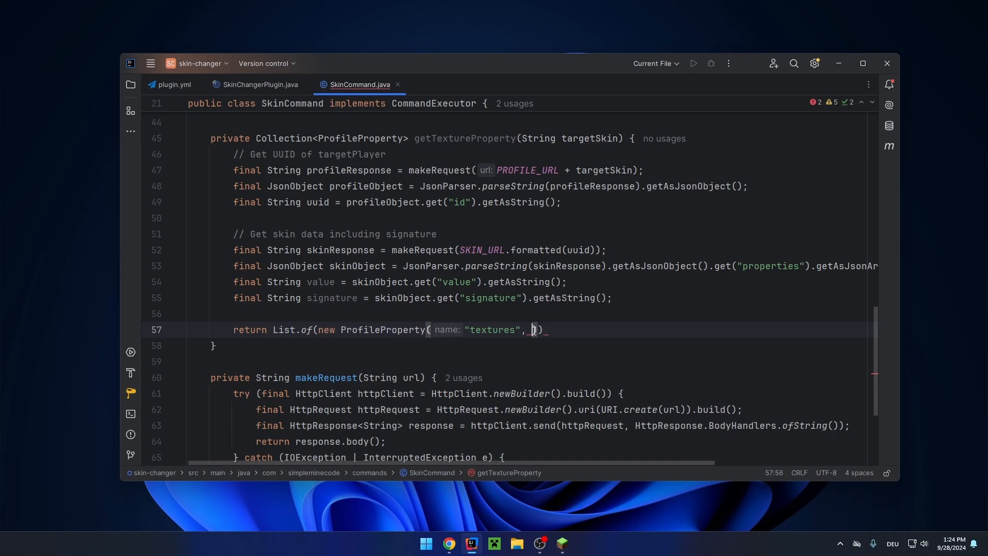
text(value, sig)
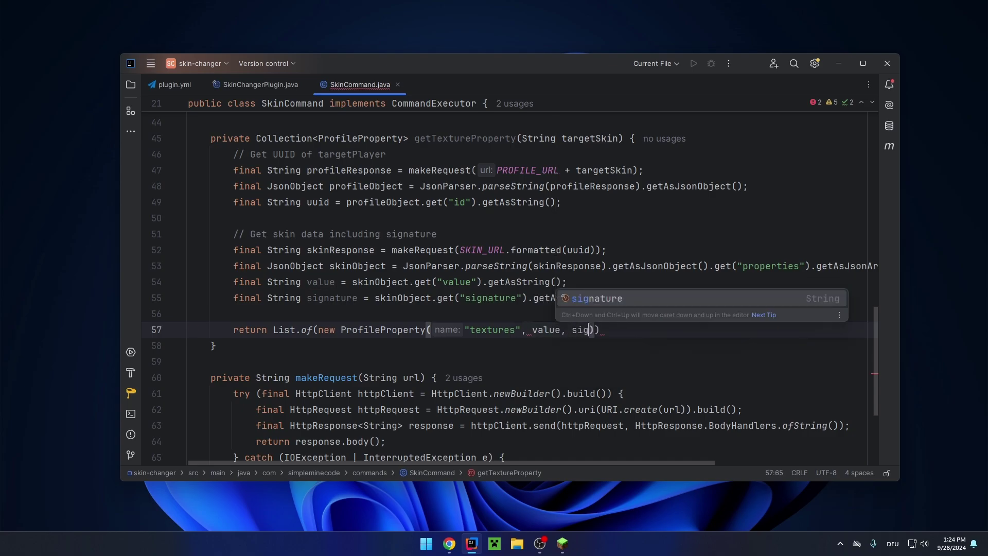
scroll(up, 3)
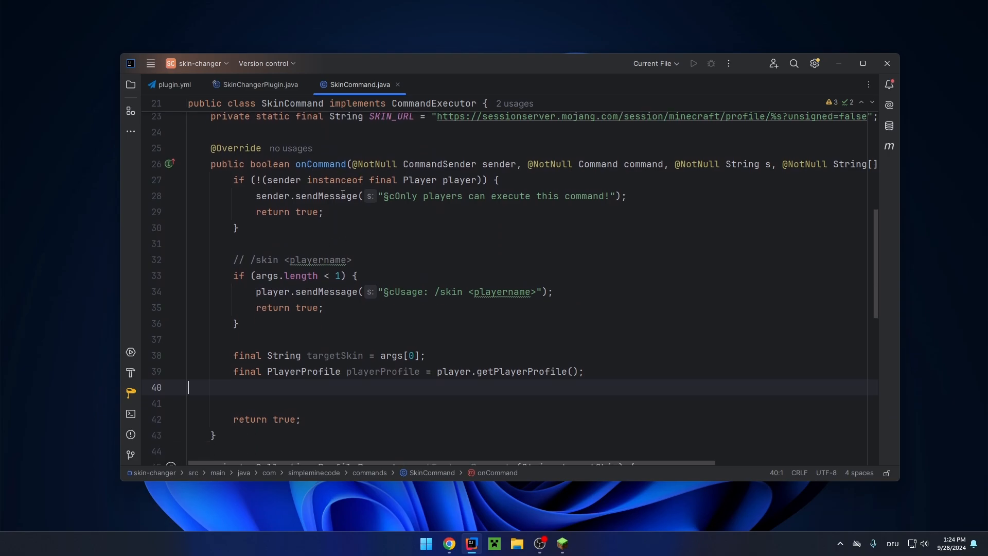
Step: Set playerProfile properties from getTextureProperty(targetSkin) and apply the profile to the player
text(pla)
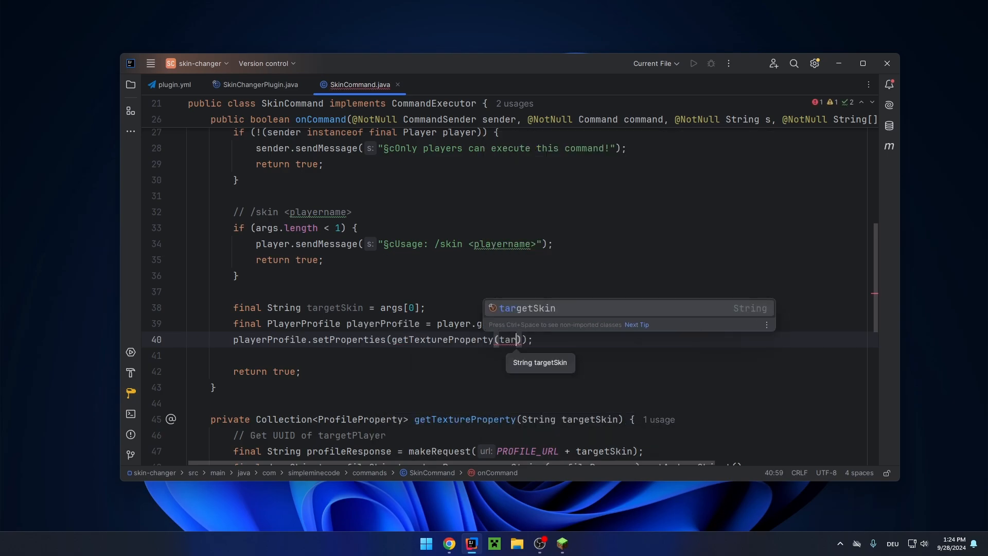
key(Enter)
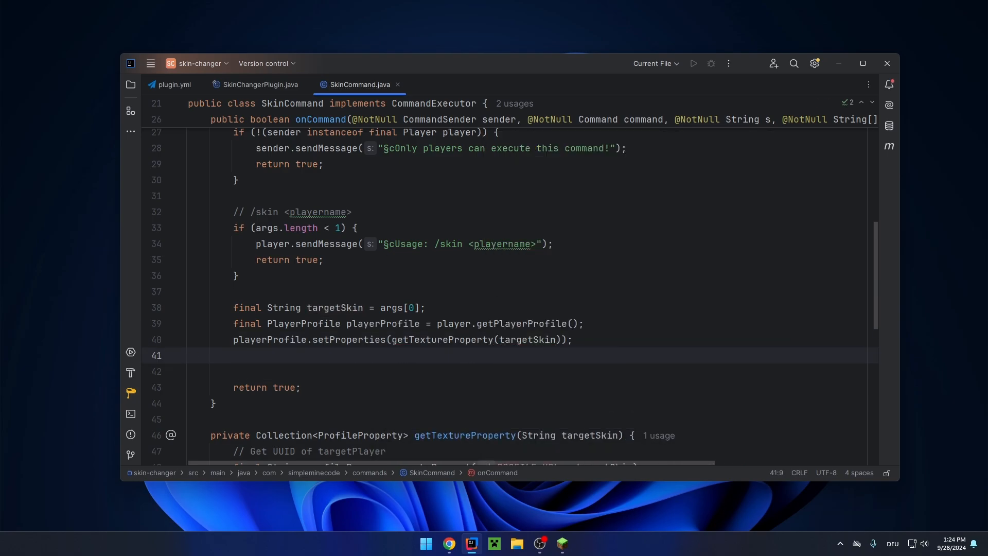
text(player)
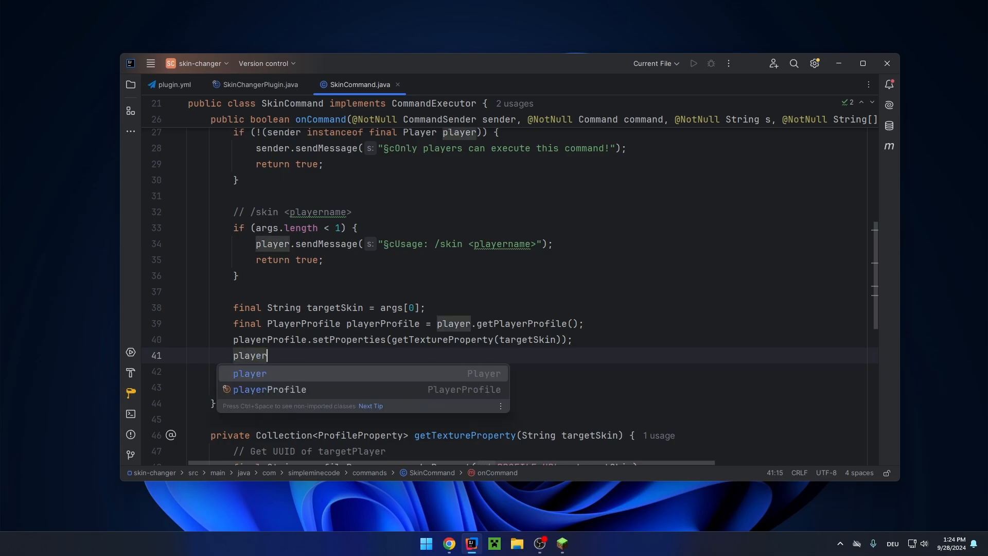
text(.setPlayerProfile(playerProfile);)
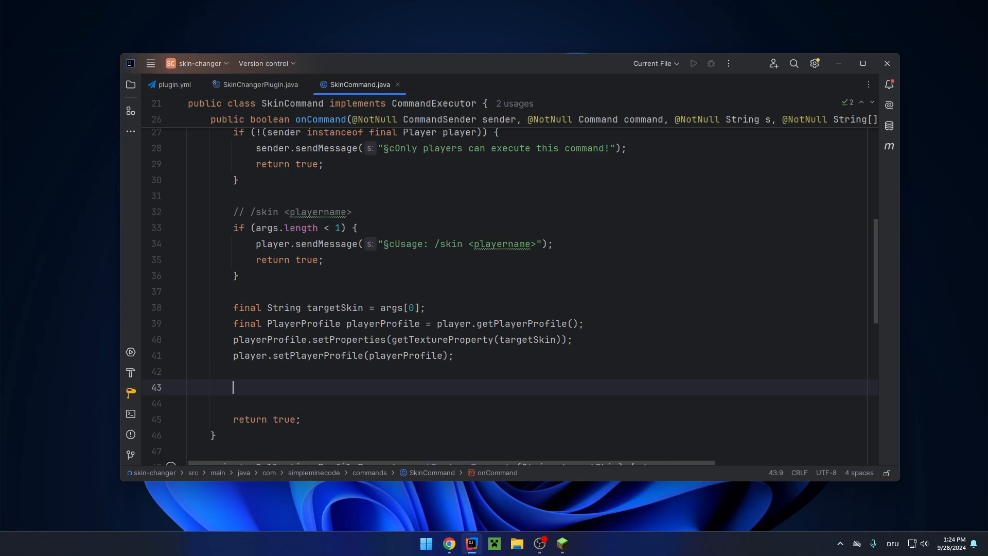
Step: Message the player that their skin has been changed, then package the plugin with Maven
text(player.sendmessage("§aYour skin has");)
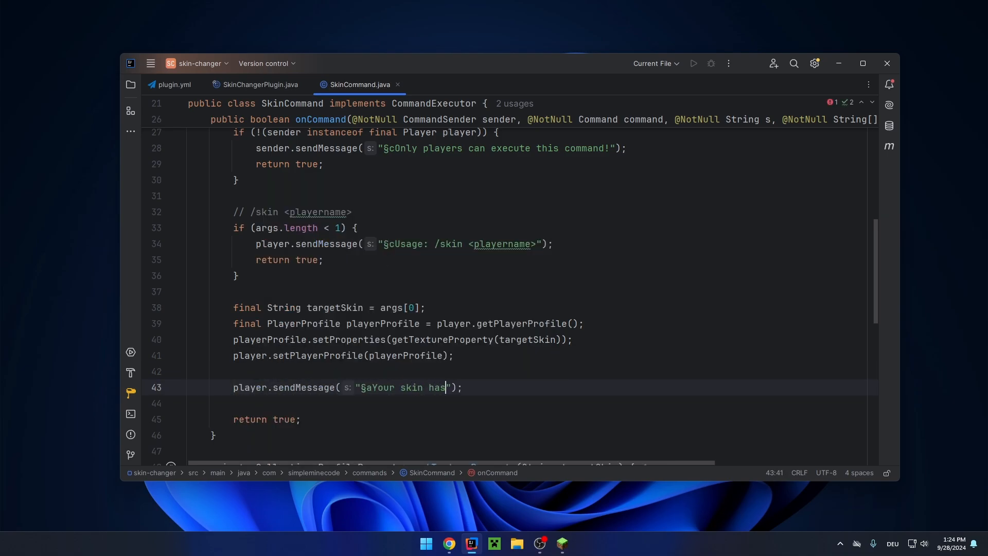
text(been changed.)
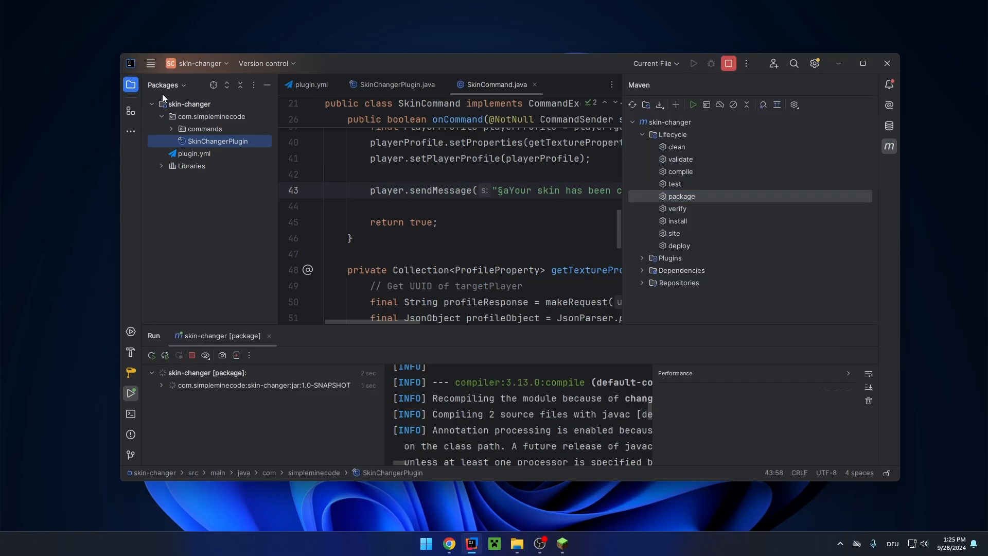
click(516, 547)
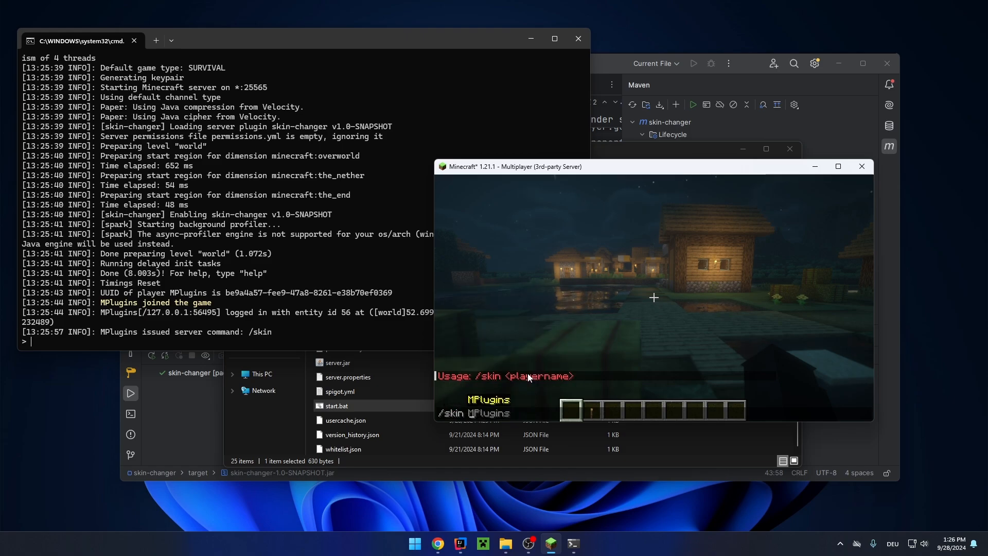
Step: Type /skin Santa into the Minecraft chat
text(Santa)
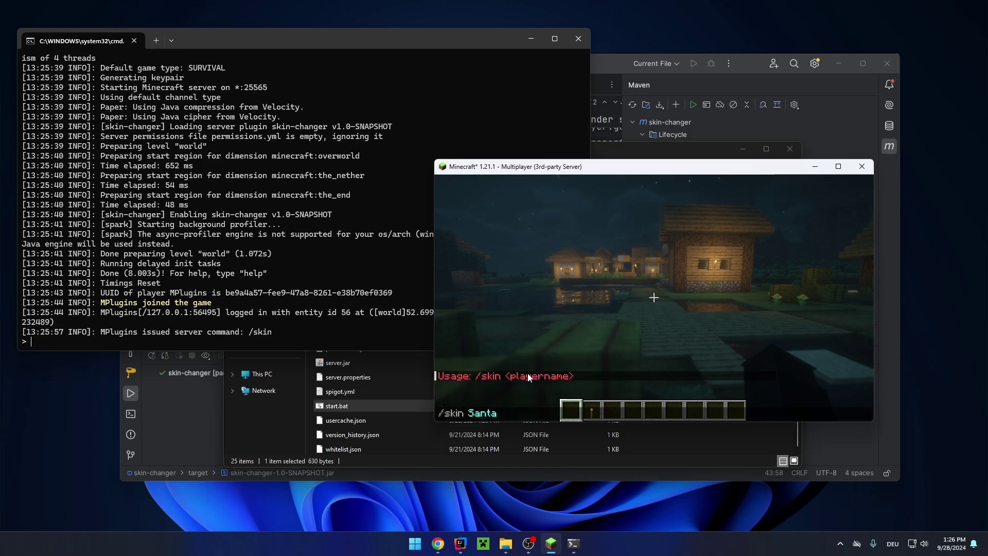